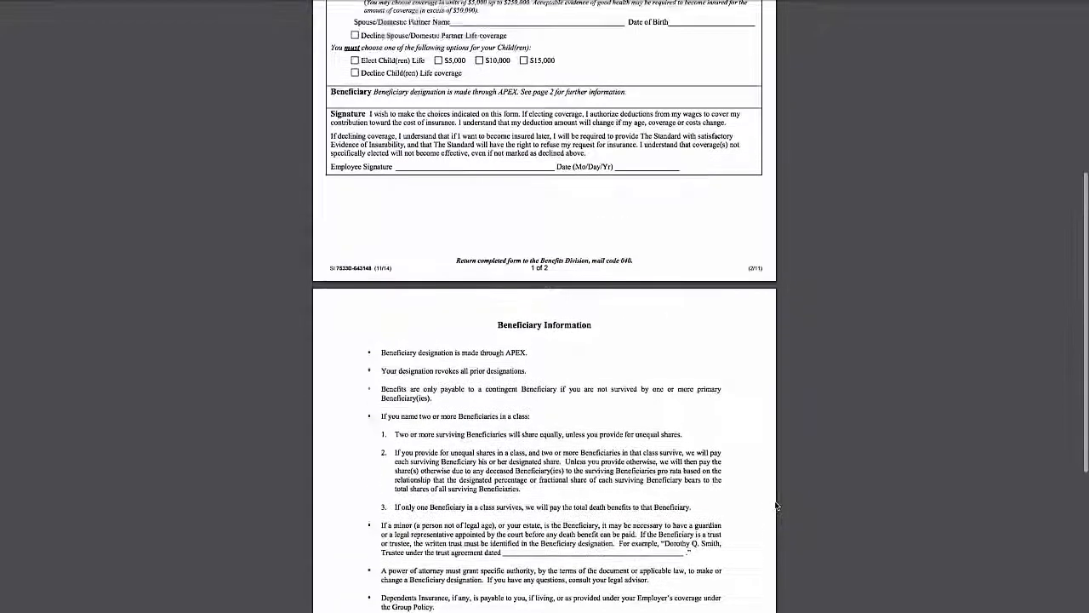
- Scroll the PDF to the Beneficiary Information page and return to the homepage browser
{"action": "scroll", "scroll_direction": "up", "scroll_amount": 3}
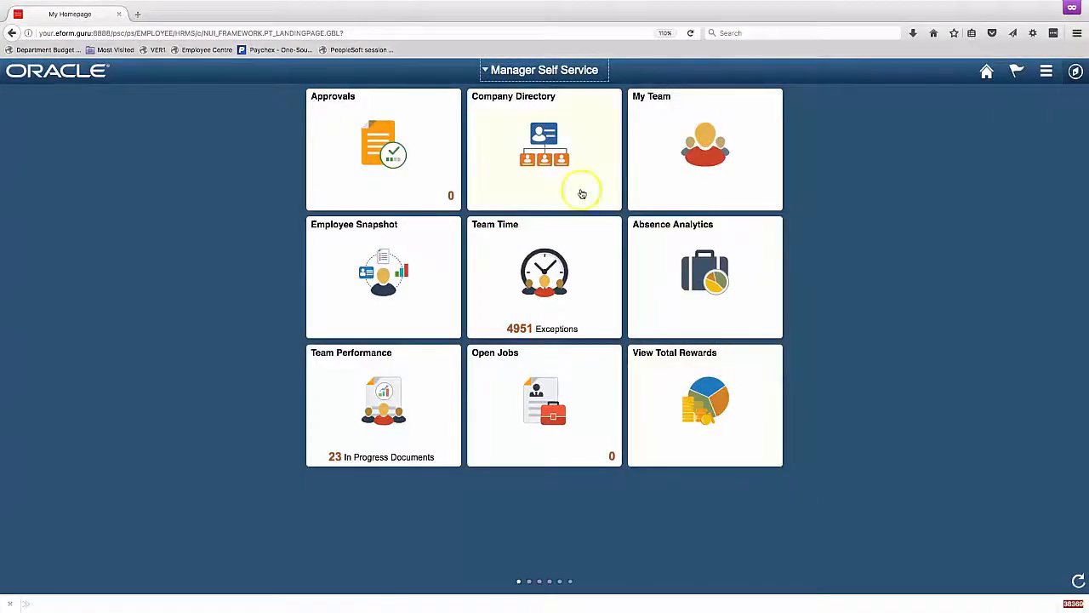
- Switch to the Personal Homepage and enter Personalize Homepage mode
{"action": "left_click", "coordinate": [544, 68]}
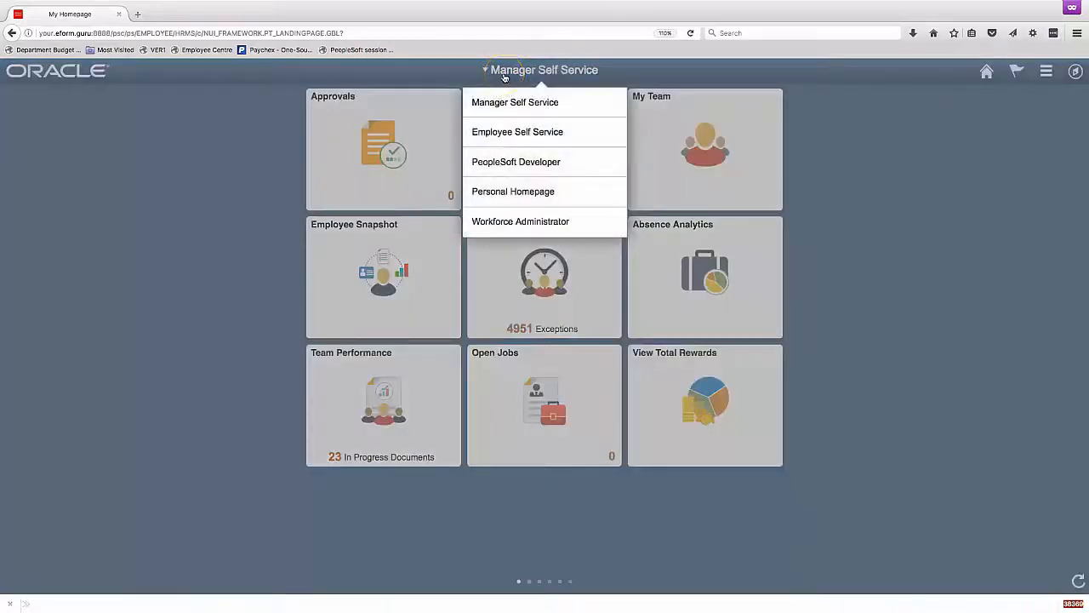
{"action": "scroll", "scroll_direction": "down", "scroll_amount": 3}
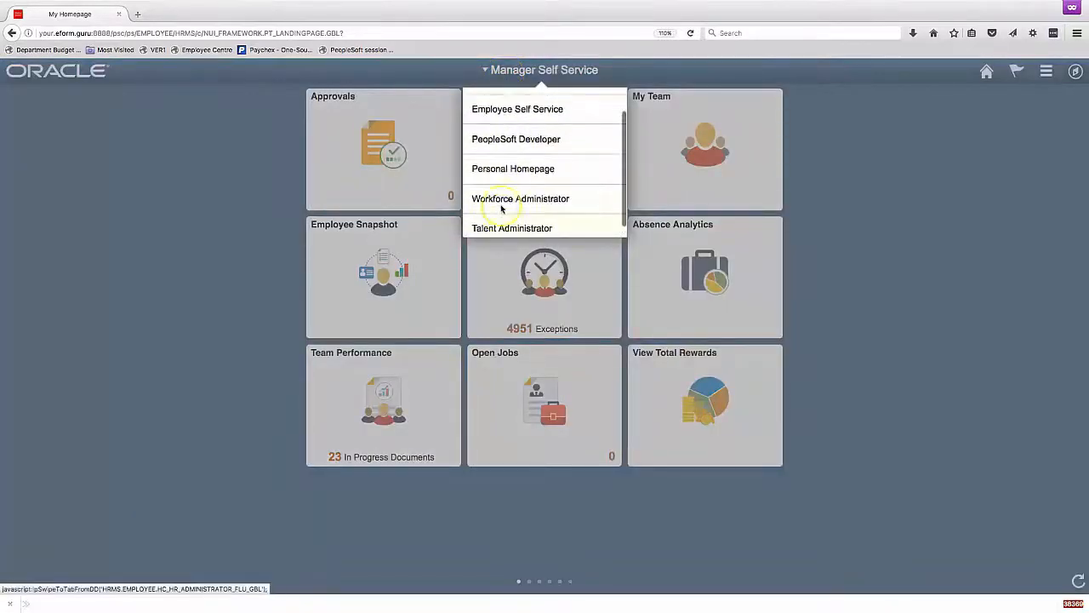
{"action": "left_click", "coordinate": [514, 168]}
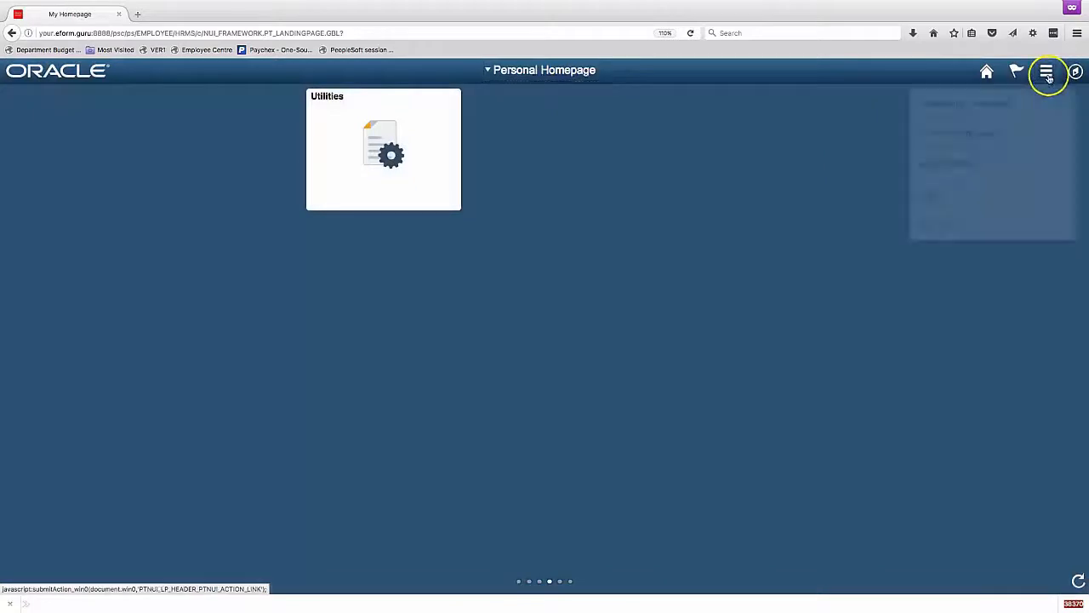
{"action": "left_click", "coordinate": [1047, 72]}
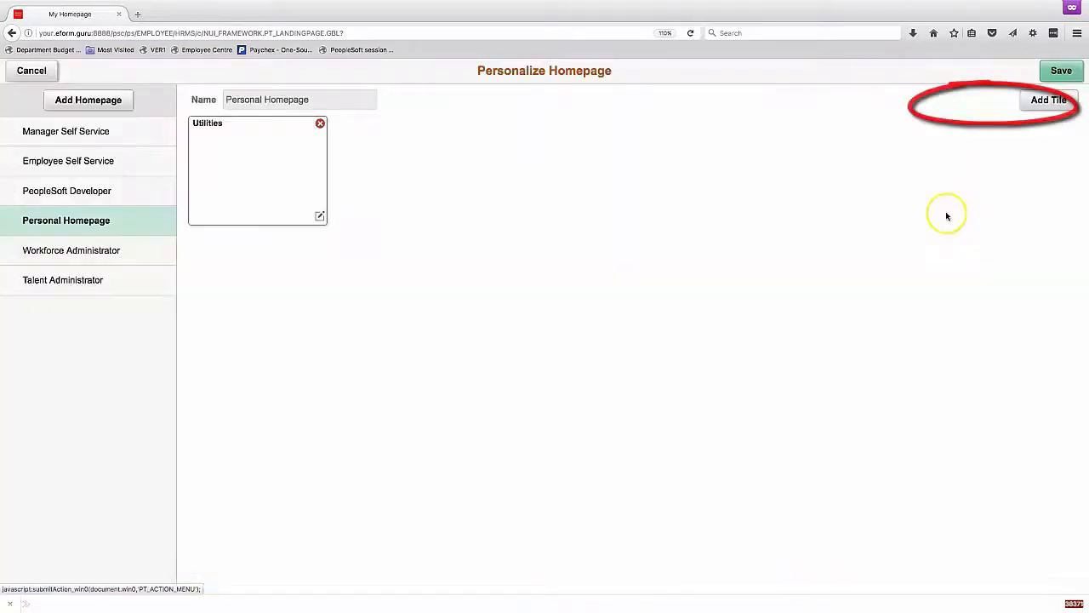
- Add the Design Forms and My Forms tiles from the Form and Approval Builder group
{"action": "left_click", "coordinate": [1048, 98]}
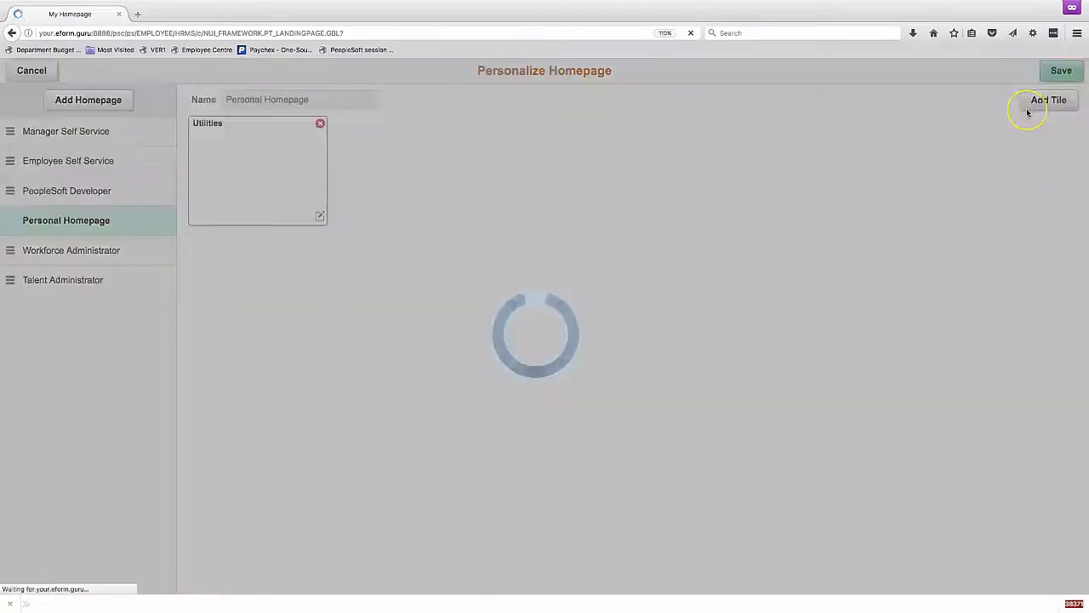
{"action": "left_click", "coordinate": [1049, 98]}
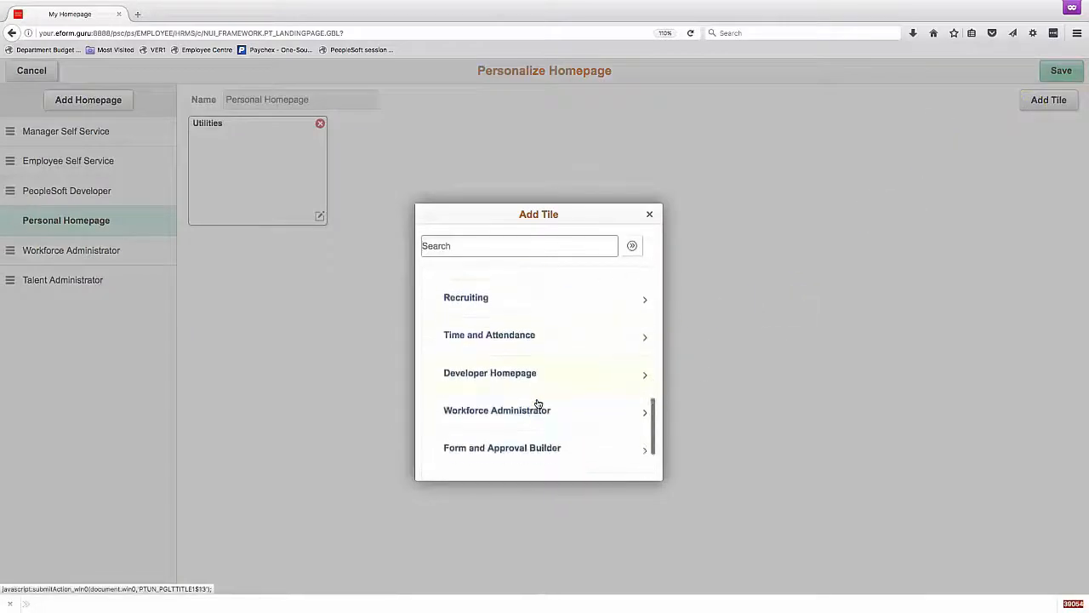
{"action": "scroll", "scroll_direction": "down", "scroll_amount": 3}
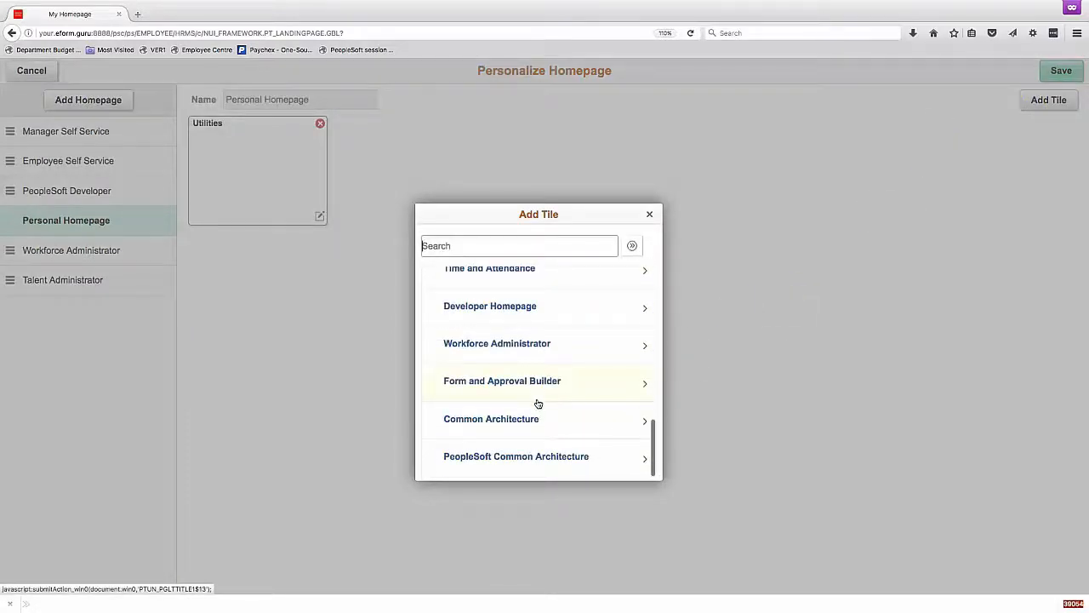
{"action": "left_click", "coordinate": [502, 382]}
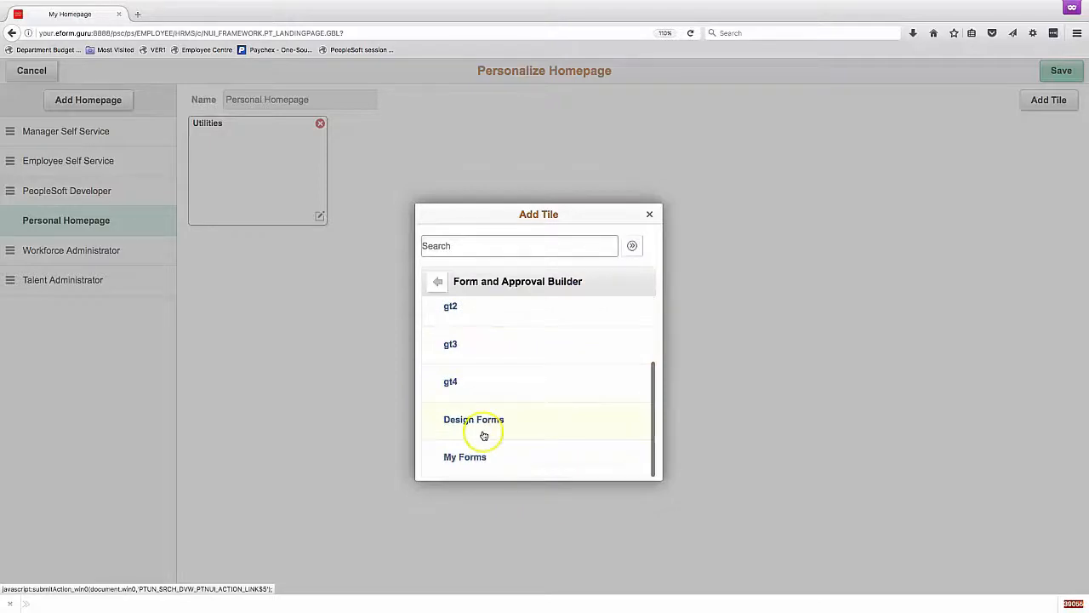
{"action": "left_click", "coordinate": [473, 419]}
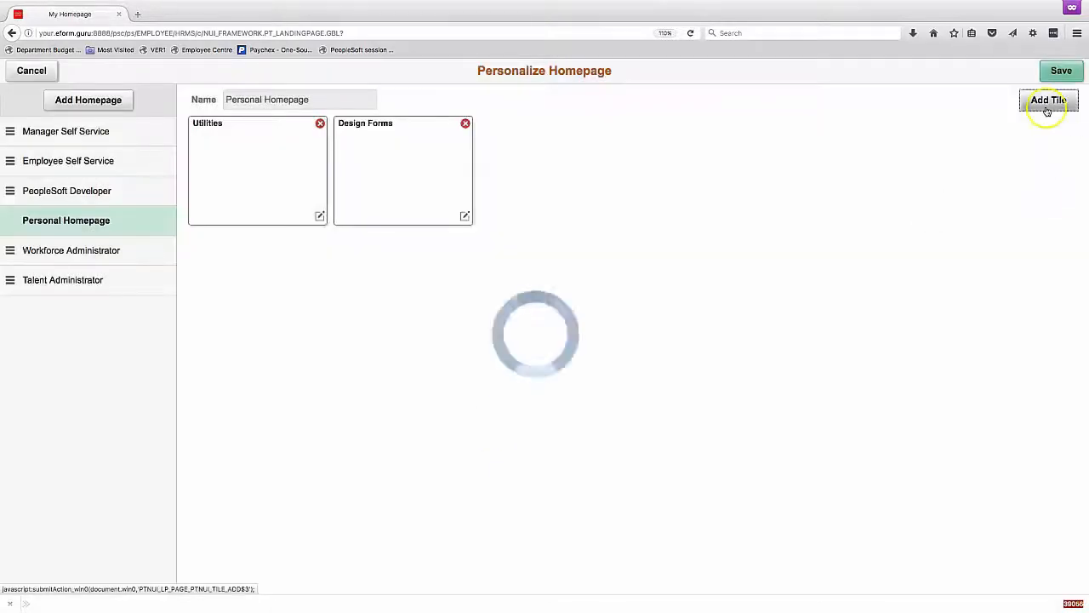
{"action": "left_click", "coordinate": [1048, 99]}
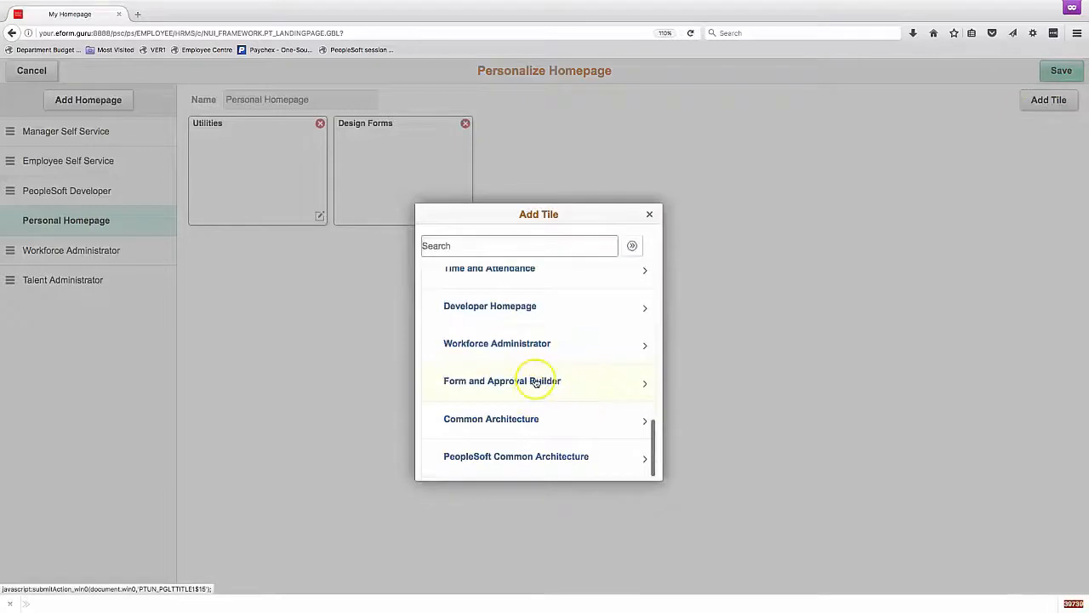
{"action": "left_click", "coordinate": [500, 381]}
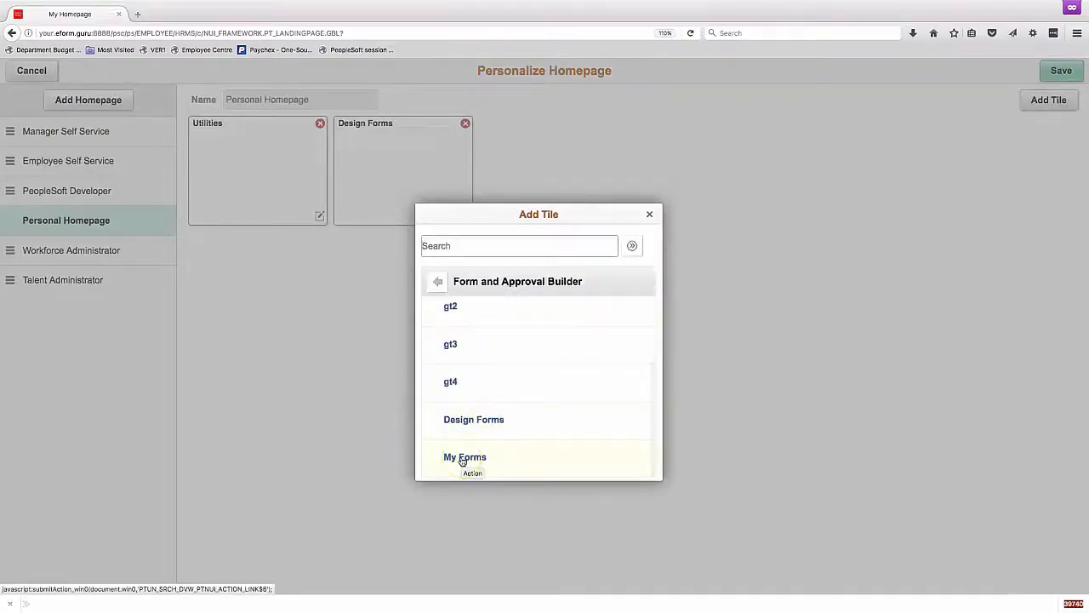
{"action": "left_click", "coordinate": [465, 456]}
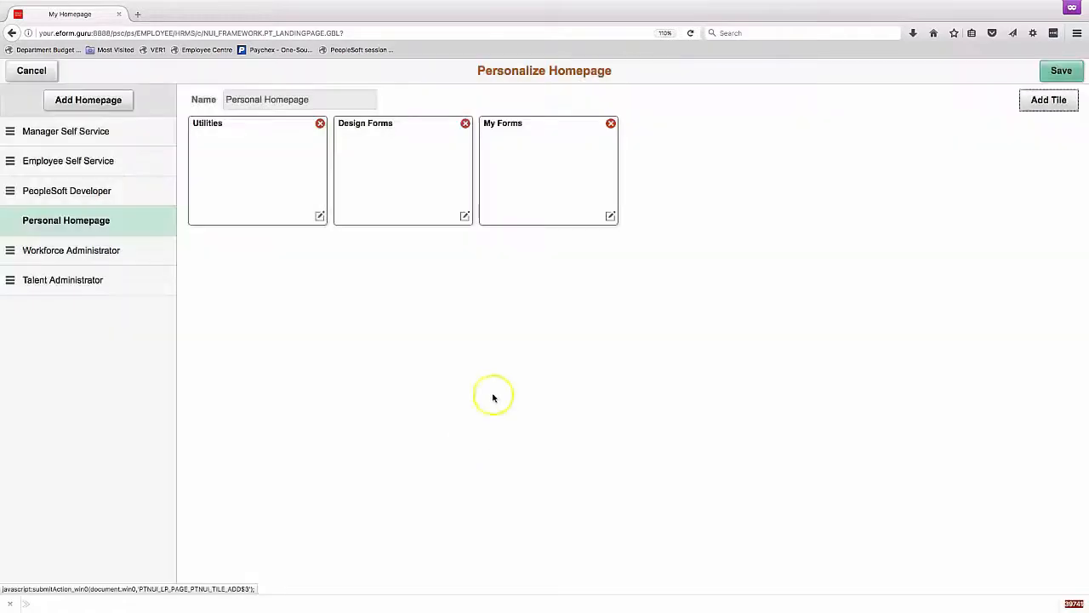
- Add the Approvals tile from PeopleSoft Common Architecture and save the homepage
{"action": "left_click", "coordinate": [1048, 99]}
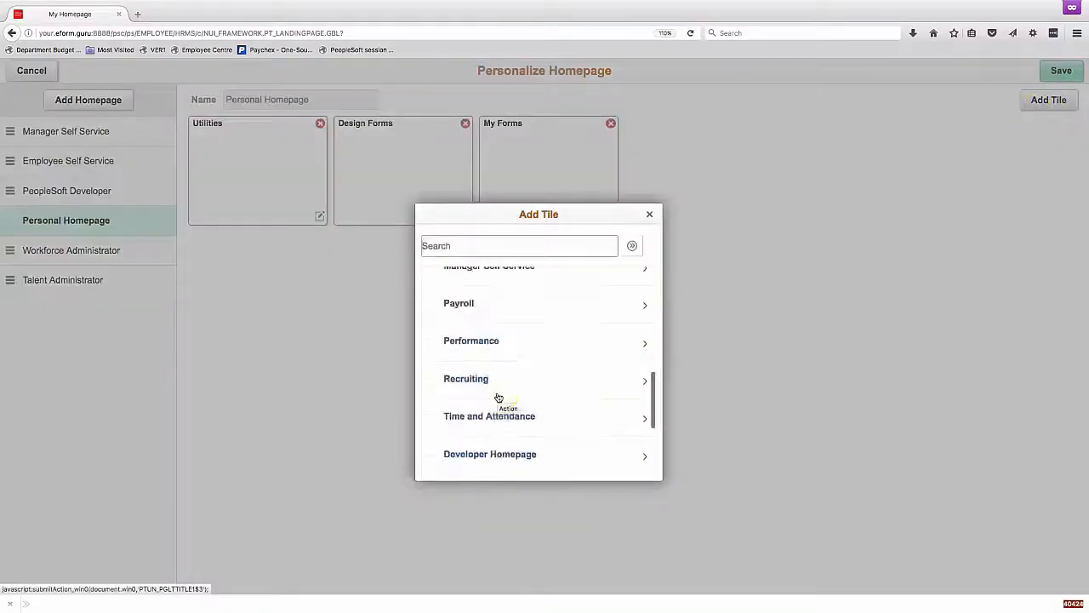
{"action": "scroll", "scroll_direction": "down", "scroll_amount": 3}
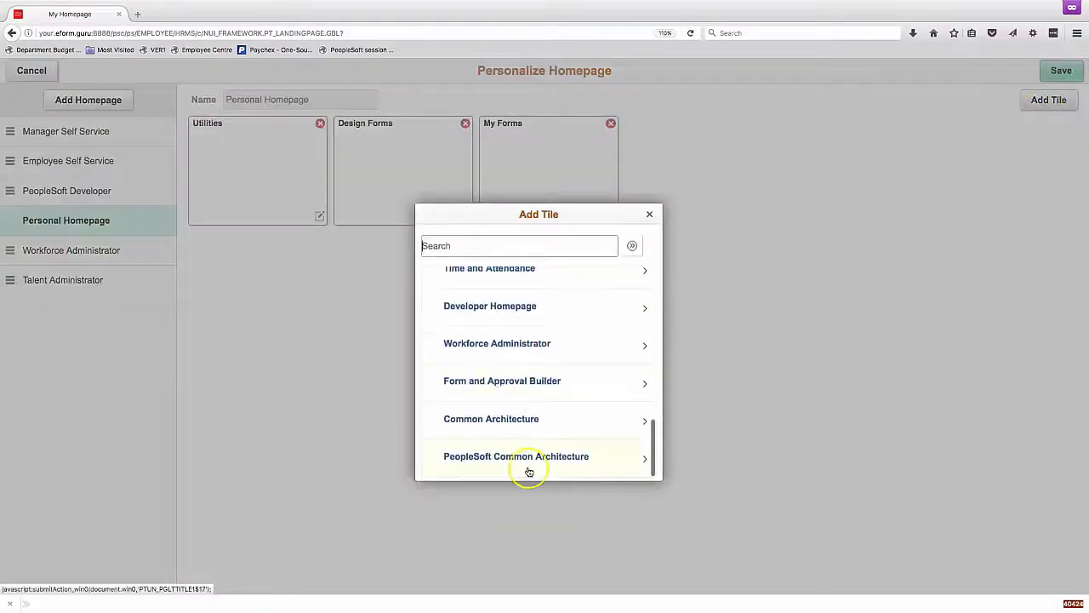
{"action": "left_click", "coordinate": [517, 456]}
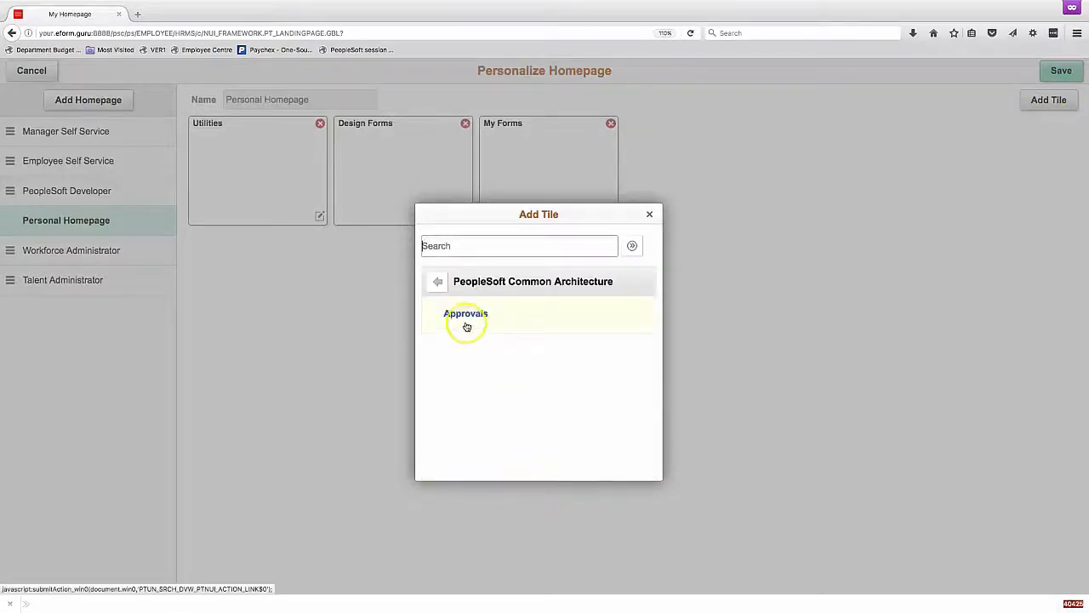
{"action": "left_click", "coordinate": [466, 313]}
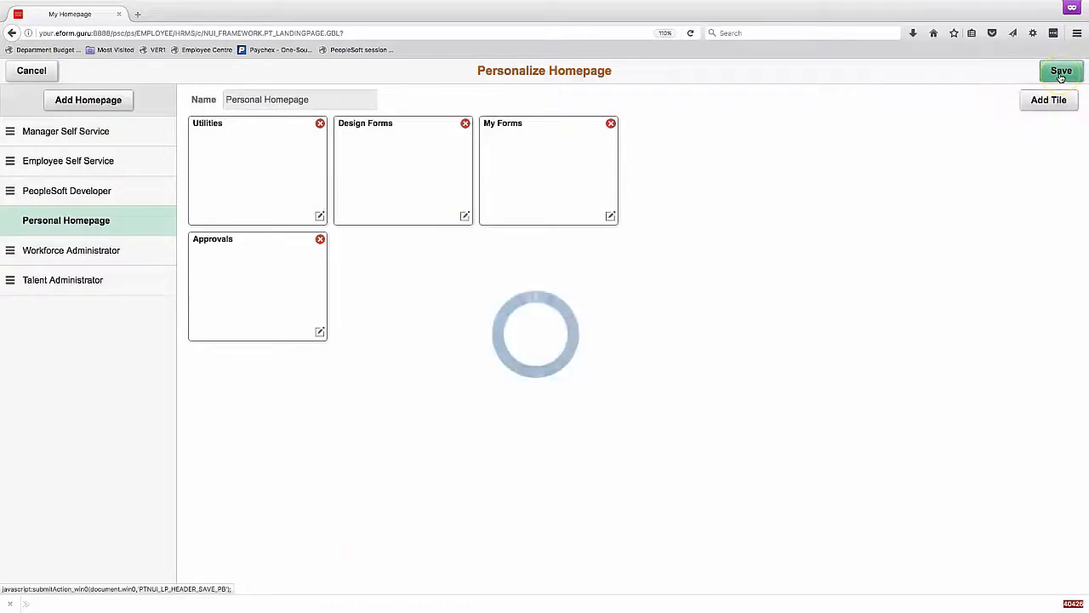
{"action": "left_click", "coordinate": [1062, 71]}
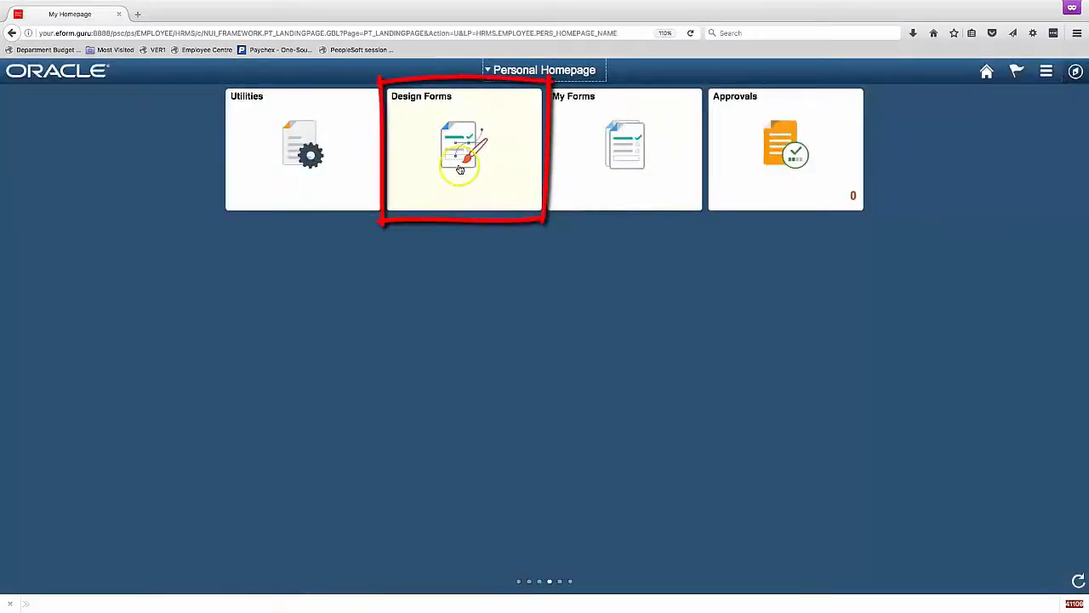
- From Design Forms, add a new form named LifeEnroll
{"action": "left_click", "coordinate": [463, 150]}
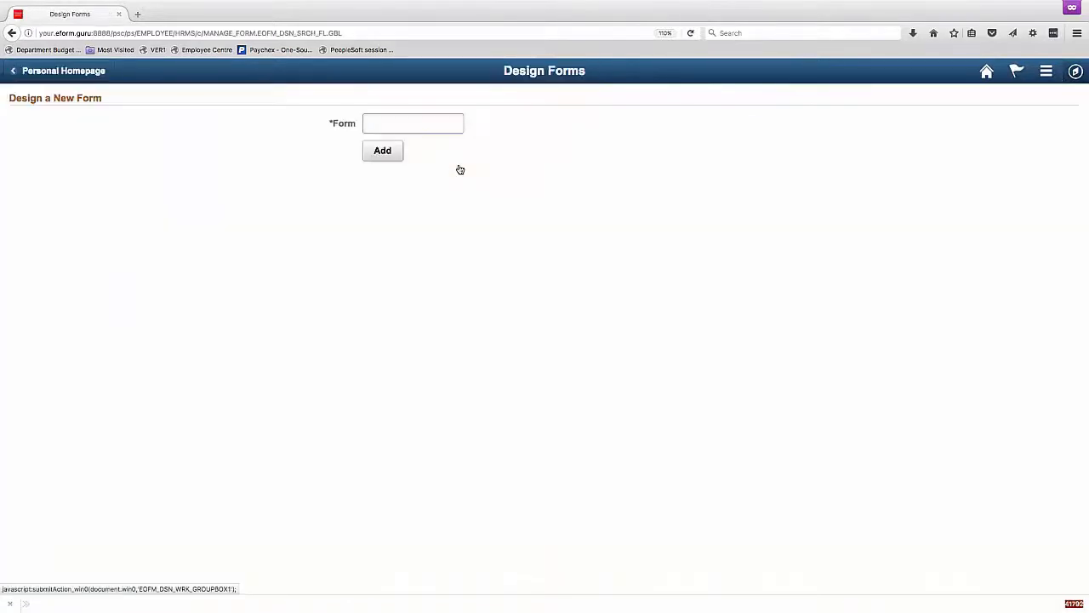
{"action": "type", "text": "li"}
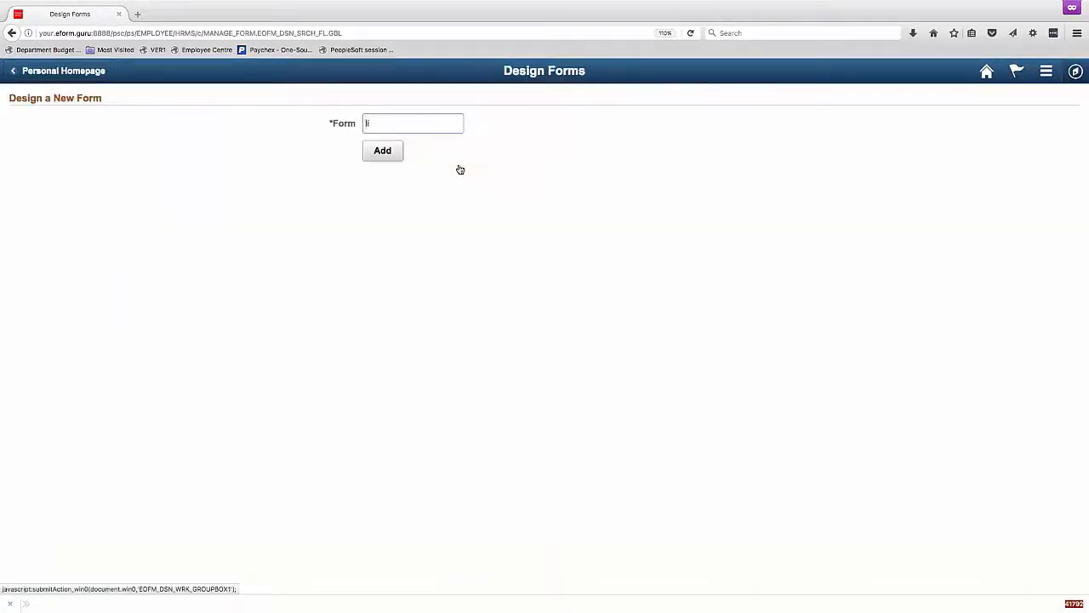
{"action": "type", "text": "LifeEnrol"}
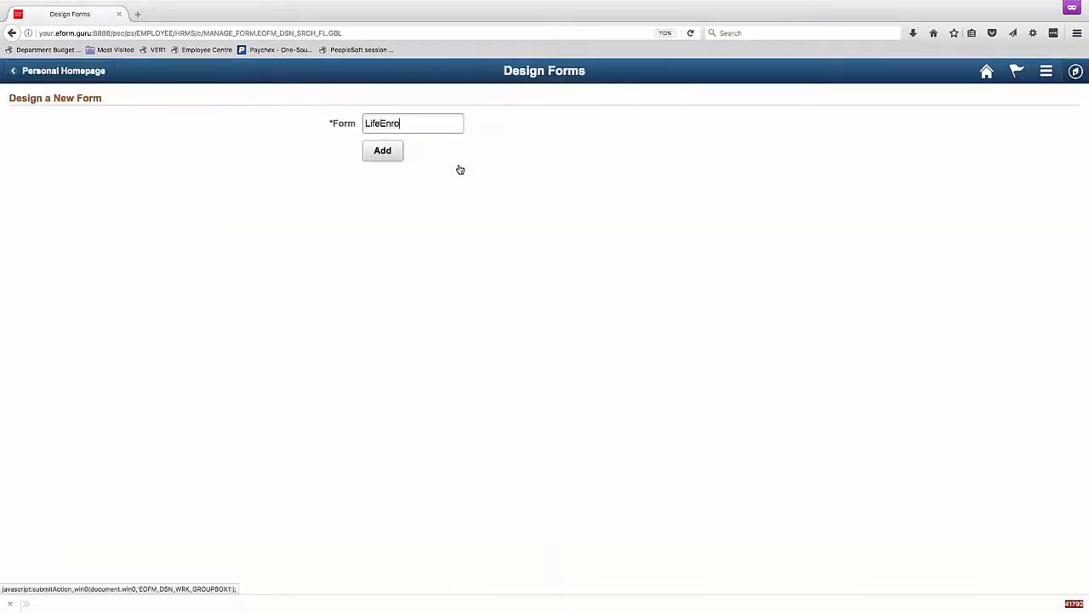
{"action": "left_click", "coordinate": [381, 150]}
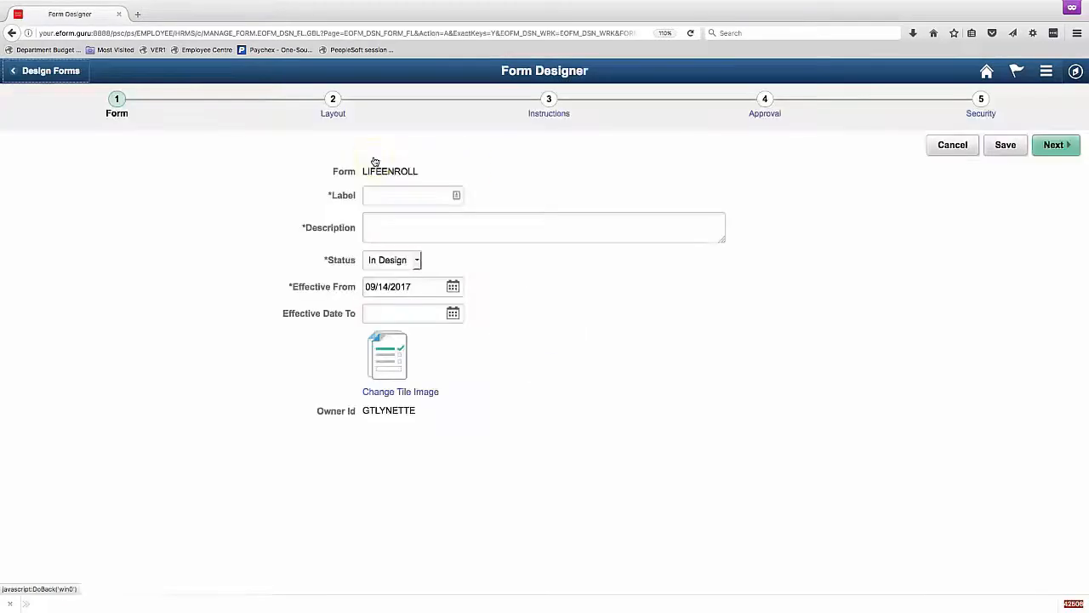
- Enter the label and description 'This form is used to change life insur...' and continue to layout
{"action": "left_click", "coordinate": [408, 194]}
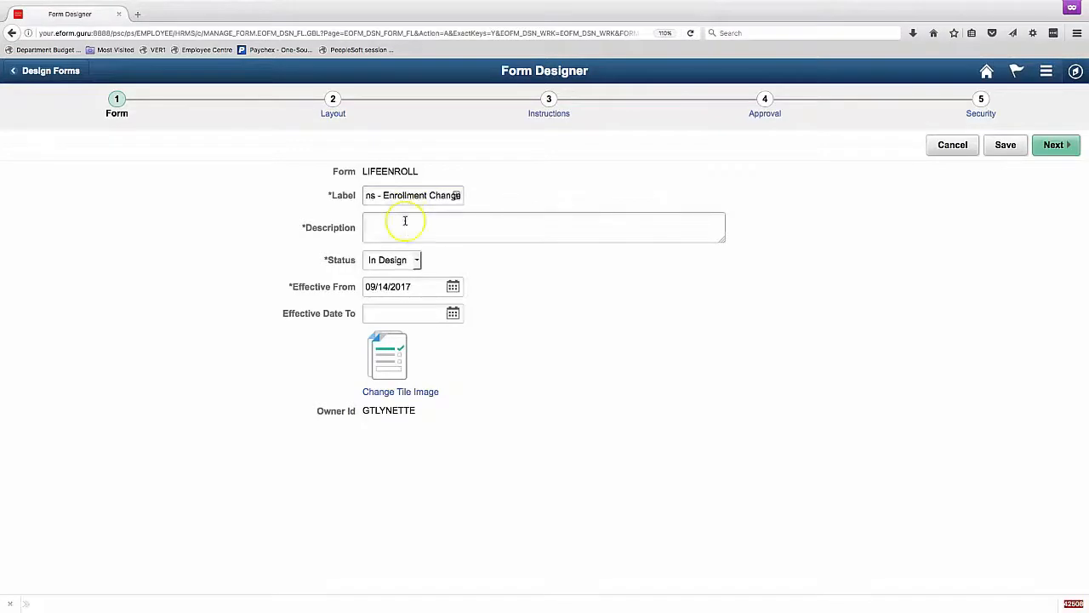
{"action": "type", "text": "This form is used to change life insur"}
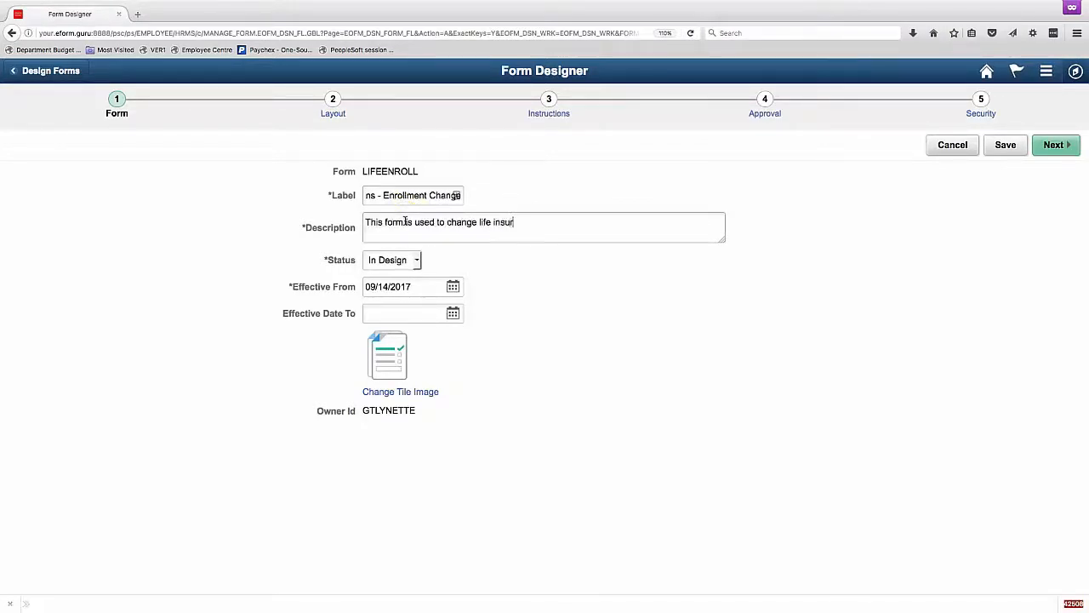
{"action": "left_click", "coordinate": [392, 258]}
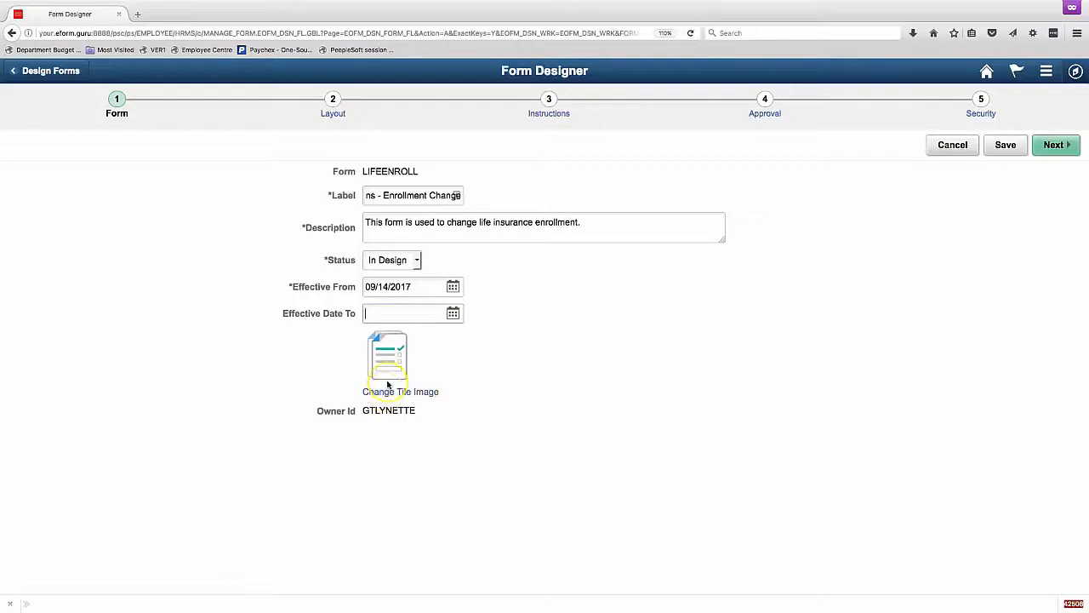
{"action": "left_click", "coordinate": [1055, 144]}
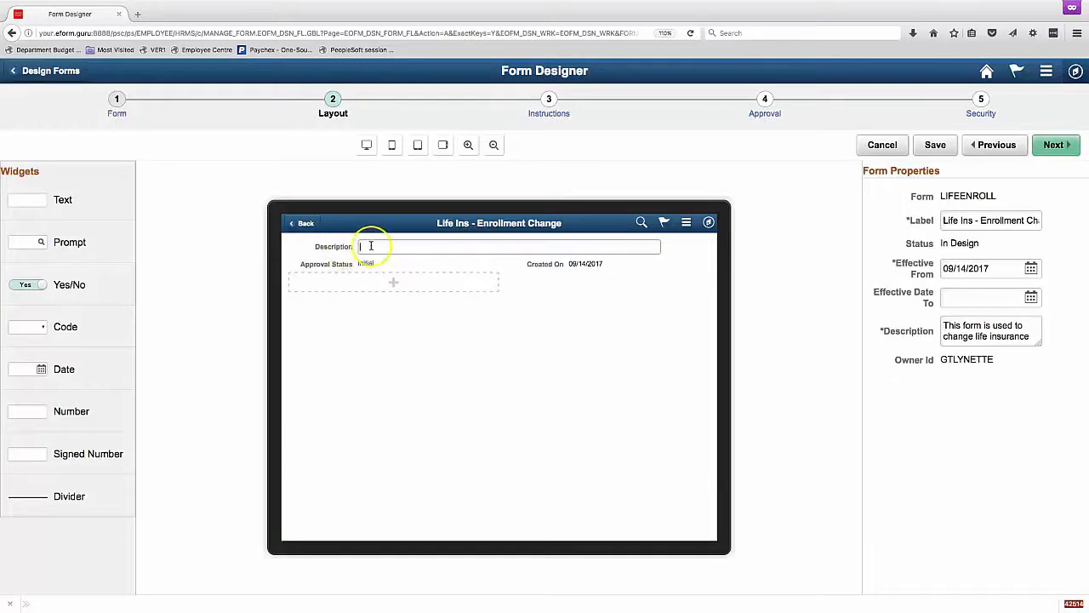
{"action": "mouse_move", "coordinate": [609, 270]}
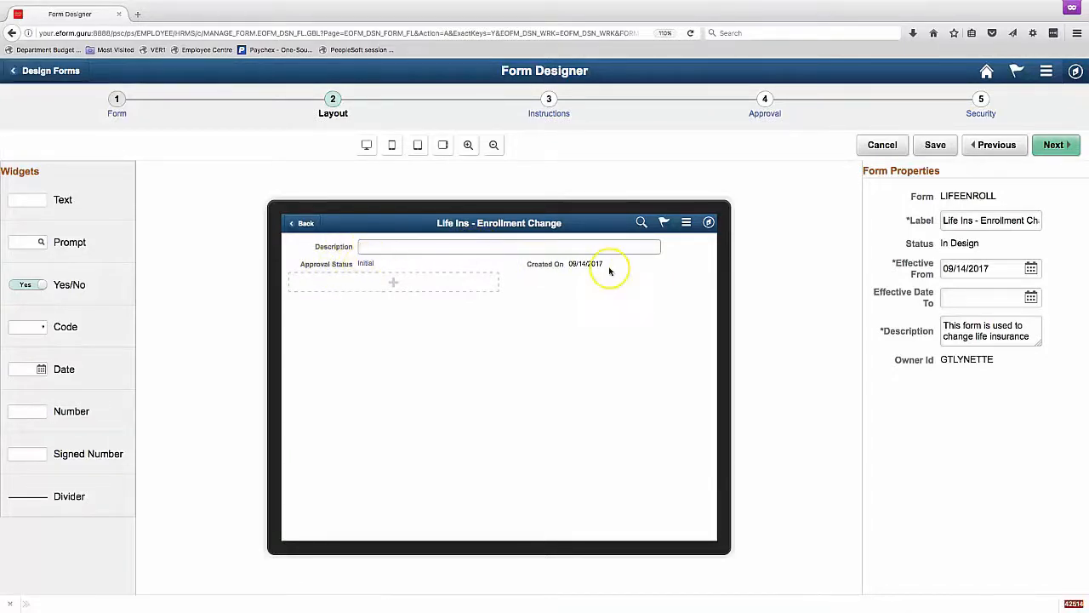
{"action": "mouse_move", "coordinate": [531, 320]}
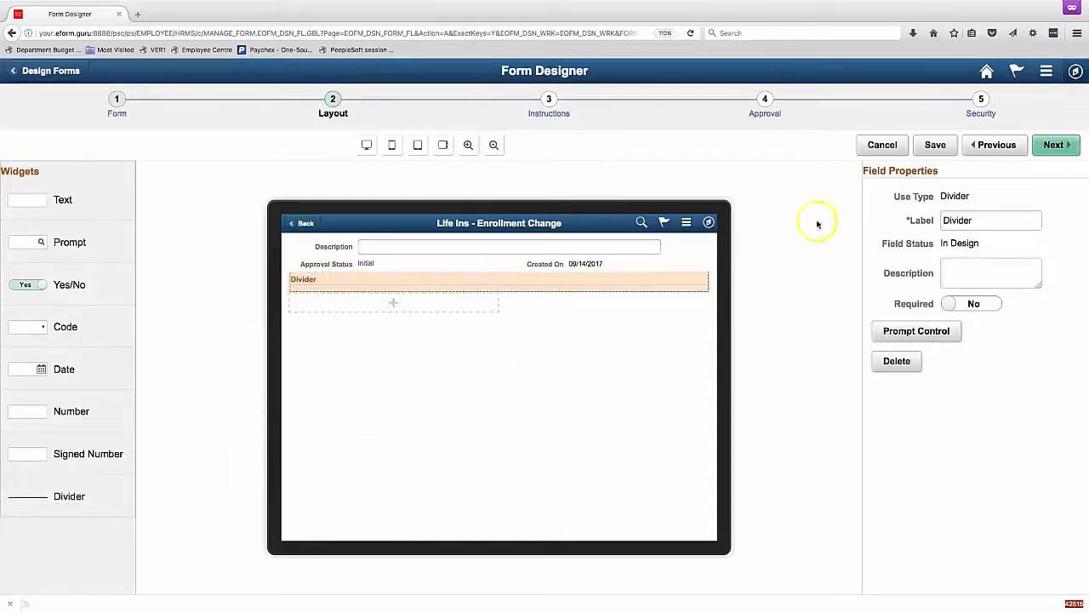
- Label the Completed by HR divider and Group Number field, keeping Hours worked/week length at 7.2
{"action": "type", "text": "Completed by HR"}
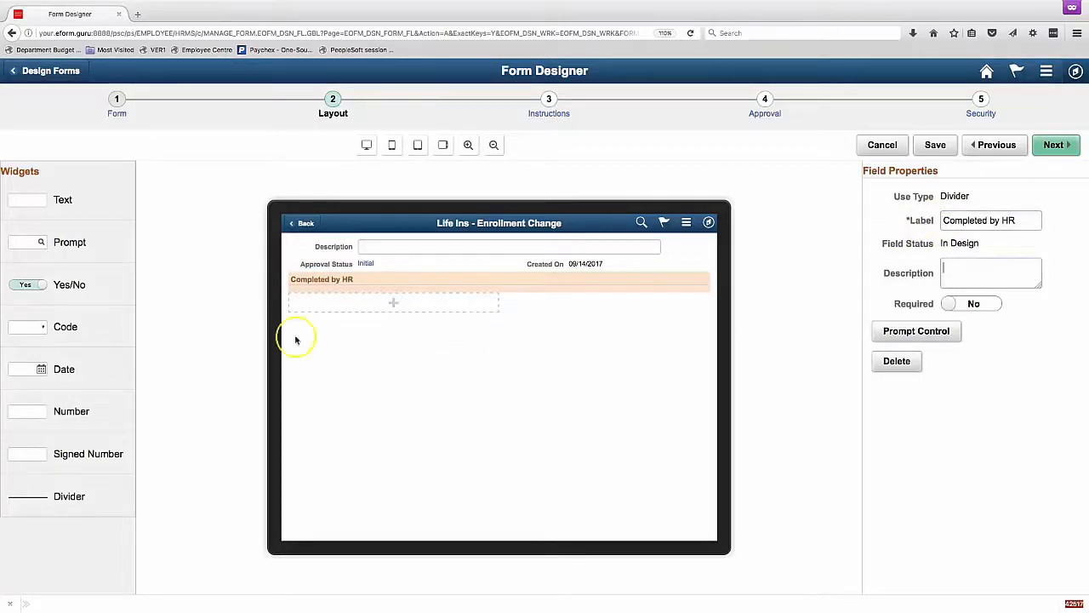
{"action": "mouse_move", "coordinate": [238, 330]}
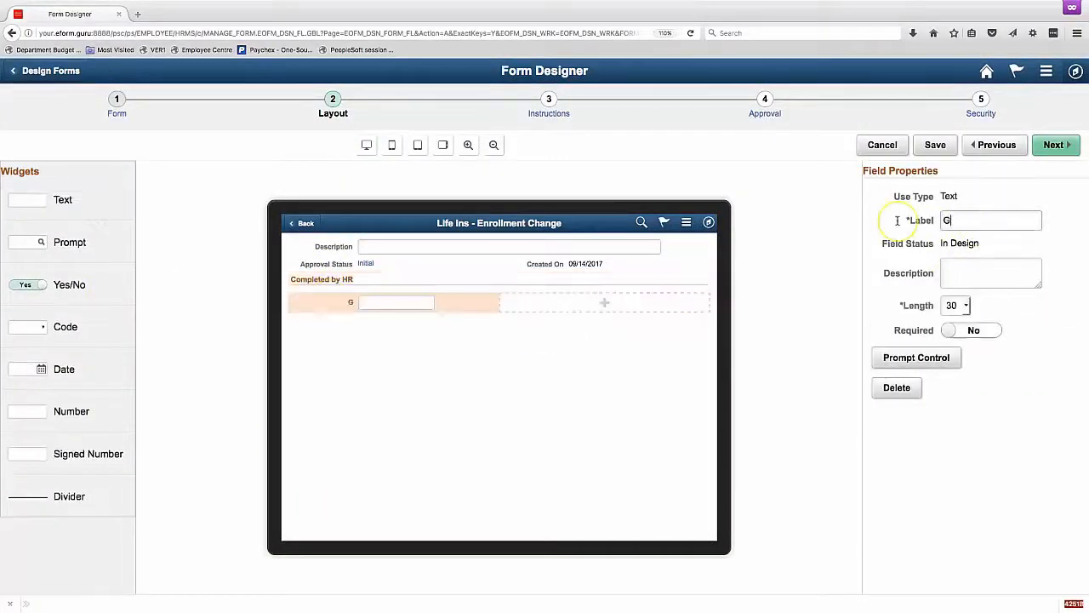
{"action": "type", "text": "roup Number"}
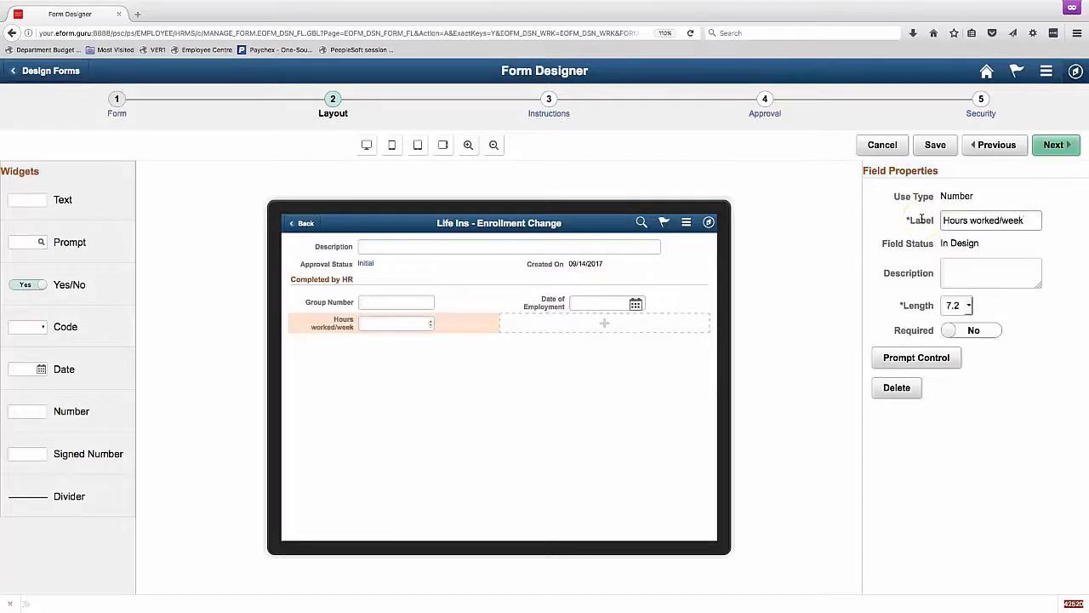
{"action": "left_click", "coordinate": [956, 306]}
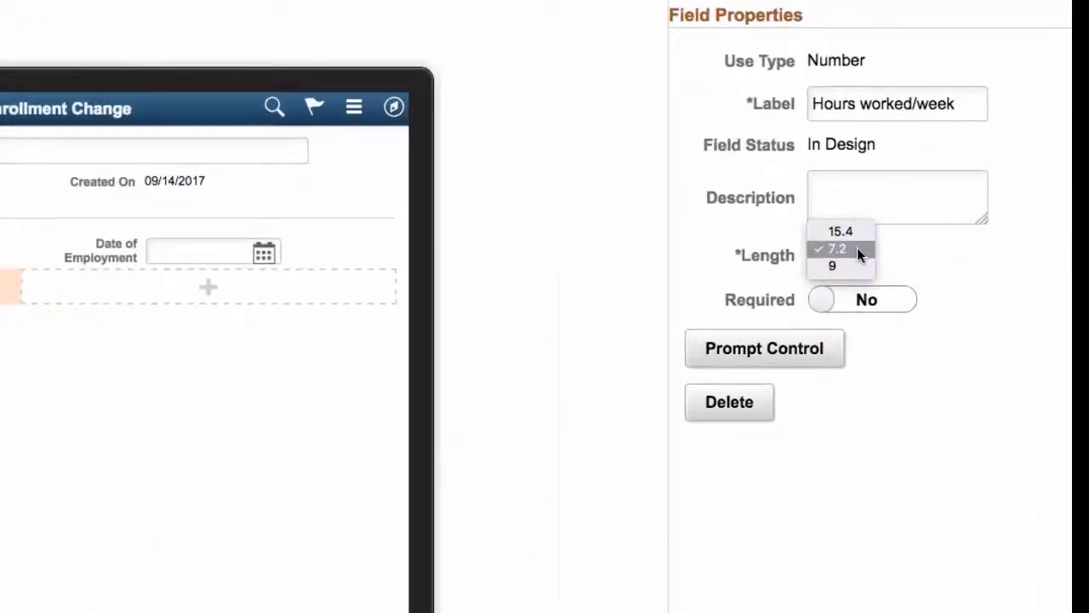
{"action": "left_click", "coordinate": [837, 248]}
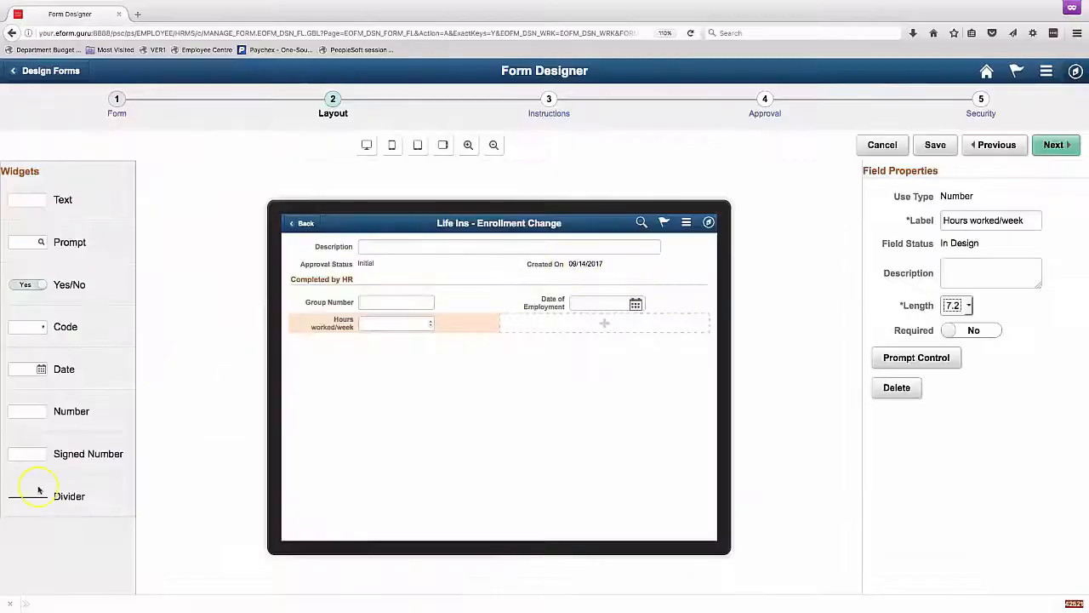
- Add a Completed by App divider and label the name, ID and birth date fields below it
{"action": "left_click_drag", "start_coordinate": [38, 497], "coordinate": [395, 343]}
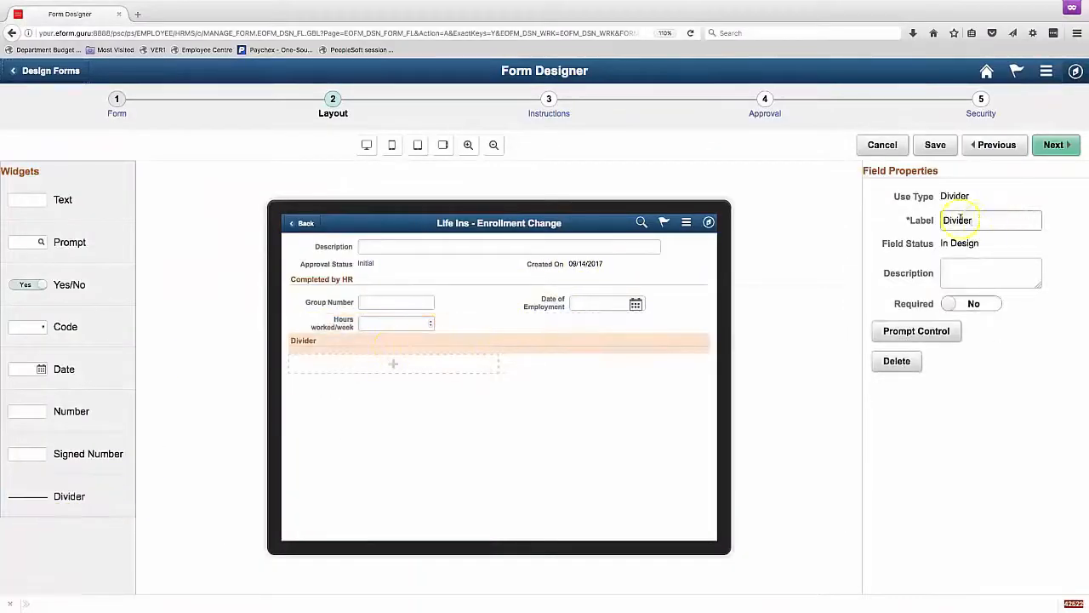
{"action": "type", "text": "Completed by Appli"}
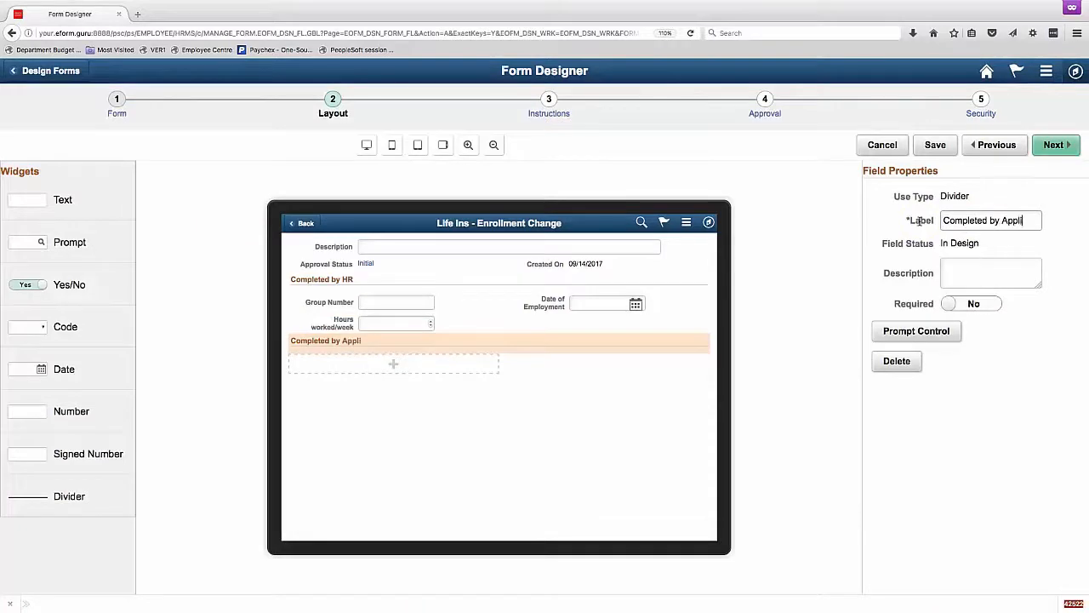
{"action": "key", "text": "Backspace"}
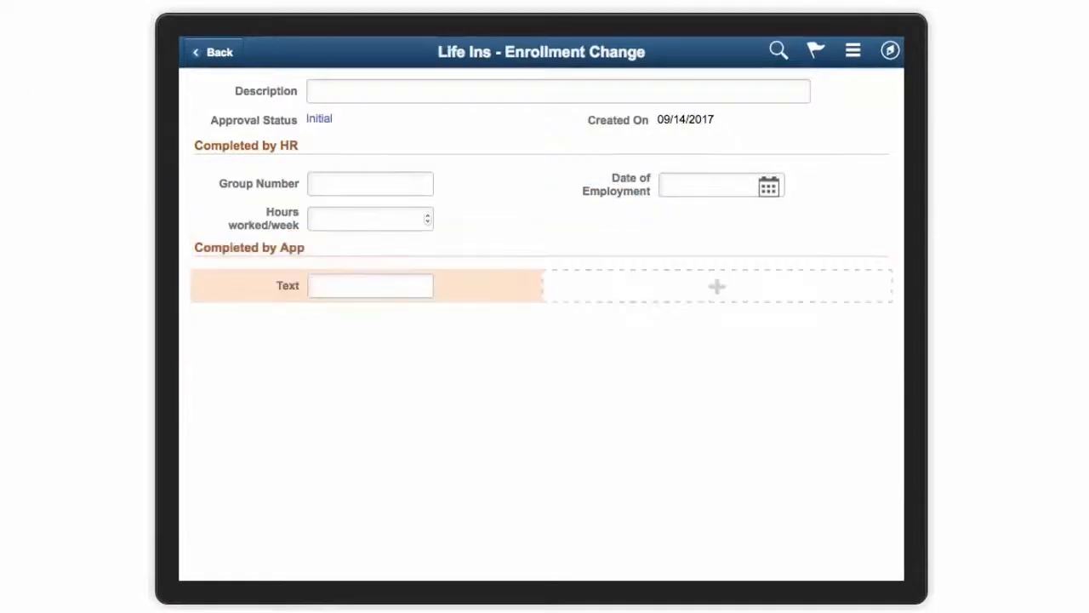
{"action": "left_click", "coordinate": [715, 286]}
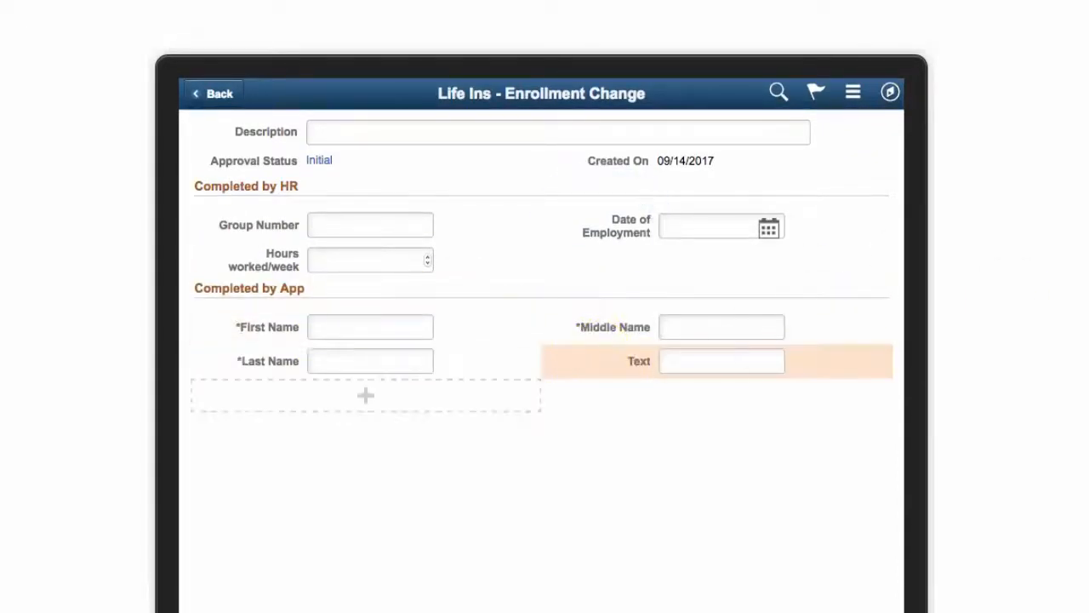
{"action": "left_click", "coordinate": [364, 395]}
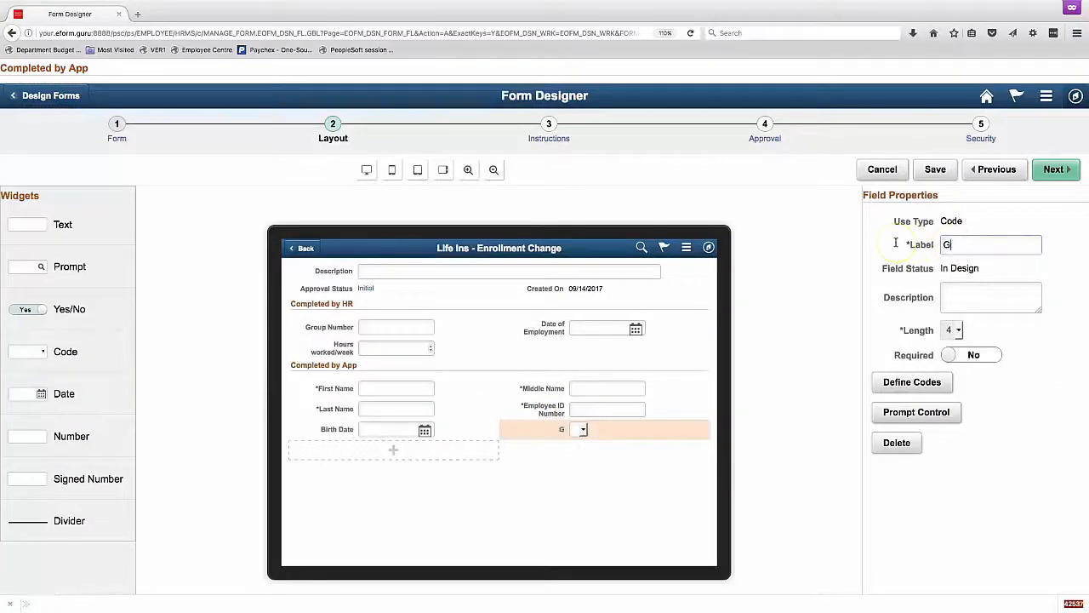
- Label the code field Gender and define M (Male) and F code values
{"action": "type", "text": "ender"}
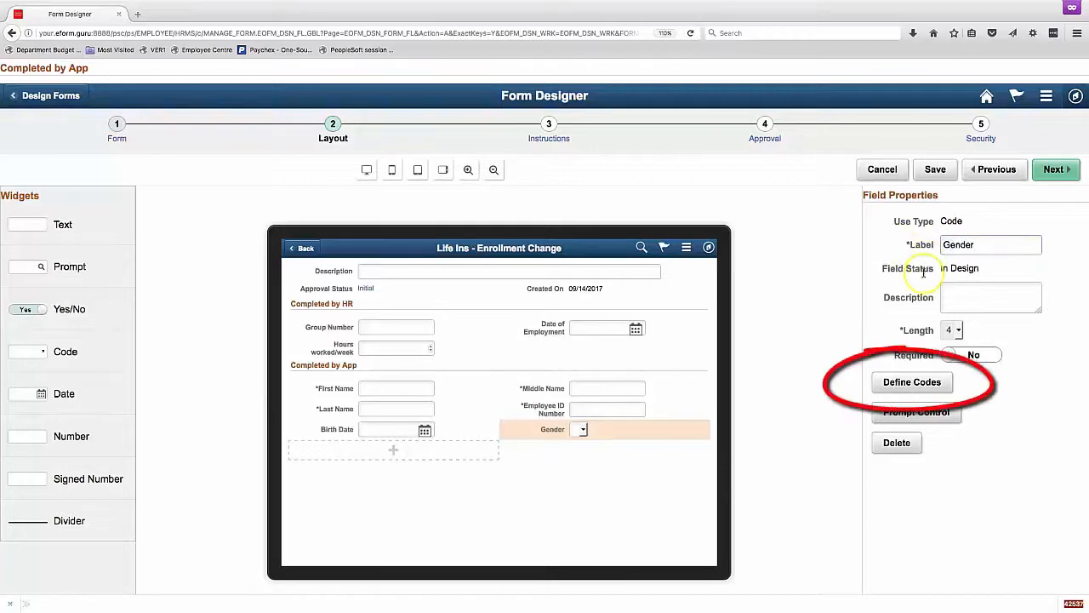
{"action": "left_click", "coordinate": [912, 381]}
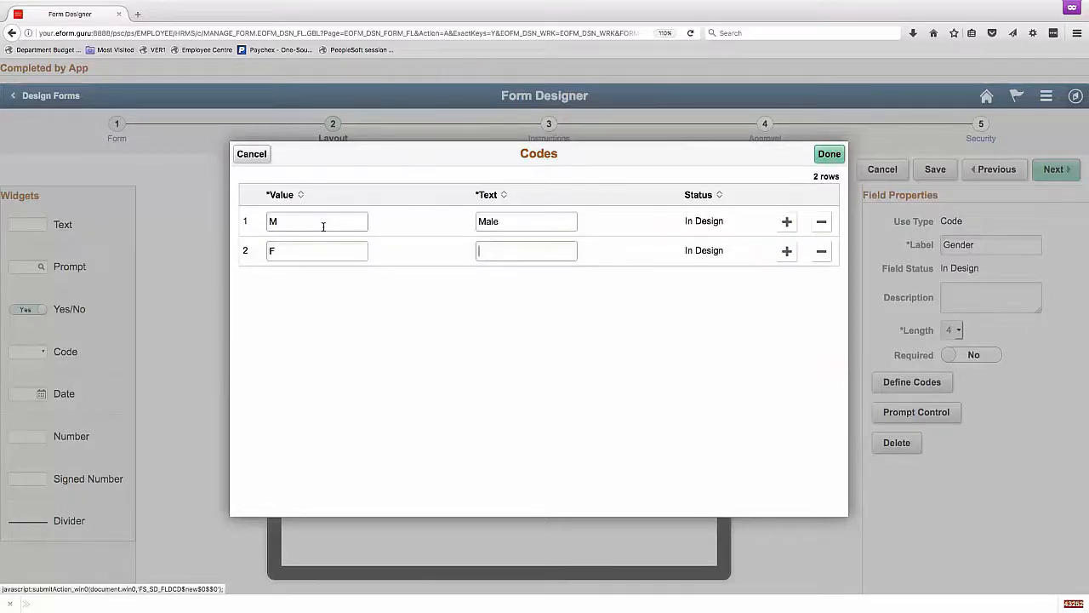
{"action": "left_click", "coordinate": [827, 153]}
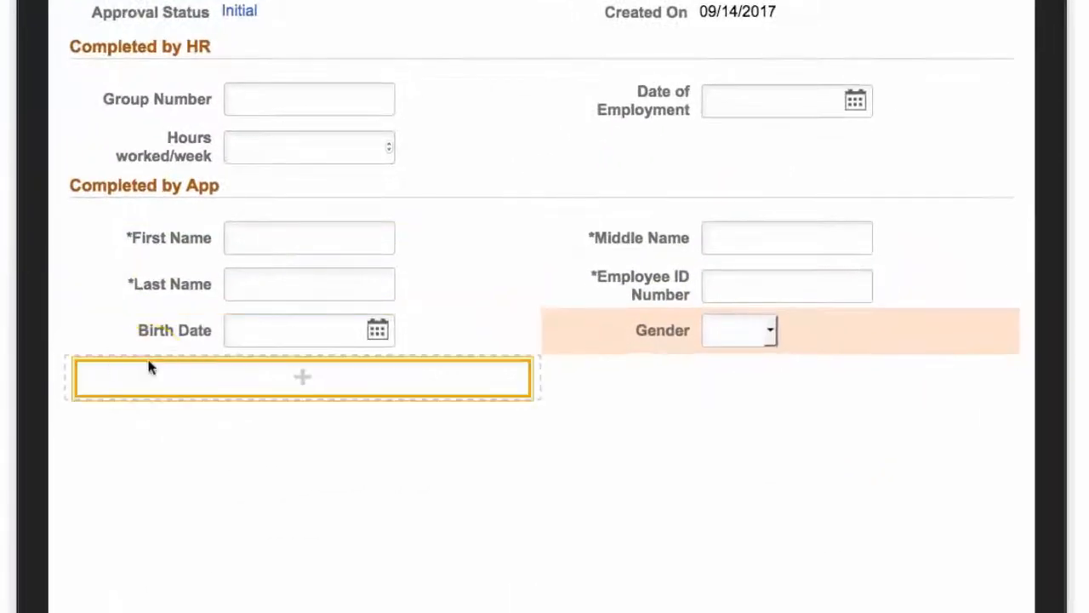
- Add Address and City fields and a required State prompt sourced from STATE_TBL
{"action": "left_click", "coordinate": [303, 378]}
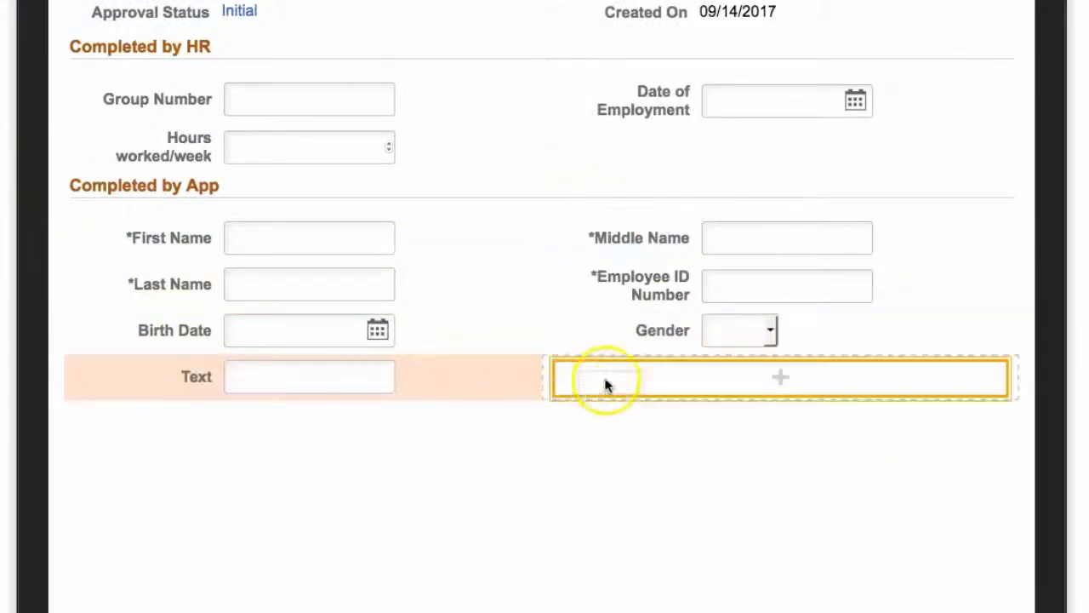
{"action": "left_click", "coordinate": [605, 378]}
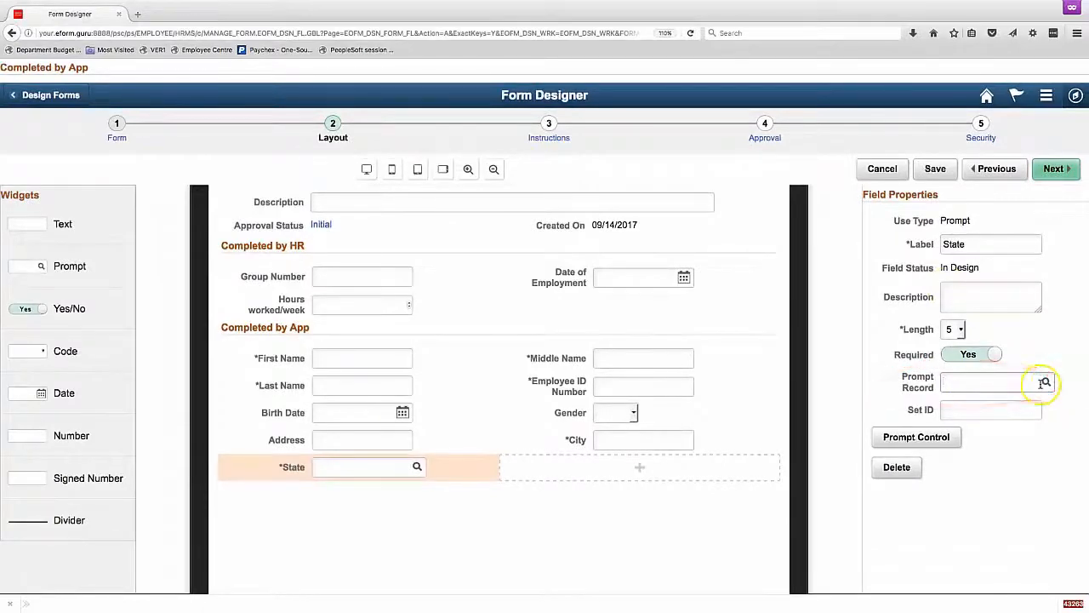
{"action": "left_click", "coordinate": [1045, 381]}
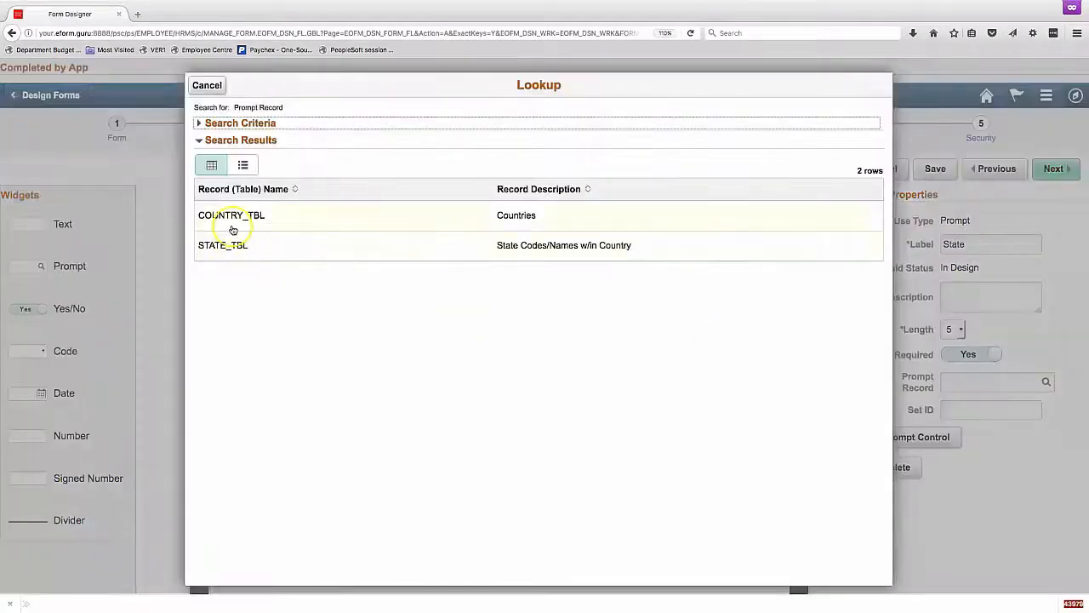
{"action": "left_click", "coordinate": [223, 245]}
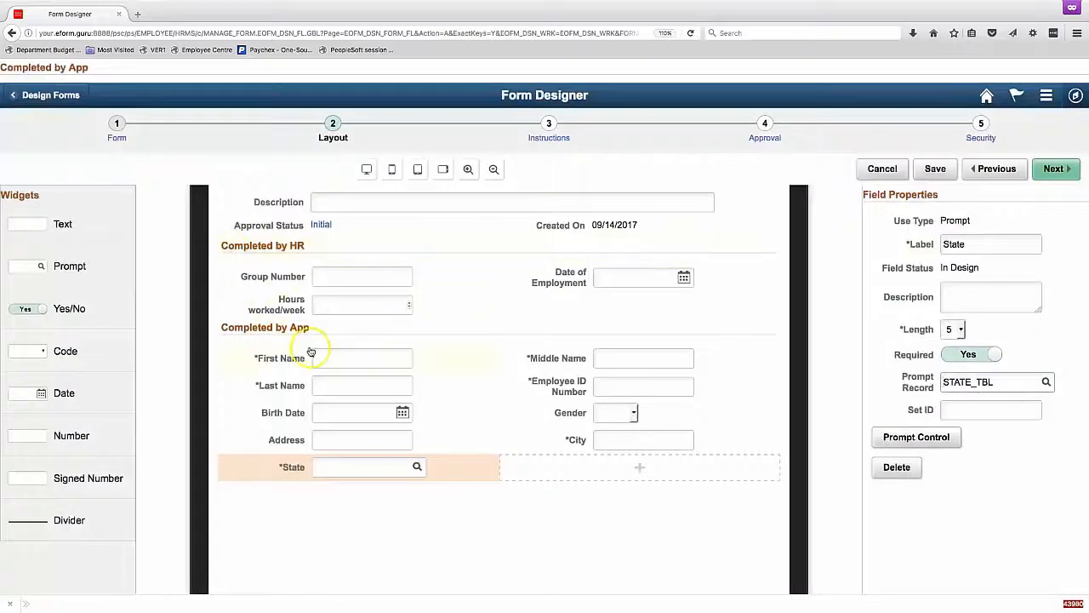
- Add another prompt field below Address labelled Country
{"action": "left_click", "coordinate": [417, 466]}
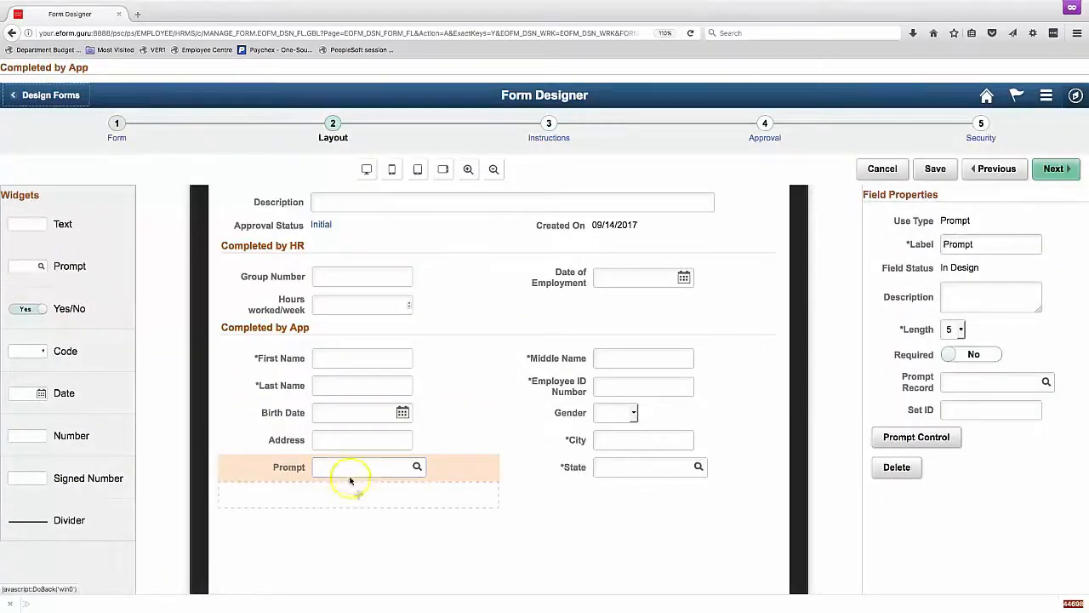
{"action": "type", "text": "Country"}
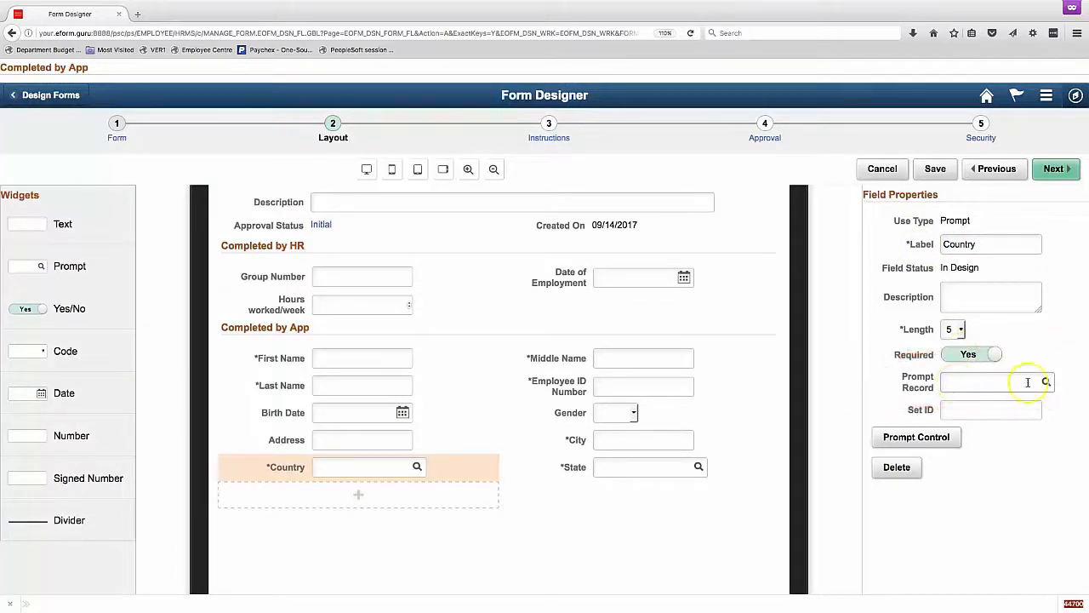
- Set Country's prompt record to COUNTRY_TBL and a prompt control filtering STATE_TBL by COUNTRY
{"action": "left_click", "coordinate": [1044, 381]}
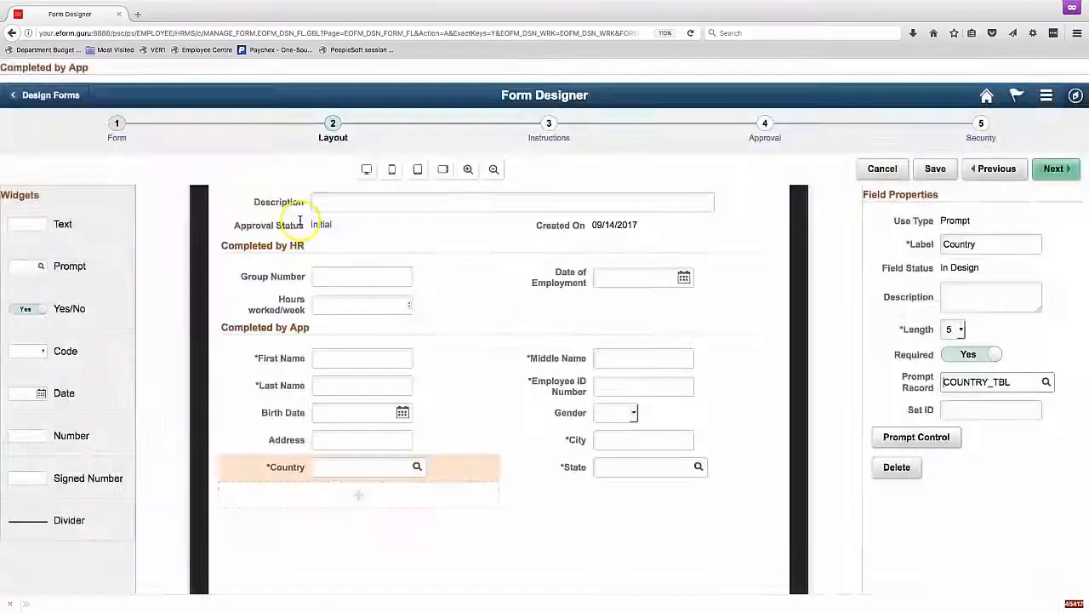
{"action": "left_click", "coordinate": [417, 466]}
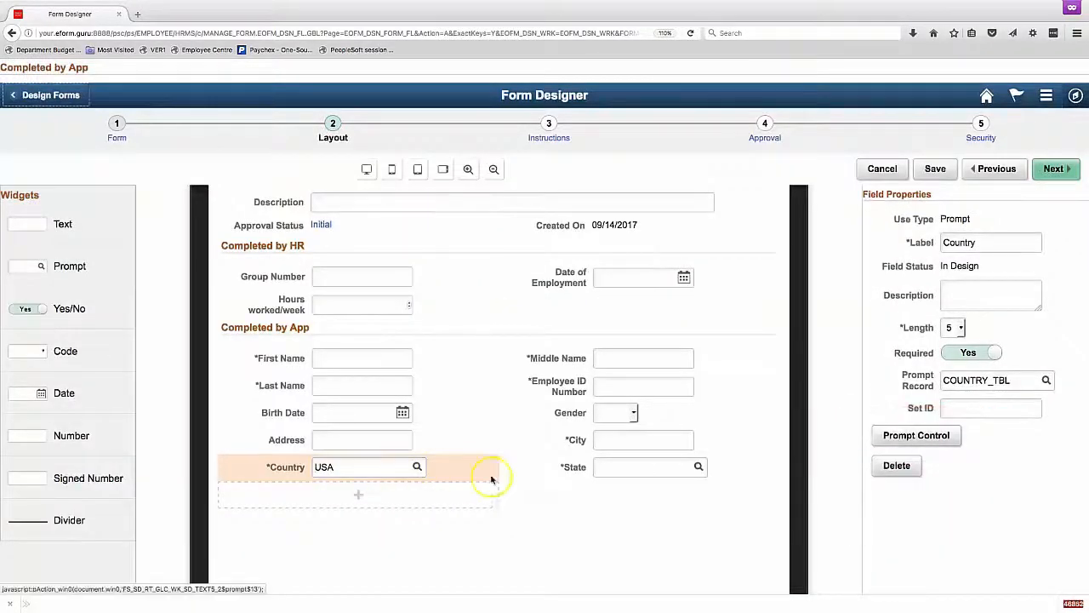
{"action": "left_click", "coordinate": [916, 435]}
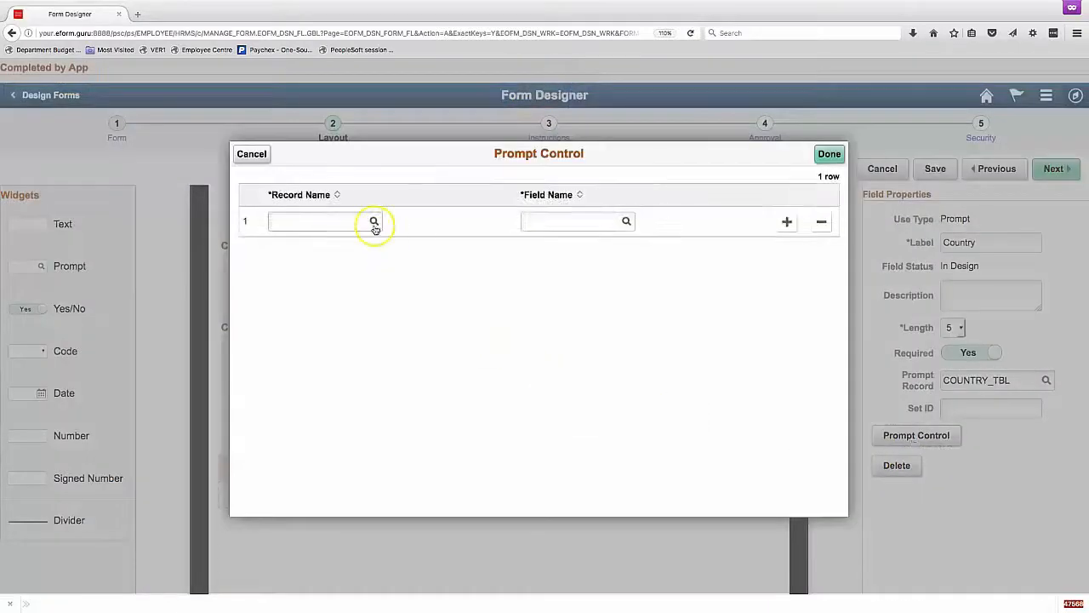
{"action": "left_click", "coordinate": [375, 221]}
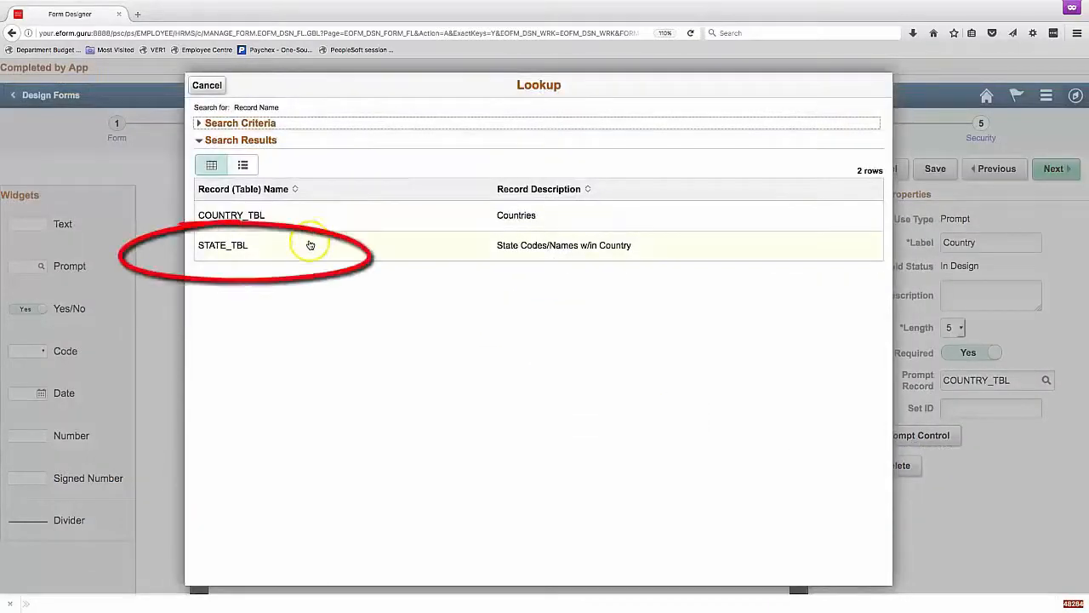
{"action": "left_click", "coordinate": [223, 245]}
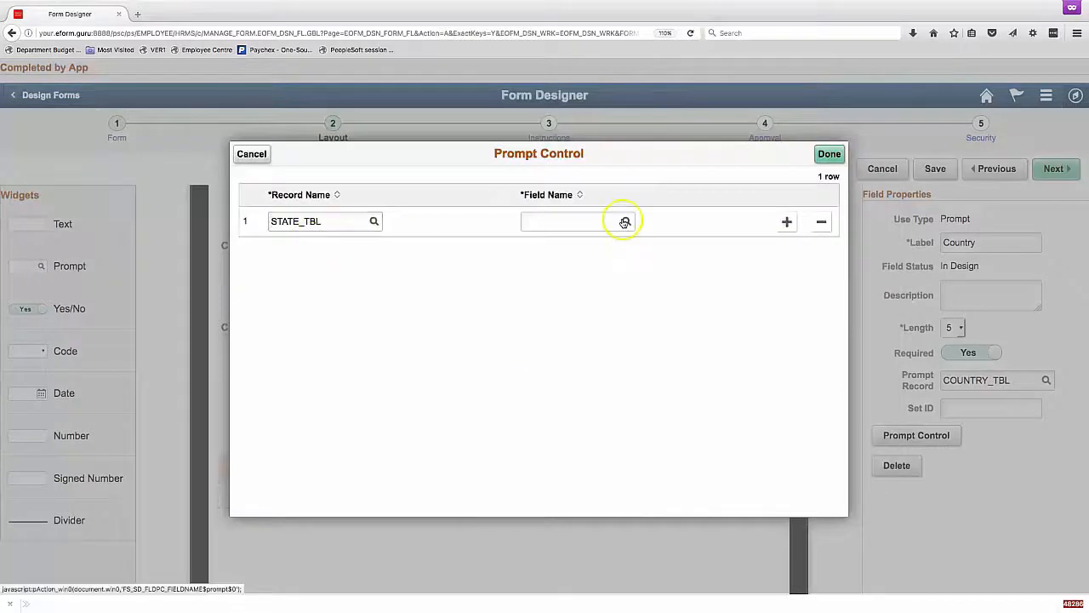
{"action": "left_click", "coordinate": [625, 221]}
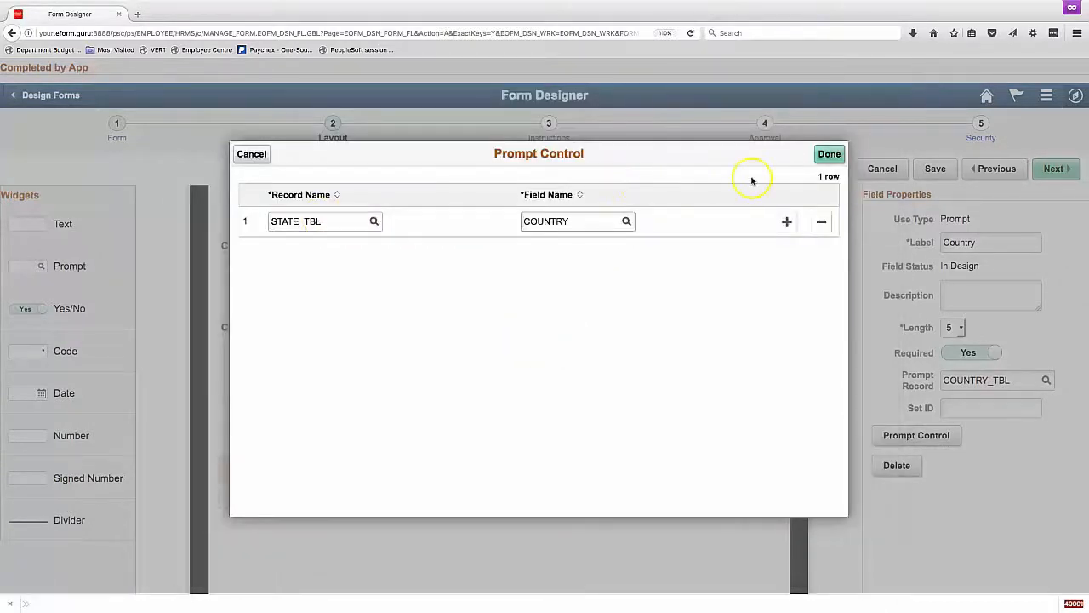
{"action": "left_click", "coordinate": [828, 154]}
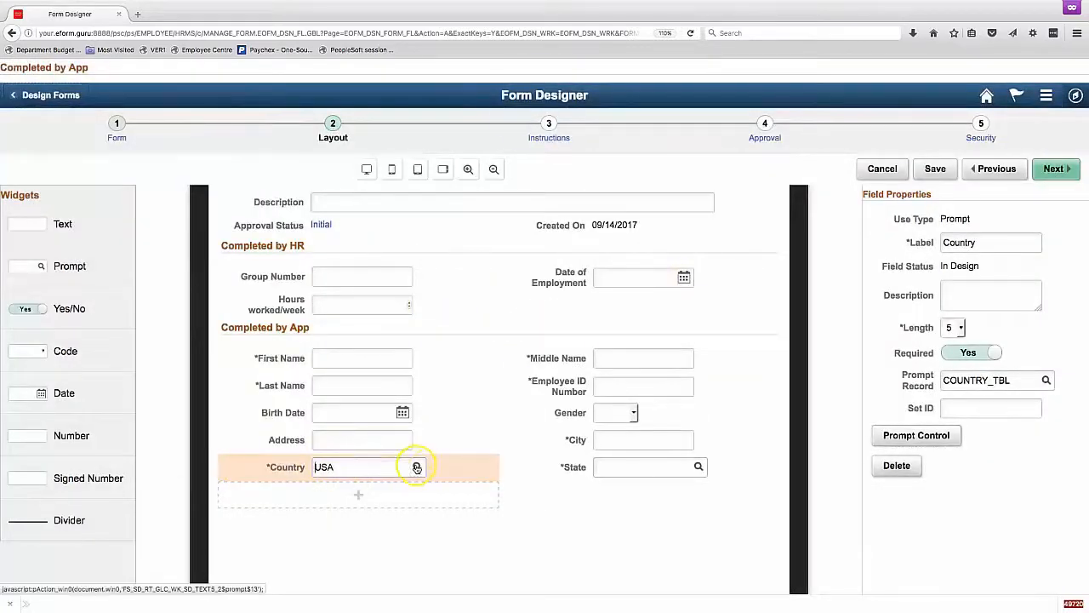
- Test the State lookup in preview, choosing New Brunswick
{"action": "left_click", "coordinate": [417, 466]}
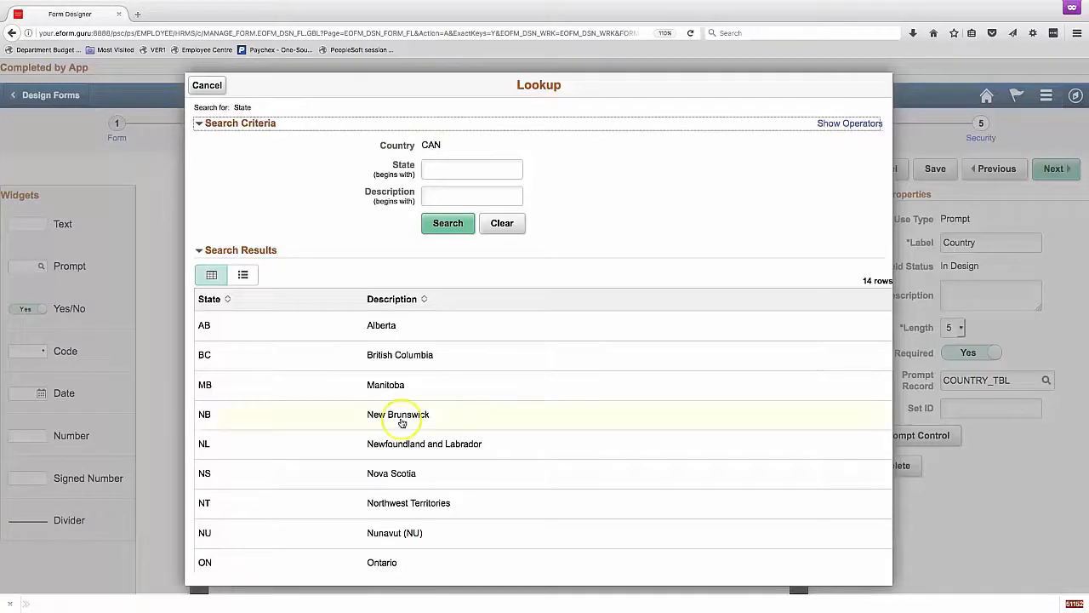
{"action": "left_click", "coordinate": [398, 415]}
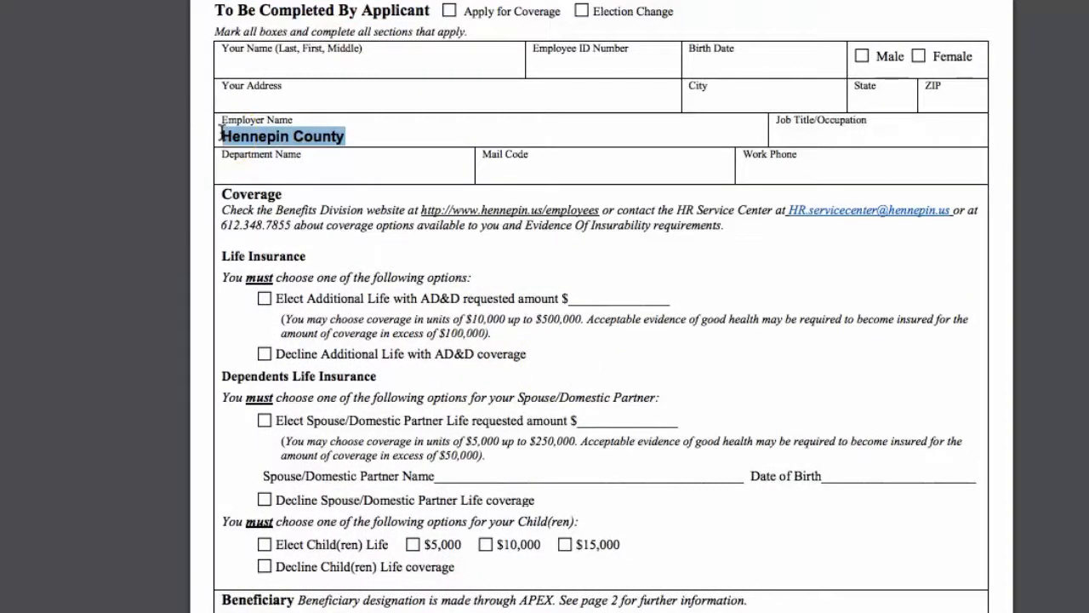
- Scroll the paper form to check the remaining applicant fields to replicate
{"action": "scroll", "scroll_direction": "down", "scroll_amount": 3}
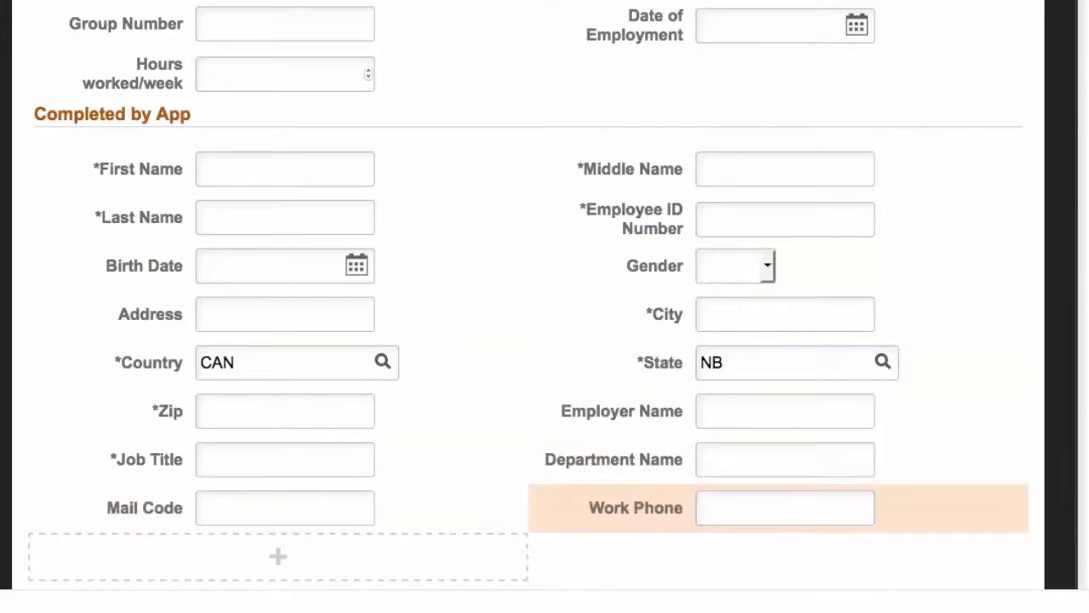
{"action": "scroll", "scroll_direction": "down", "scroll_amount": 3}
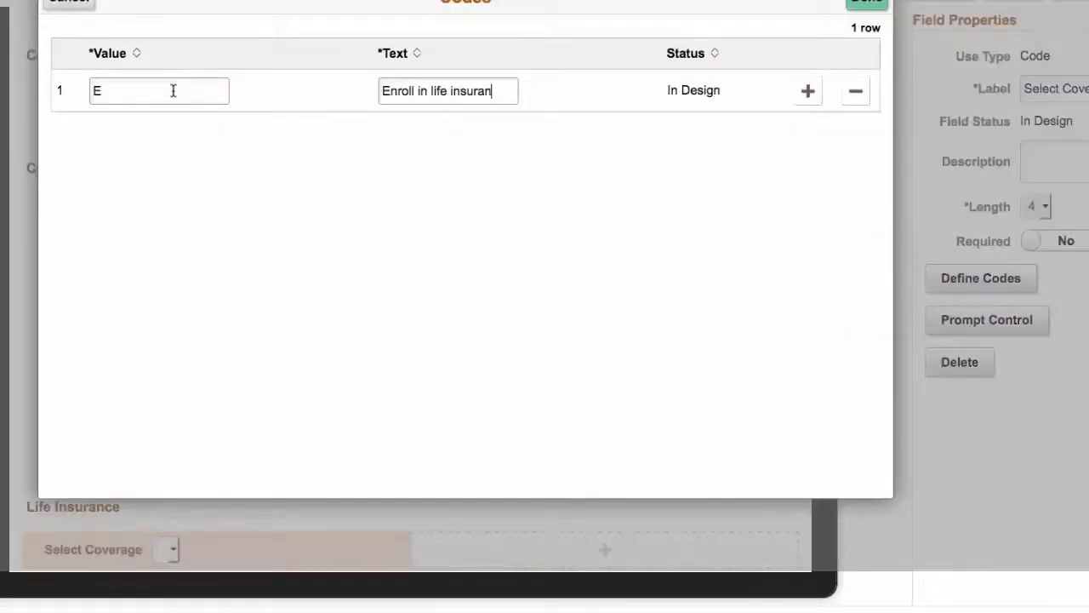
- Confirm the Select Coverage codes and add a field under Dependent Life
{"action": "left_click", "coordinate": [807, 90]}
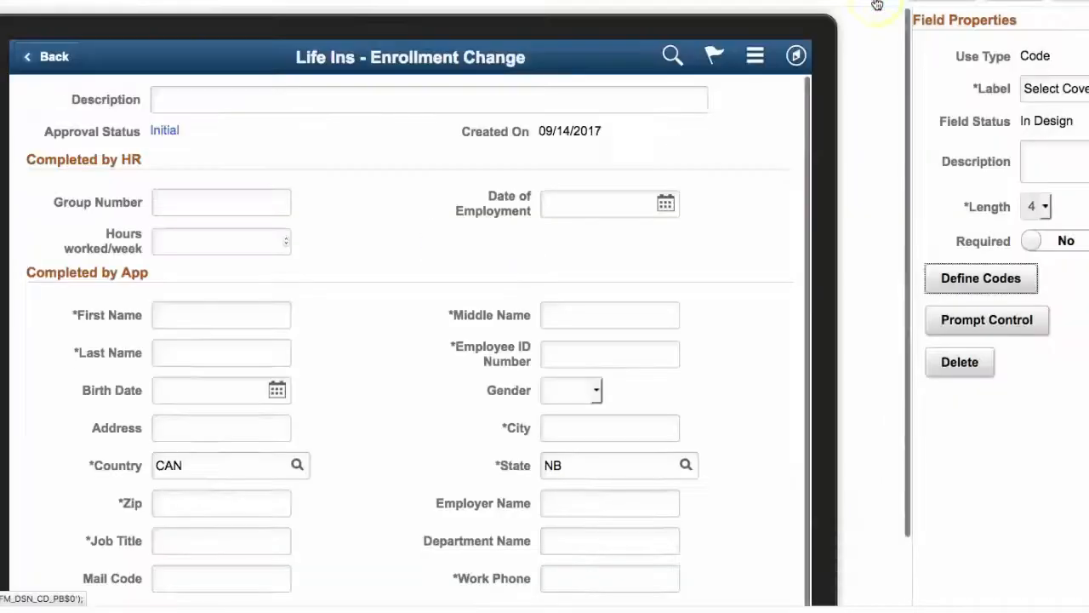
{"action": "scroll", "scroll_direction": "down", "scroll_amount": 3}
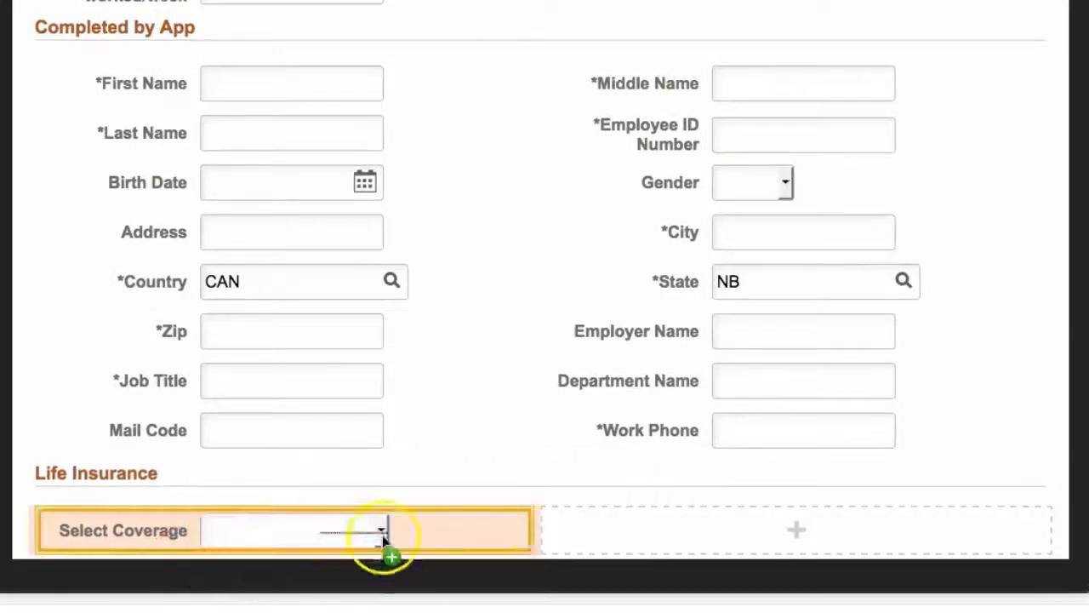
{"action": "scroll", "scroll_direction": "down", "scroll_amount": 3}
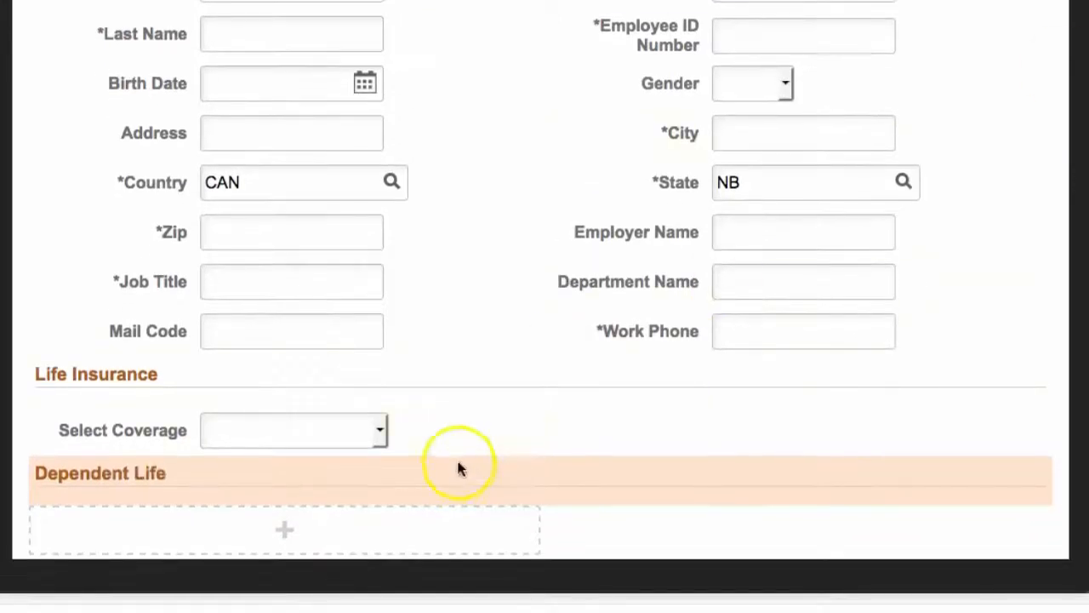
{"action": "left_click", "coordinate": [284, 529]}
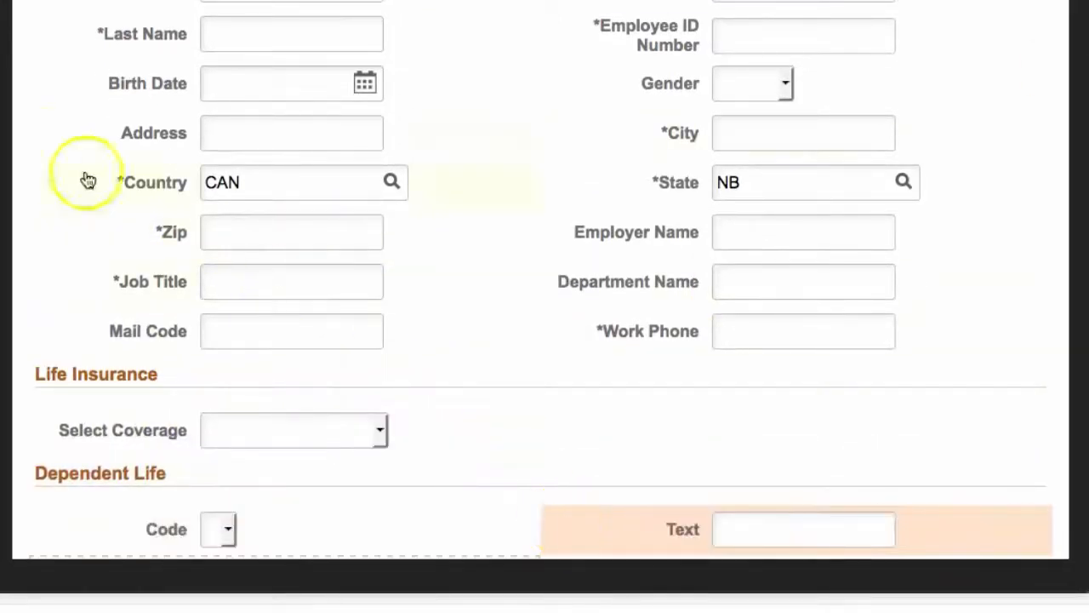
- Define the Sp/DP Coverage codes and set the field Required to Yes
{"action": "scroll", "scroll_direction": "down", "scroll_amount": 3}
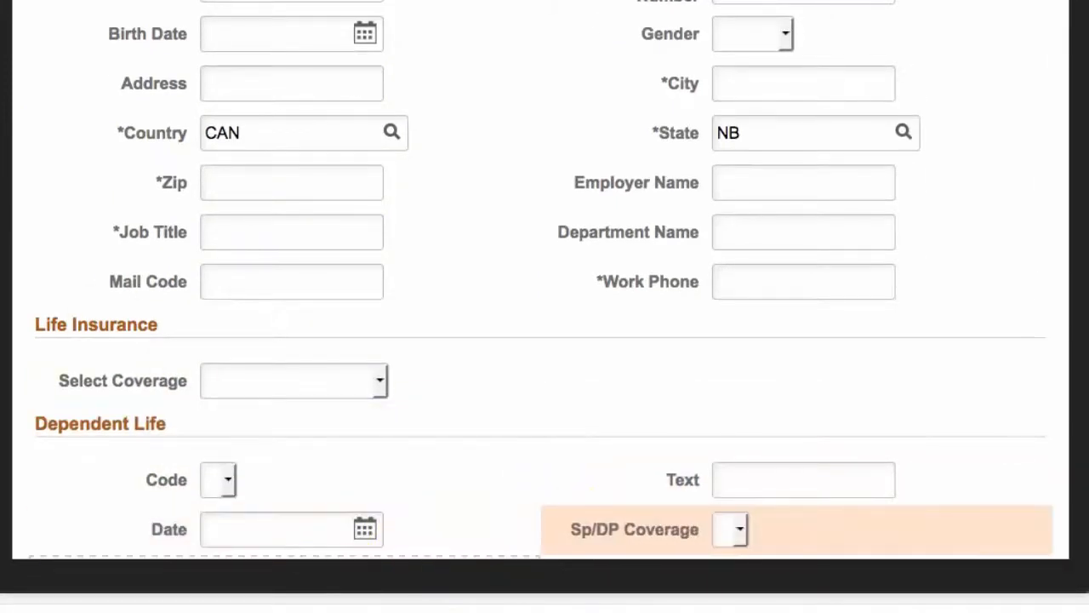
{"action": "left_click", "coordinate": [728, 529]}
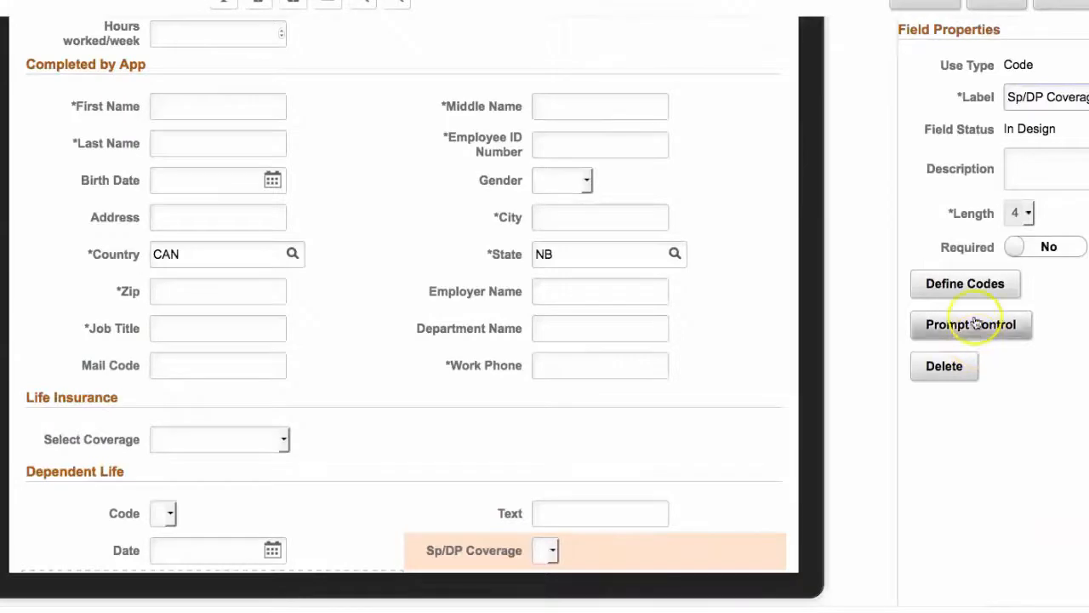
{"action": "left_click", "coordinate": [964, 283]}
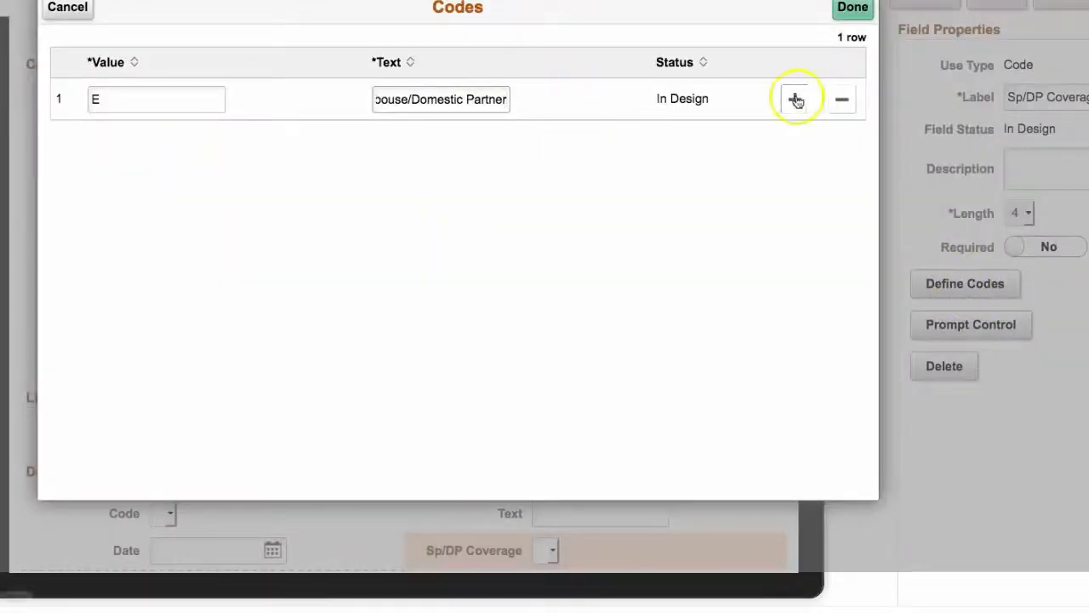
{"action": "left_click", "coordinate": [792, 98]}
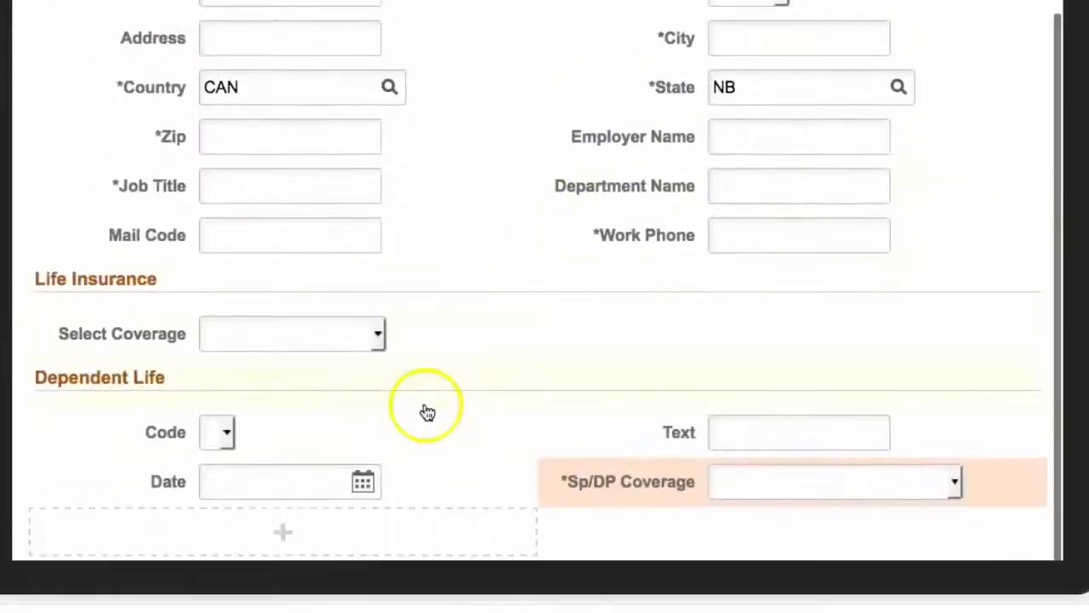
{"action": "left_click", "coordinate": [953, 482]}
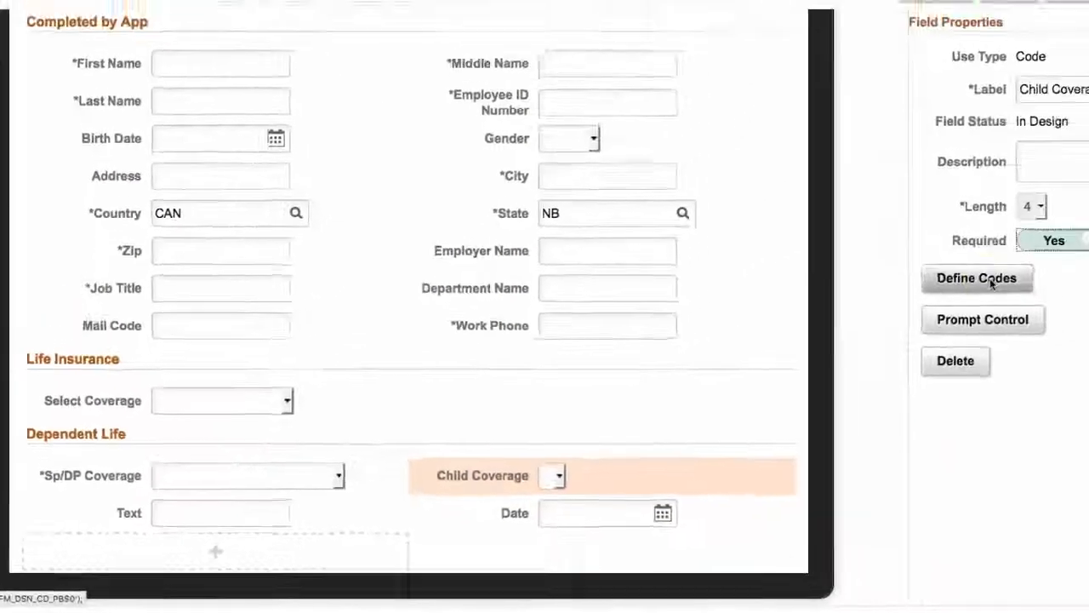
- Define Child Coverage codes with a fourth row: value 10, $15,000 and a Decline Child Coverage choice
{"action": "left_click", "coordinate": [977, 279]}
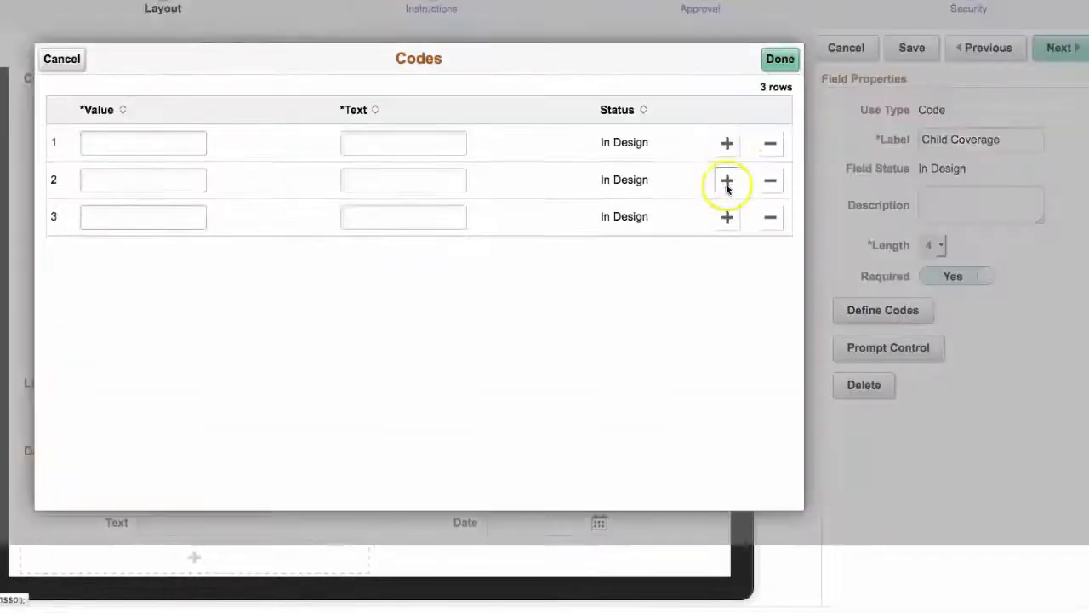
{"action": "left_click", "coordinate": [727, 180]}
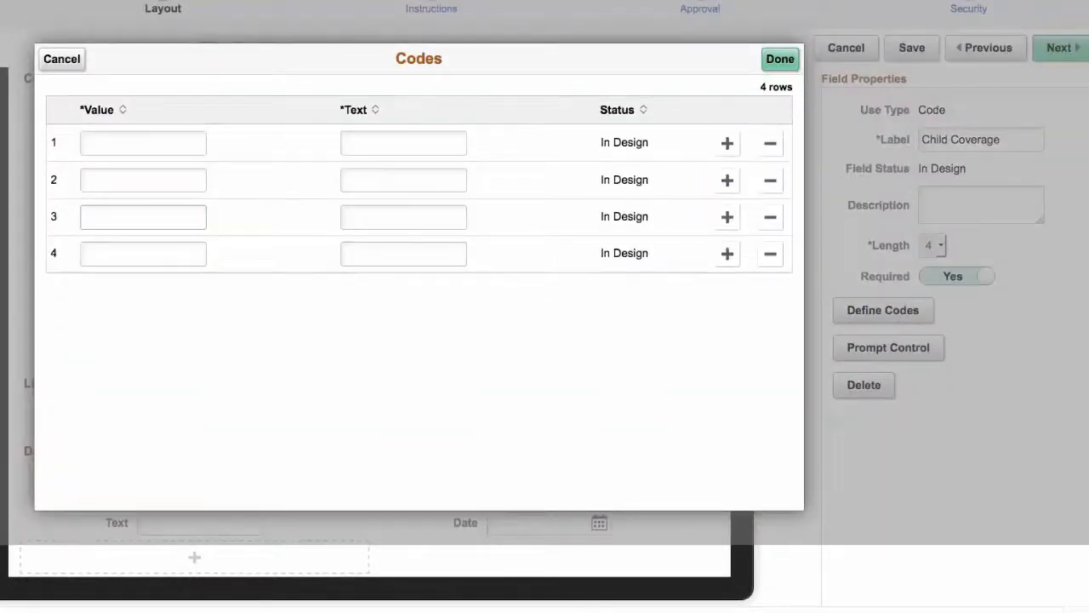
{"action": "type", "text": "10"}
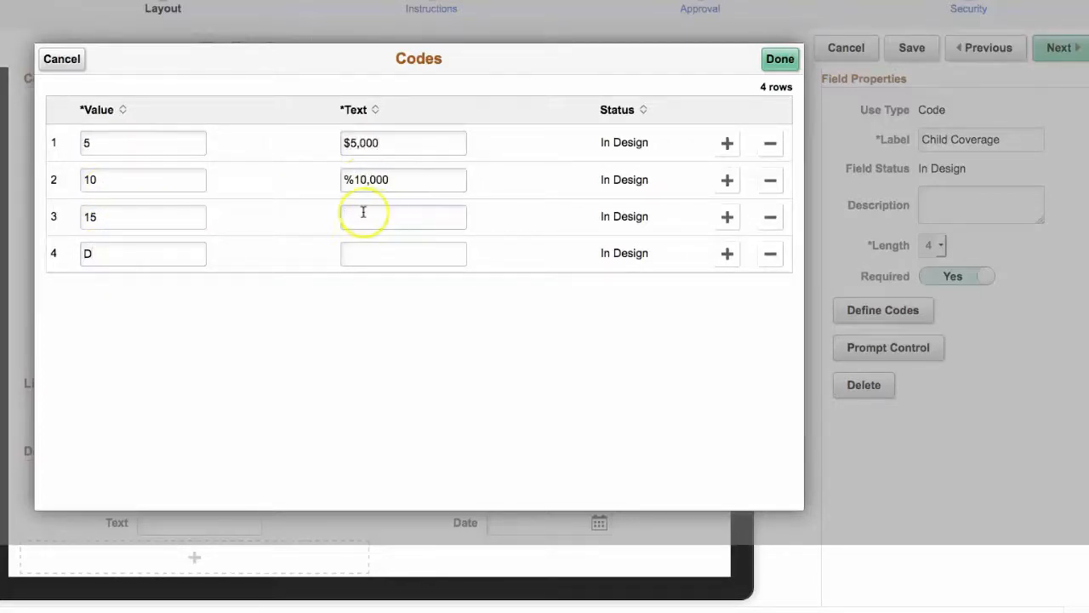
{"action": "type", "text": "$15,000"}
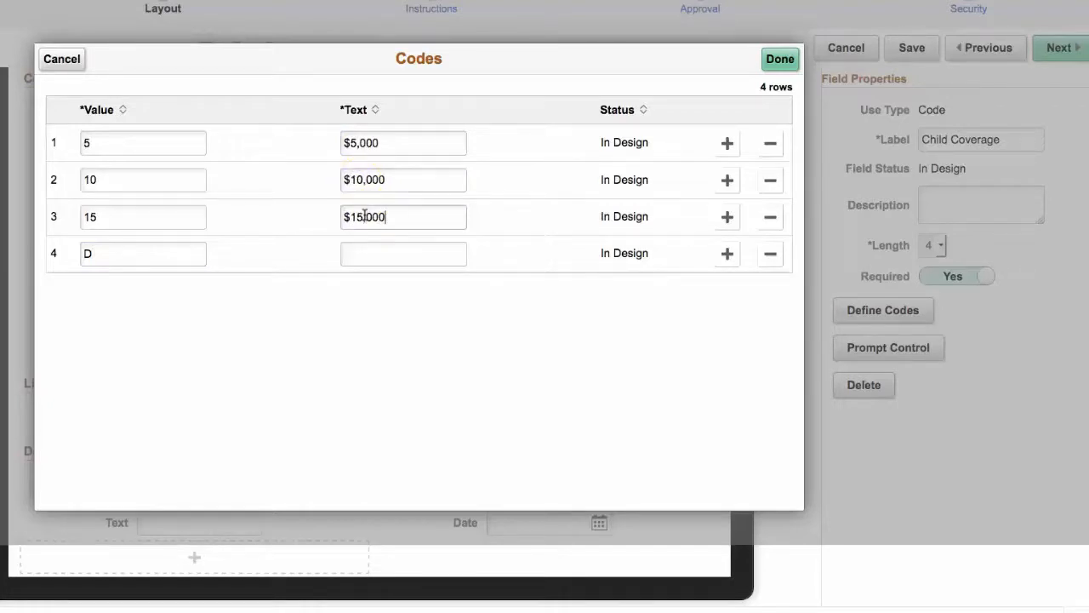
{"action": "type", "text": "Decline Child C"}
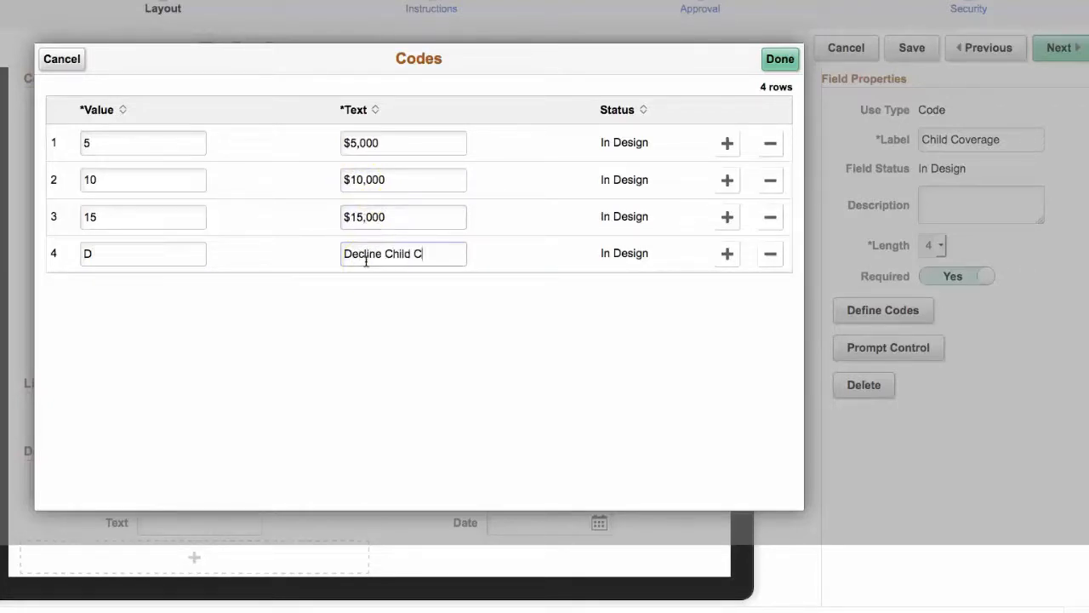
{"action": "left_click", "coordinate": [780, 58]}
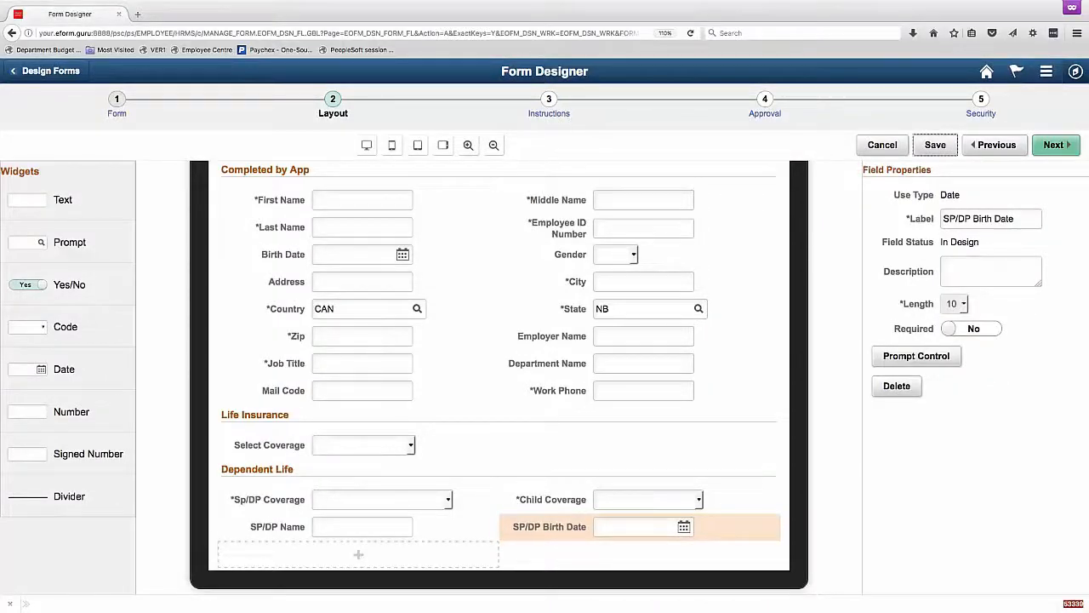
- Preview the Life Ins – Enrollment Change layout at desktop, phone and tablet sizes
{"action": "left_click", "coordinate": [366, 145]}
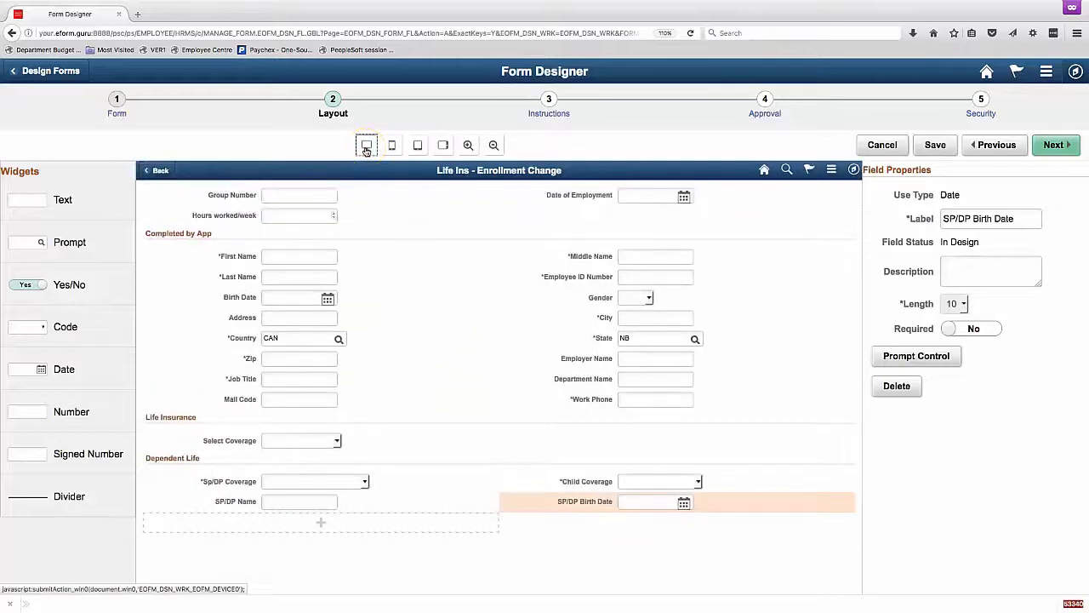
{"action": "left_click", "coordinate": [392, 145]}
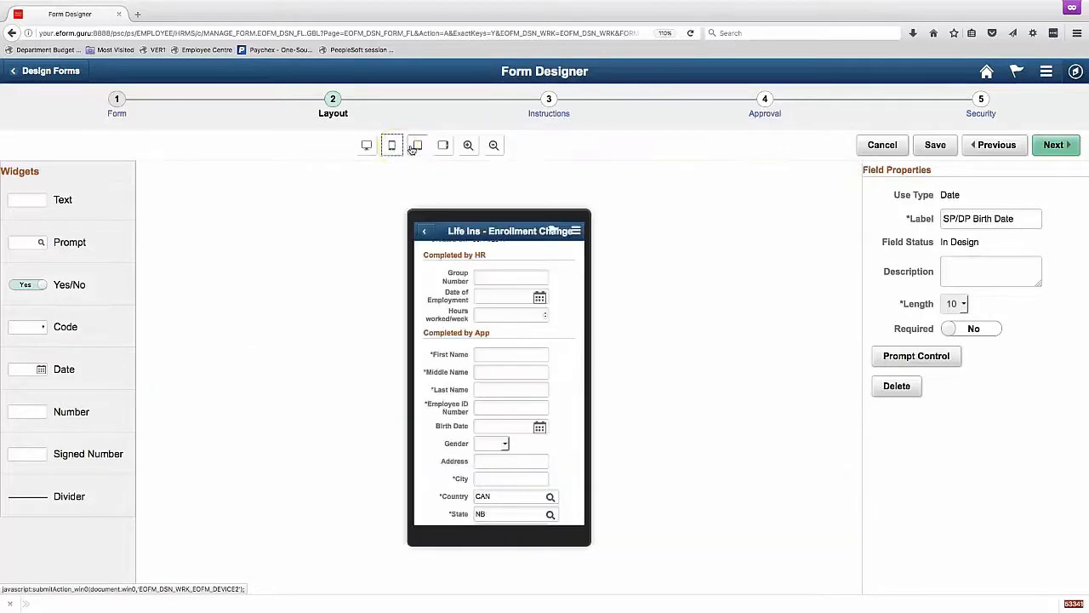
{"action": "left_click", "coordinate": [551, 513]}
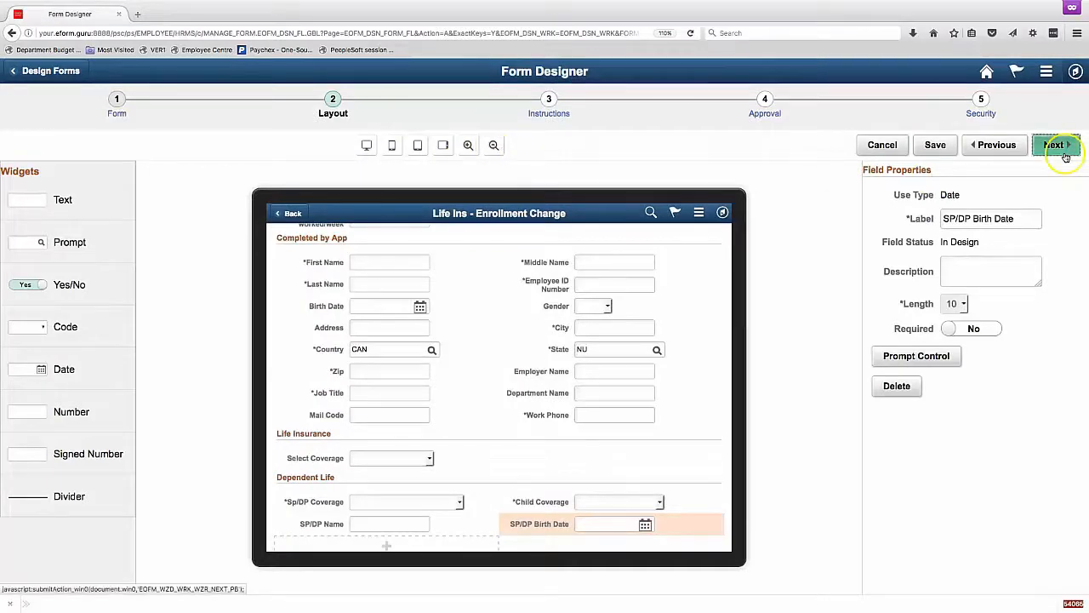
- Enter the HTML coverage, beneficiary and signature instructions on the Instructions step and continue to Approval
{"action": "left_click", "coordinate": [1055, 145]}
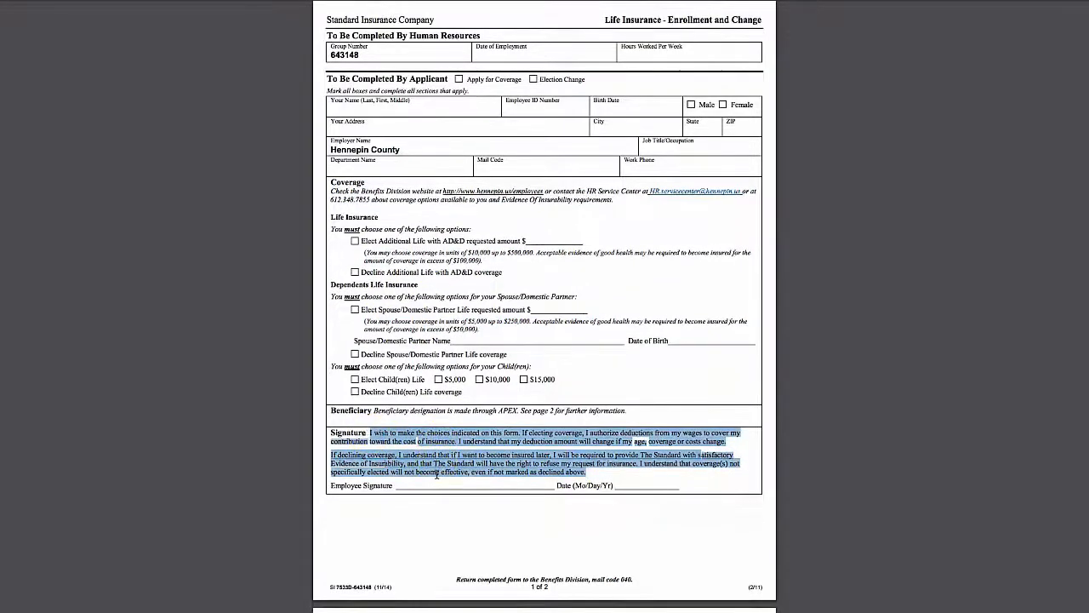
{"action": "scroll", "scroll_direction": "down", "scroll_amount": 3}
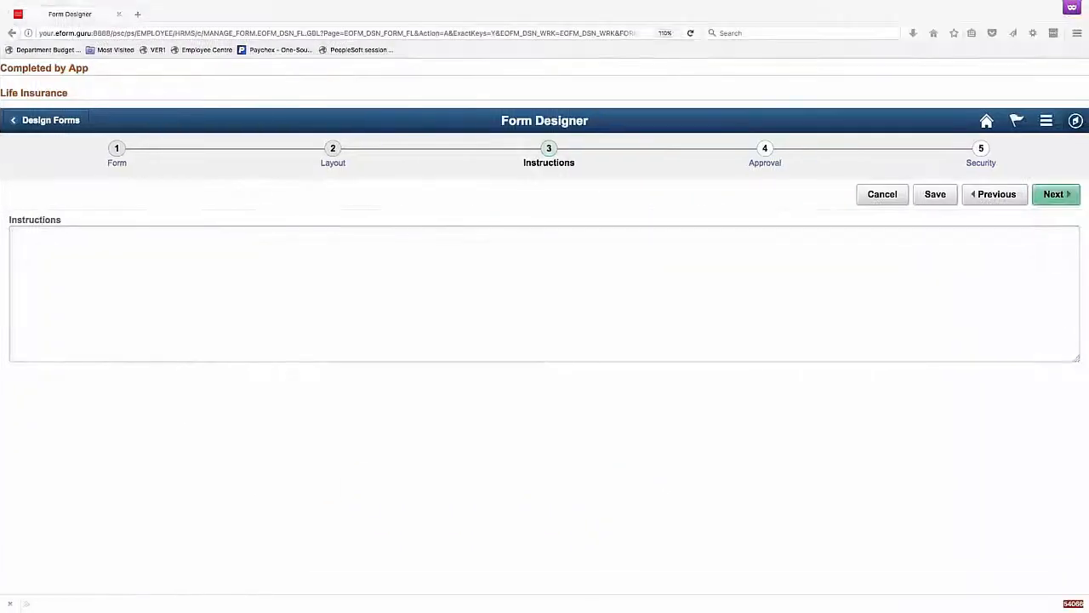
{"action": "left_click", "coordinate": [545, 292]}
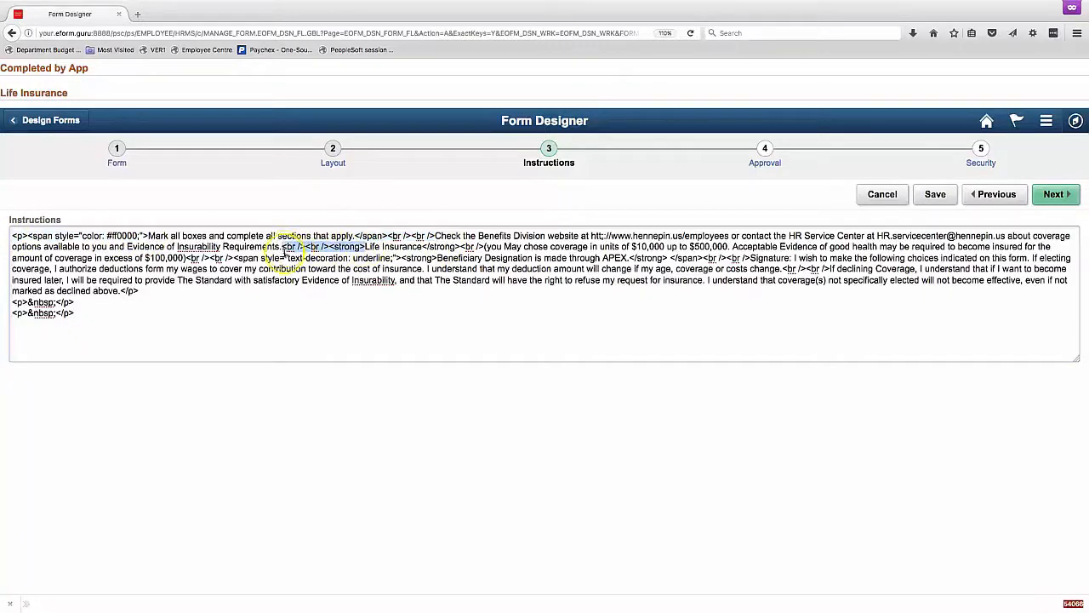
{"action": "left_click", "coordinate": [1055, 194]}
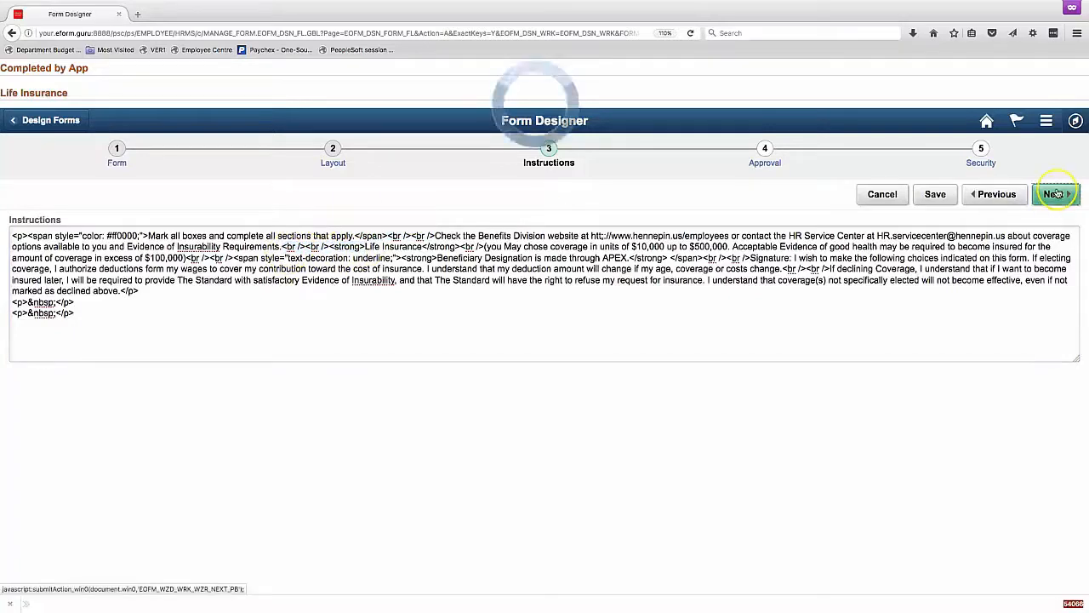
- Pick the Benefits Admin for Approvals approver user list and review the Lockdown Options choices
{"action": "left_click", "coordinate": [1055, 194]}
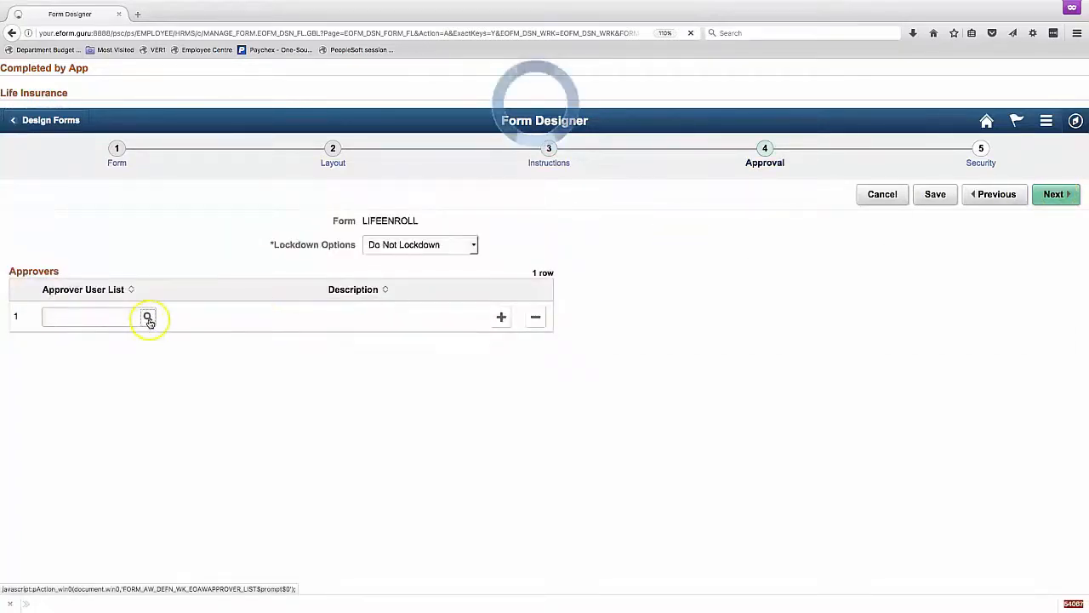
{"action": "left_click", "coordinate": [148, 314]}
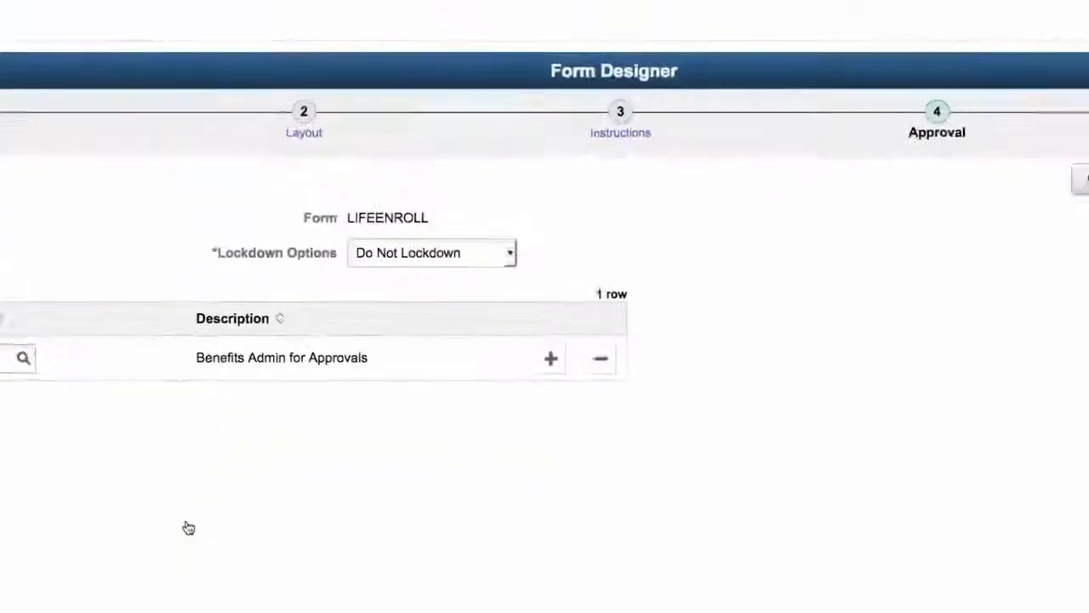
{"action": "left_click", "coordinate": [429, 252]}
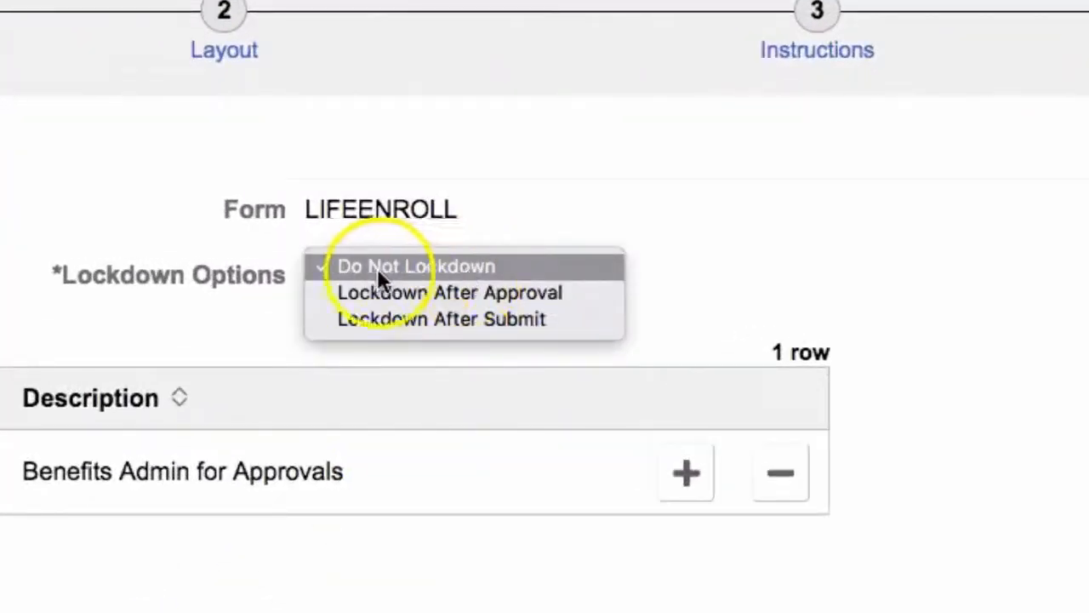
{"action": "mouse_move", "coordinate": [449, 293]}
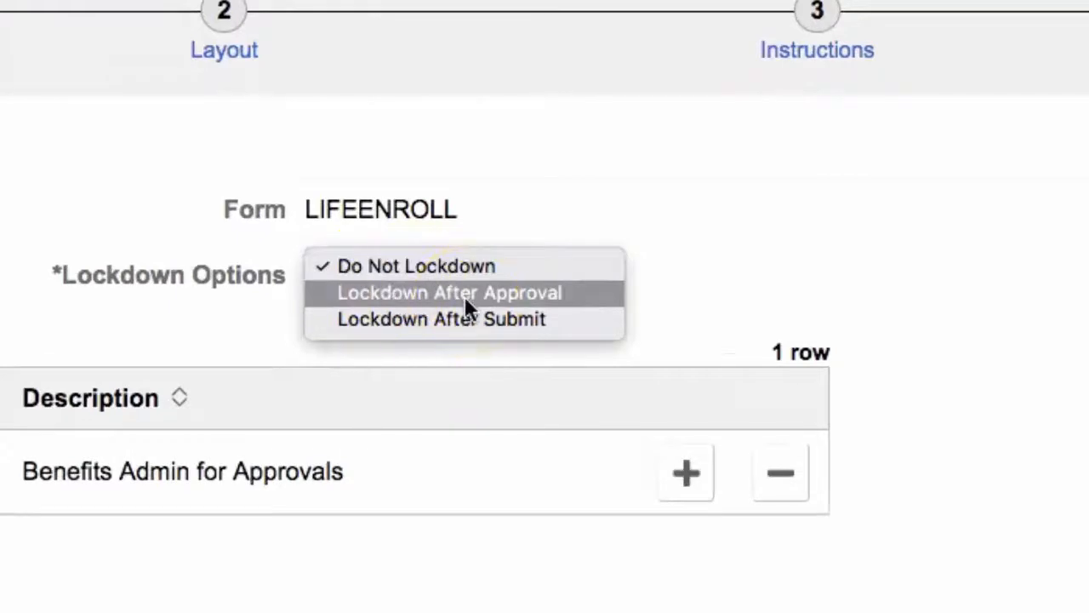
{"action": "mouse_move", "coordinate": [442, 320]}
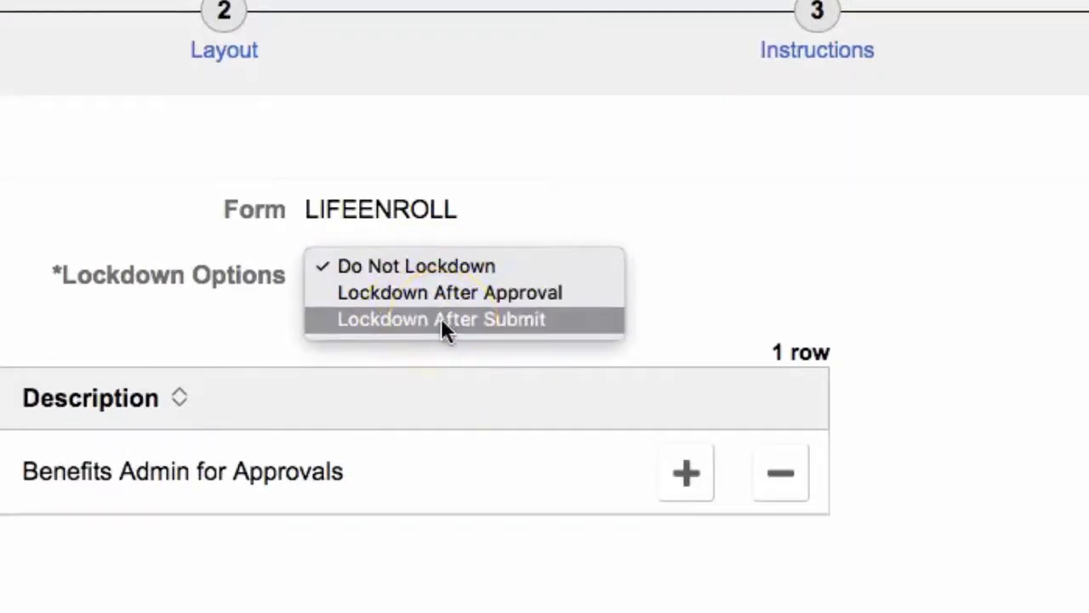
{"action": "mouse_move", "coordinate": [449, 292]}
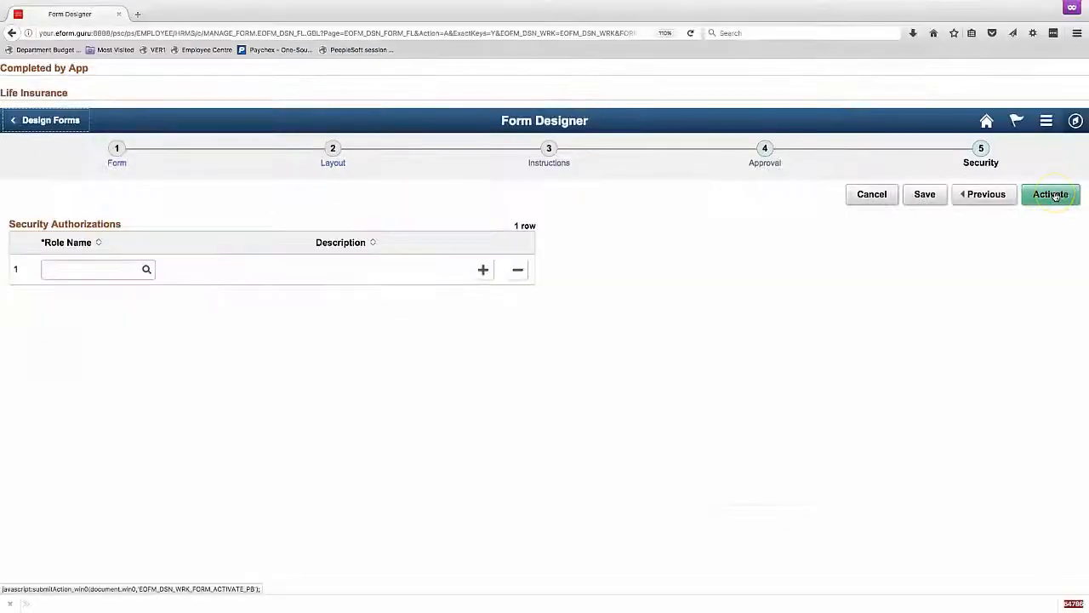
{"action": "mouse_move", "coordinate": [98, 269]}
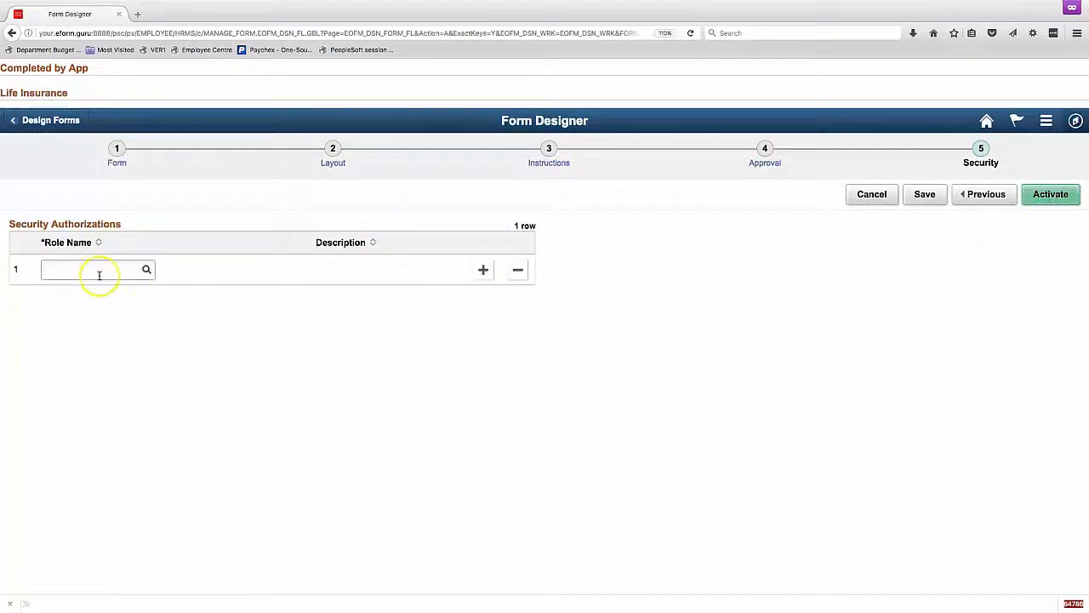
- Authorize the GT eForms User and GT eForms Designer roles via the Role Name lookup
{"action": "left_click", "coordinate": [146, 269]}
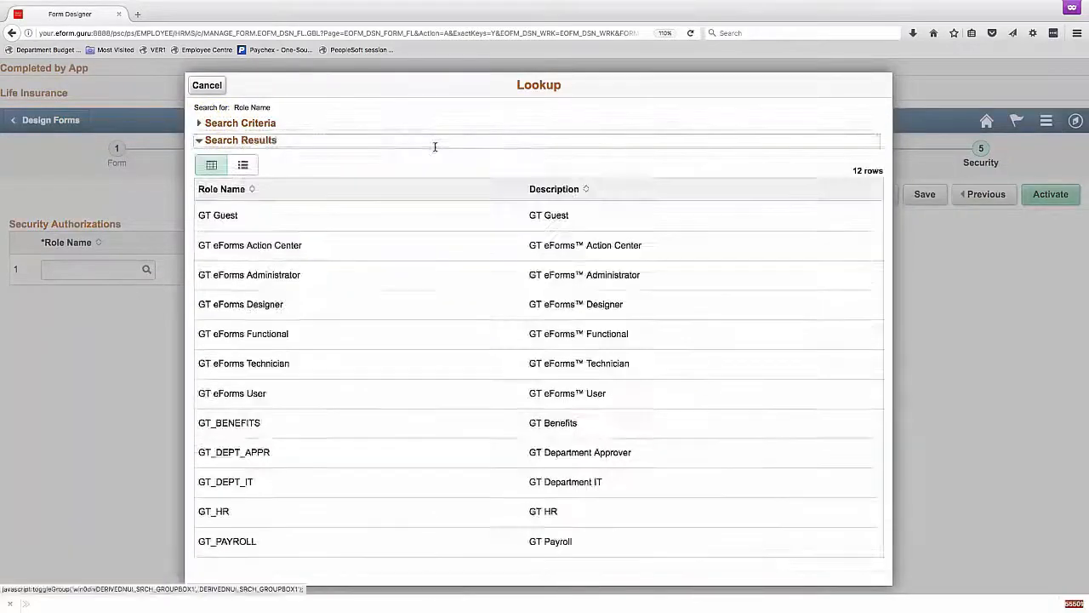
{"action": "left_click", "coordinate": [231, 393]}
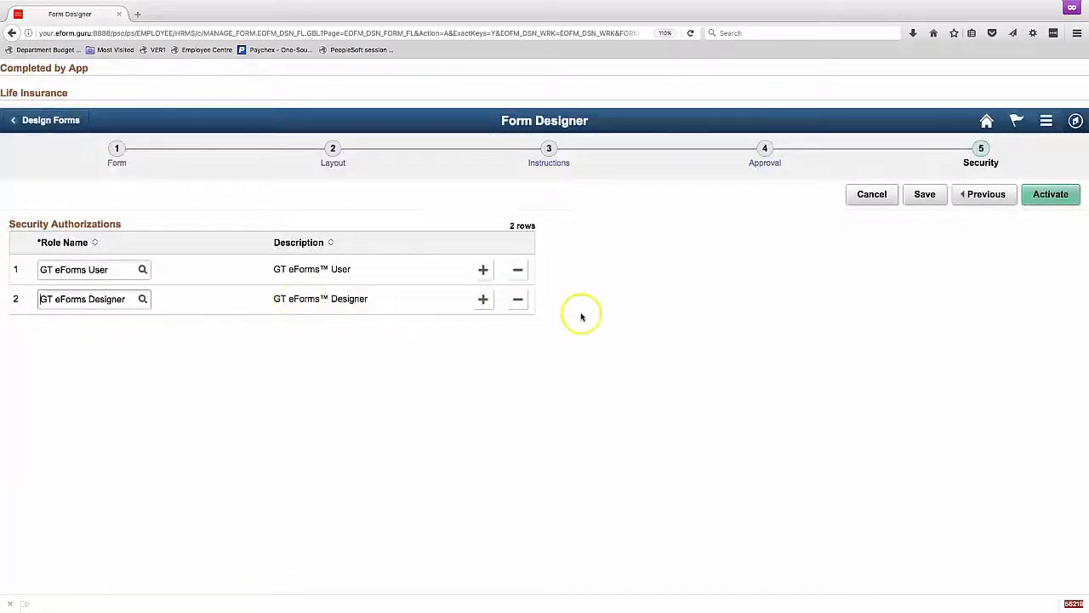
{"action": "left_click", "coordinate": [926, 194]}
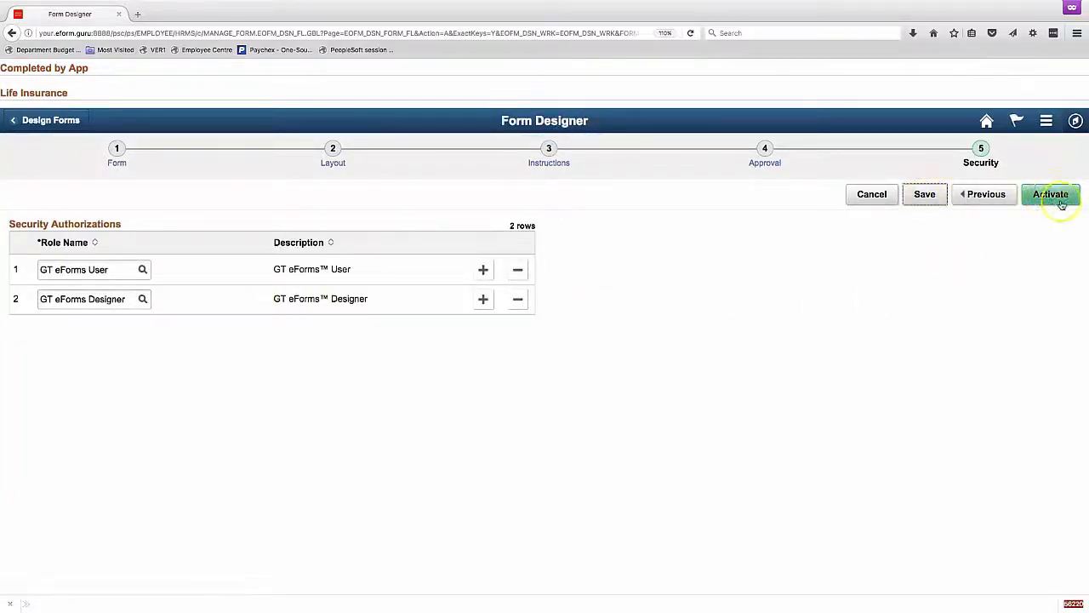
- Move between the Activate, Layout and Security steps to review the finished LIFEENROLL form
{"action": "left_click", "coordinate": [1050, 194]}
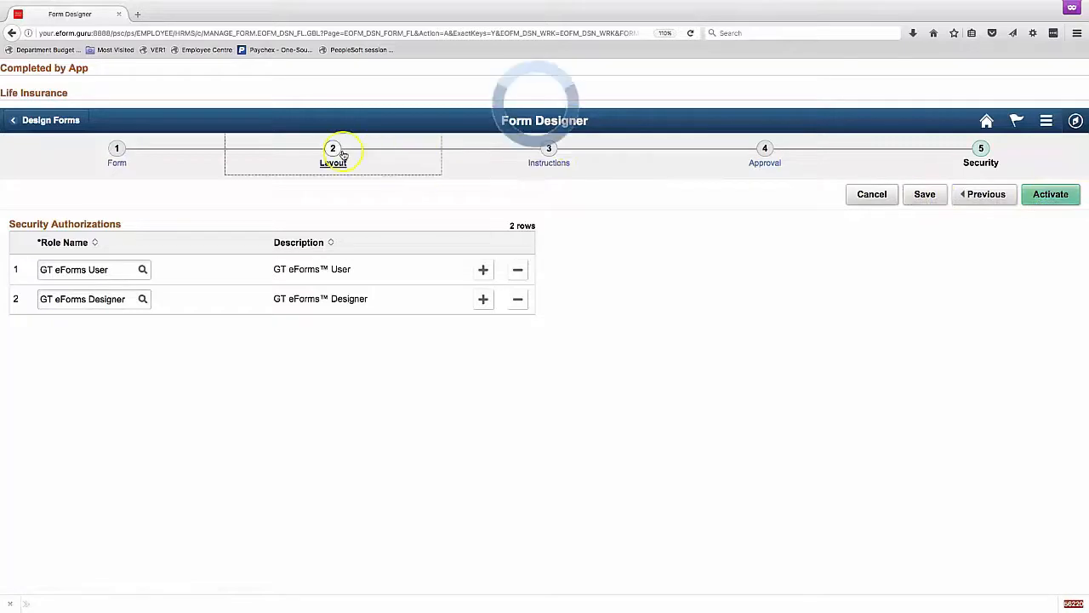
{"action": "left_click", "coordinate": [333, 148]}
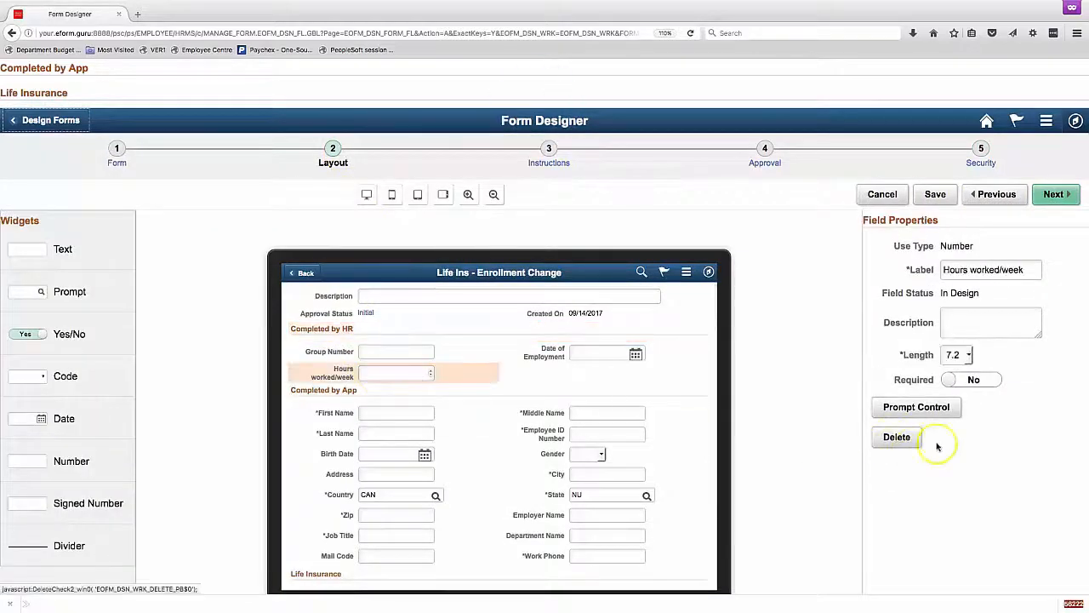
{"action": "left_click", "coordinate": [980, 149]}
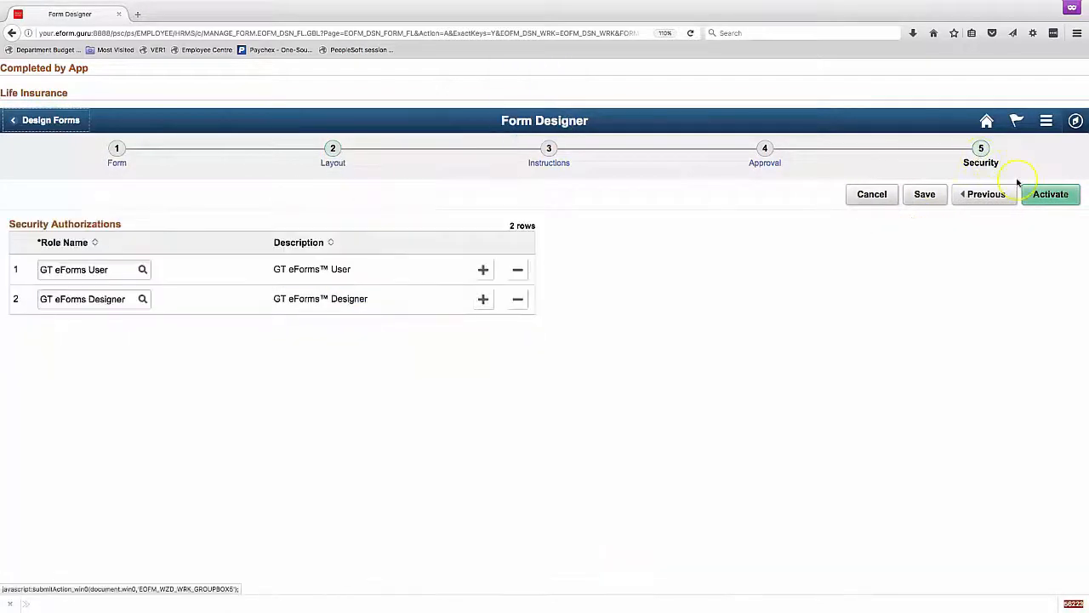
- Activate the Life Ins – Enrollment Change form and reopen its Layout step for editing
{"action": "left_click", "coordinate": [1049, 194]}
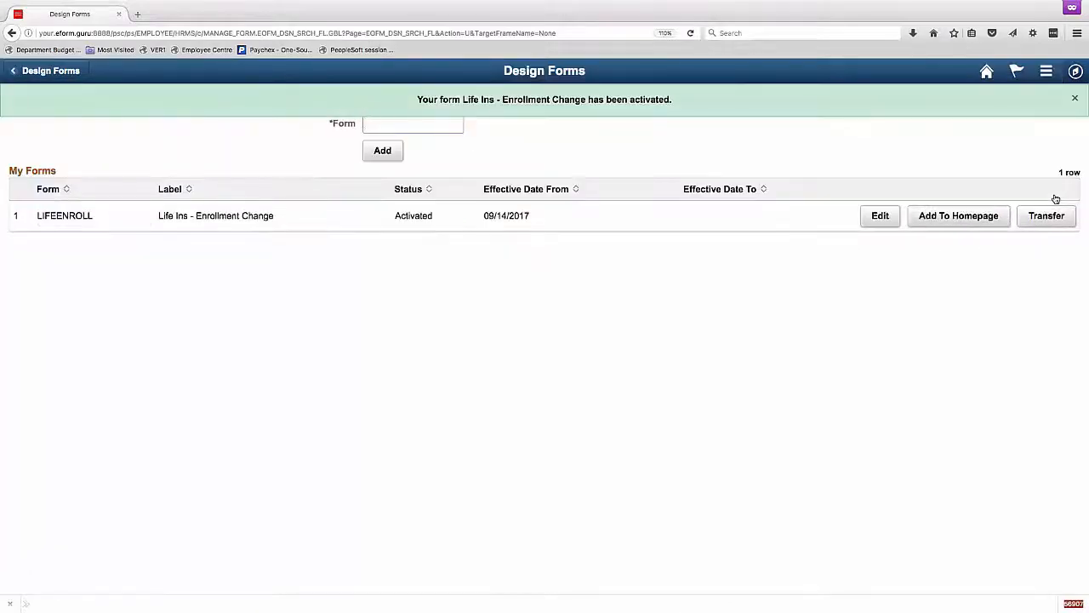
{"action": "left_click", "coordinate": [879, 214]}
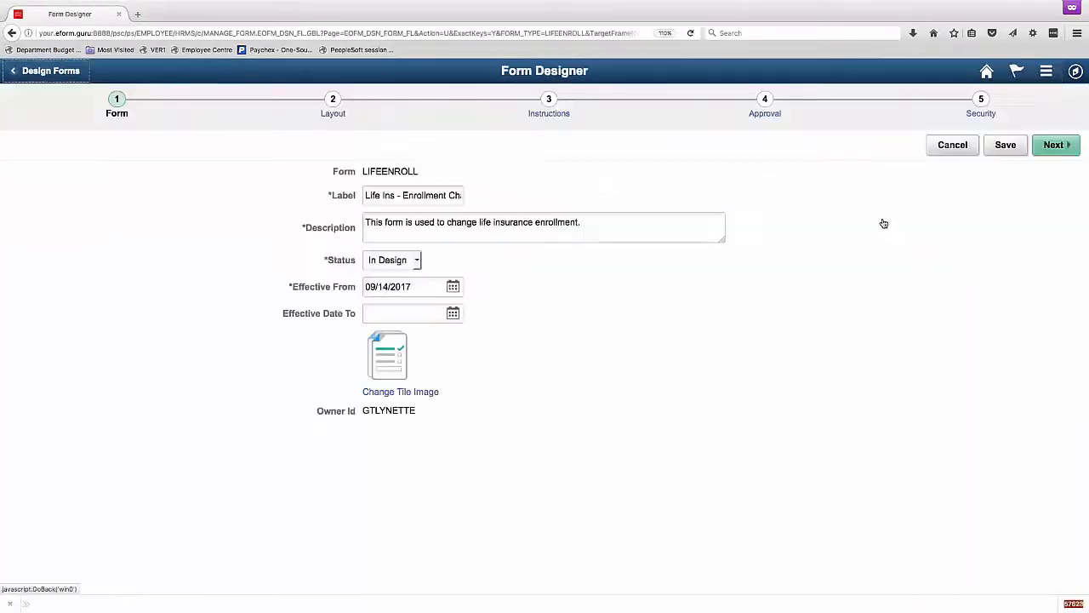
{"action": "left_click", "coordinate": [1055, 144]}
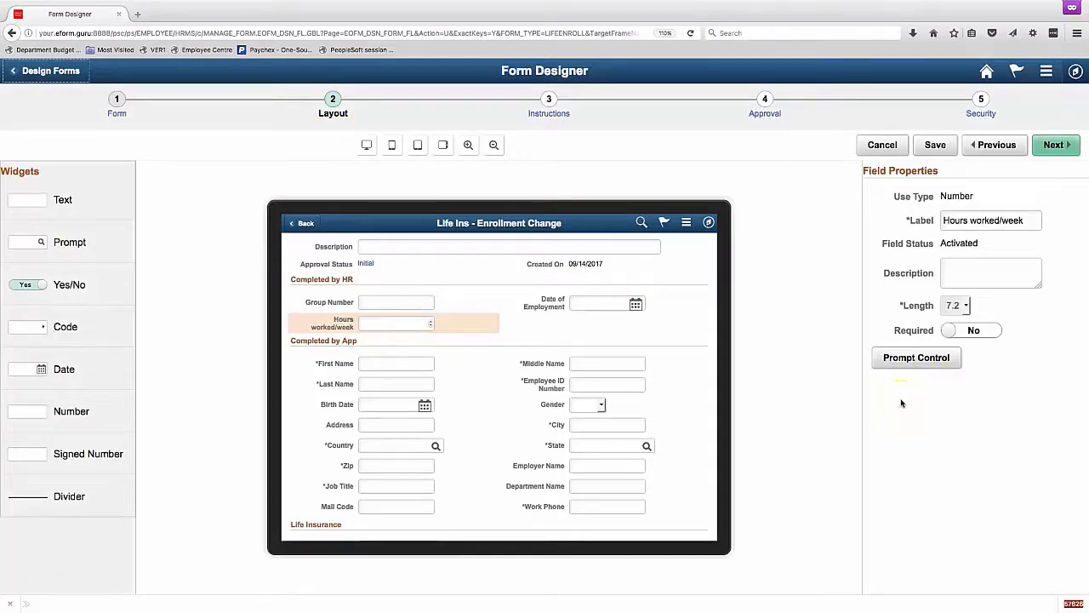
- Cancel out of the designer discarding changes, returning to My Forms where the form shows Activated
{"action": "left_click", "coordinate": [973, 330]}
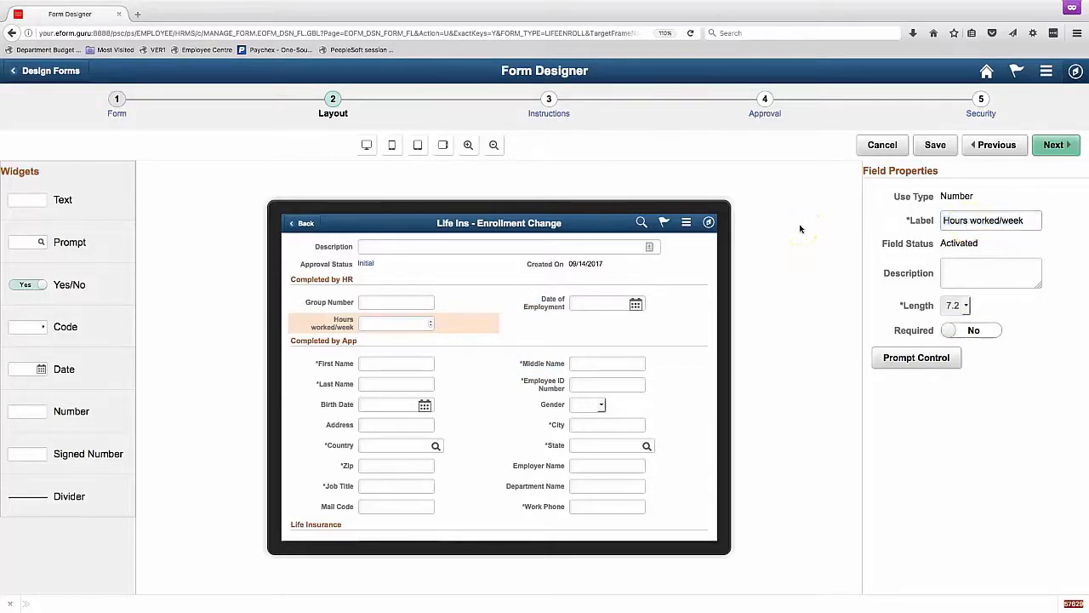
{"action": "left_click", "coordinate": [882, 145]}
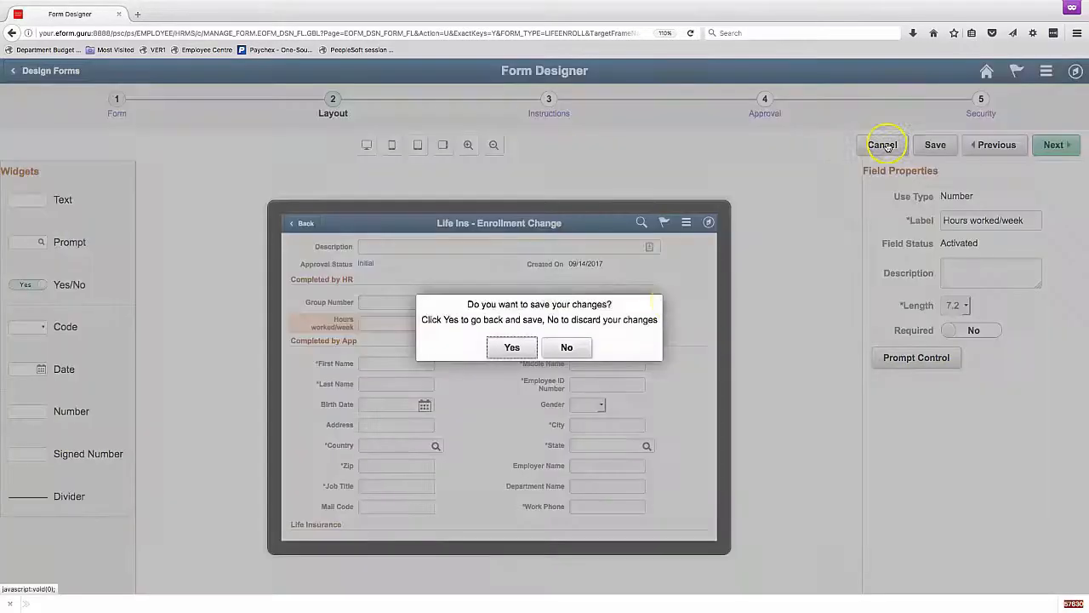
{"action": "left_click", "coordinate": [565, 347]}
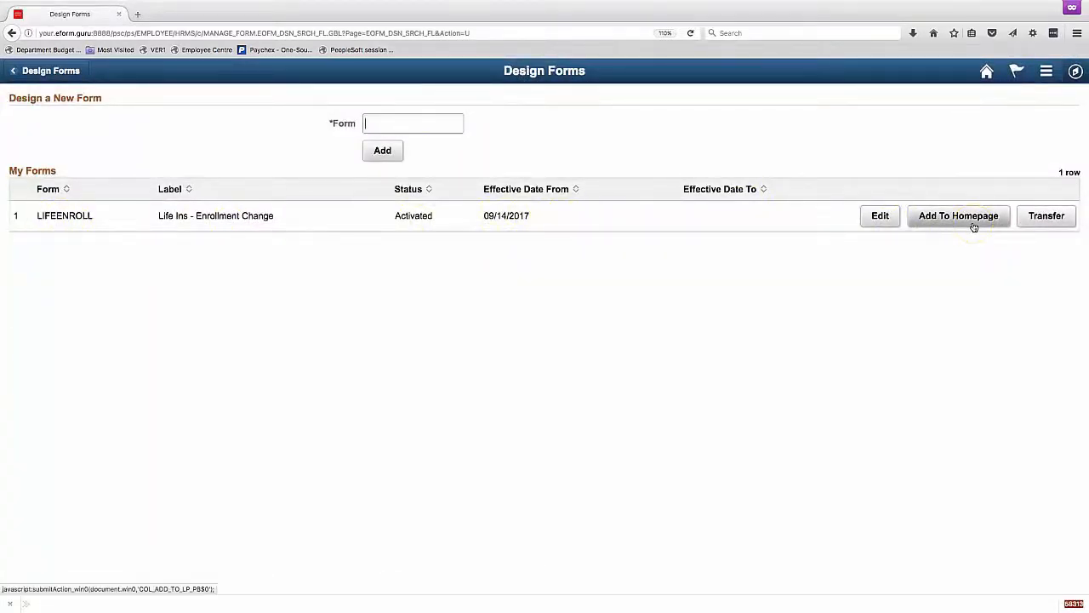
- Add the form to the Personal Homepage, confirm the message, and begin transferring it to another owner
{"action": "left_click", "coordinate": [958, 214]}
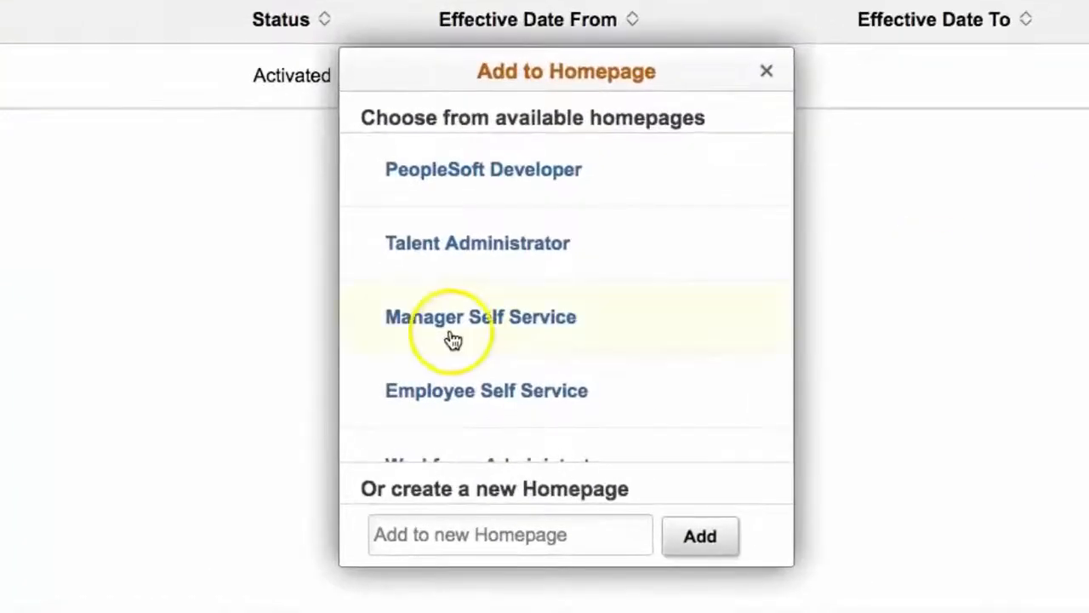
{"action": "scroll", "scroll_direction": "down", "scroll_amount": 3}
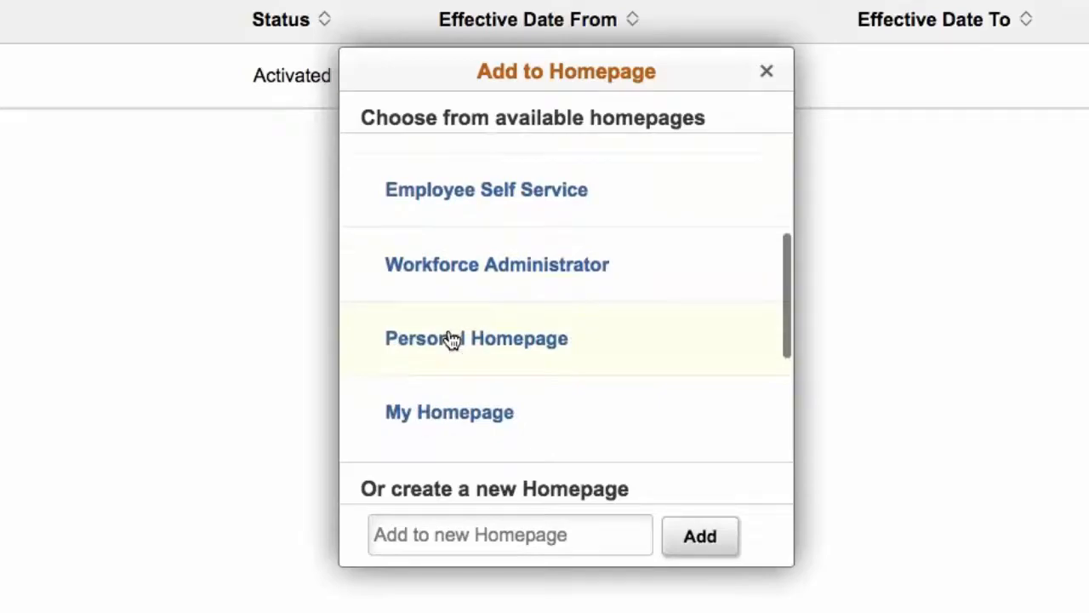
{"action": "left_click", "coordinate": [476, 337]}
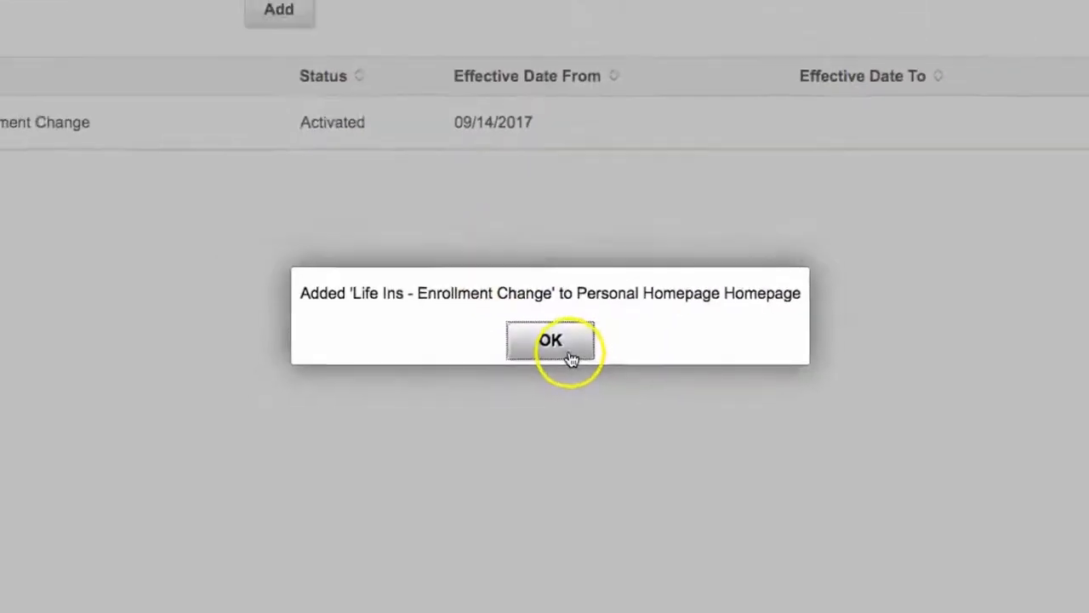
{"action": "left_click", "coordinate": [550, 340]}
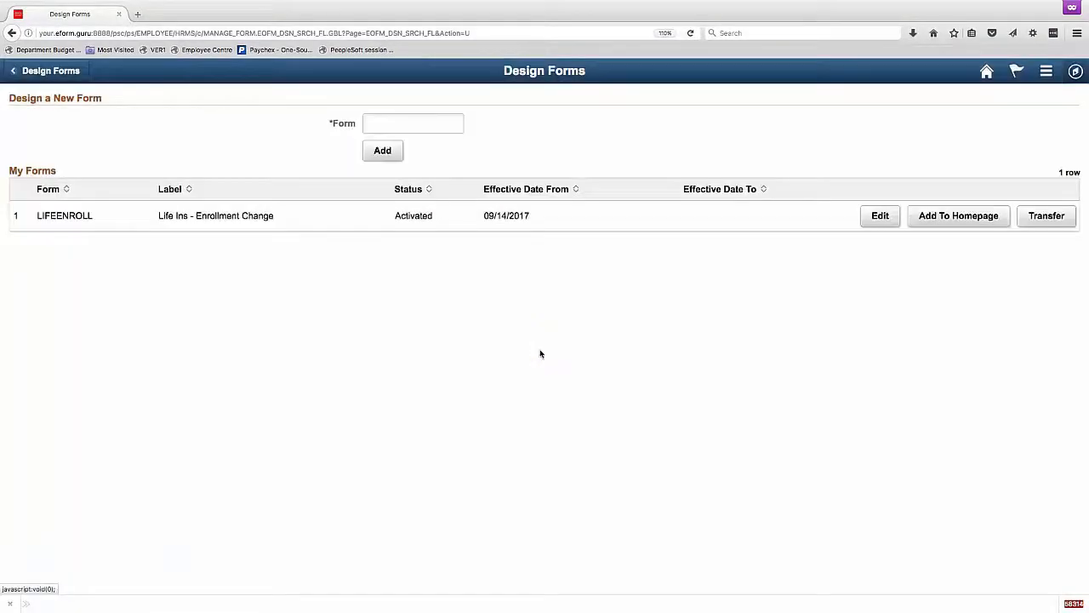
{"action": "left_click", "coordinate": [1044, 214]}
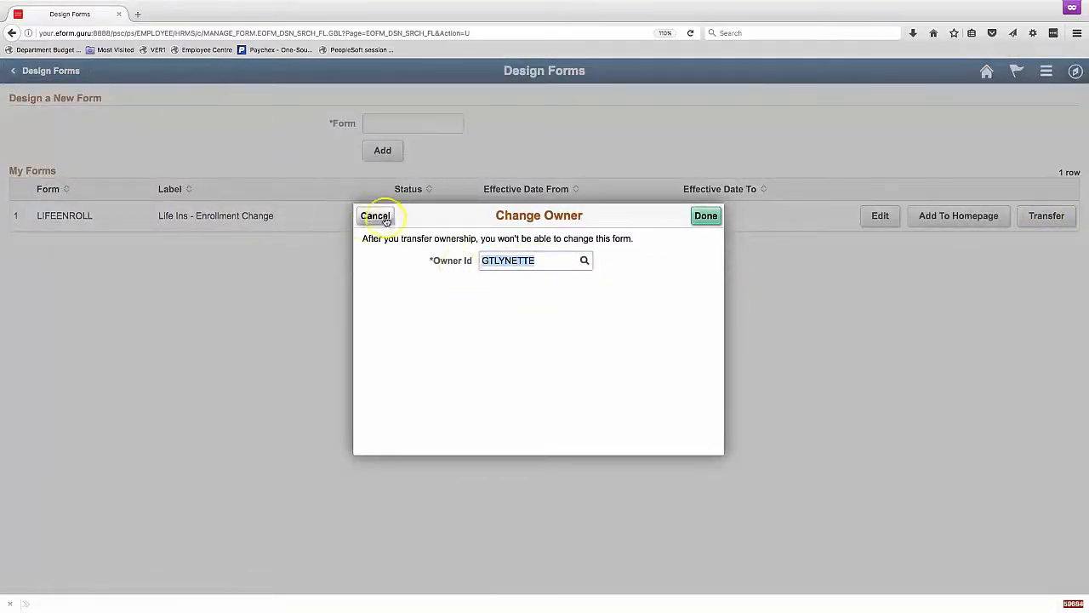
- Cancel the Change Owner dialog and launch the form from its Personal Homepage tile
{"action": "left_click", "coordinate": [375, 215]}
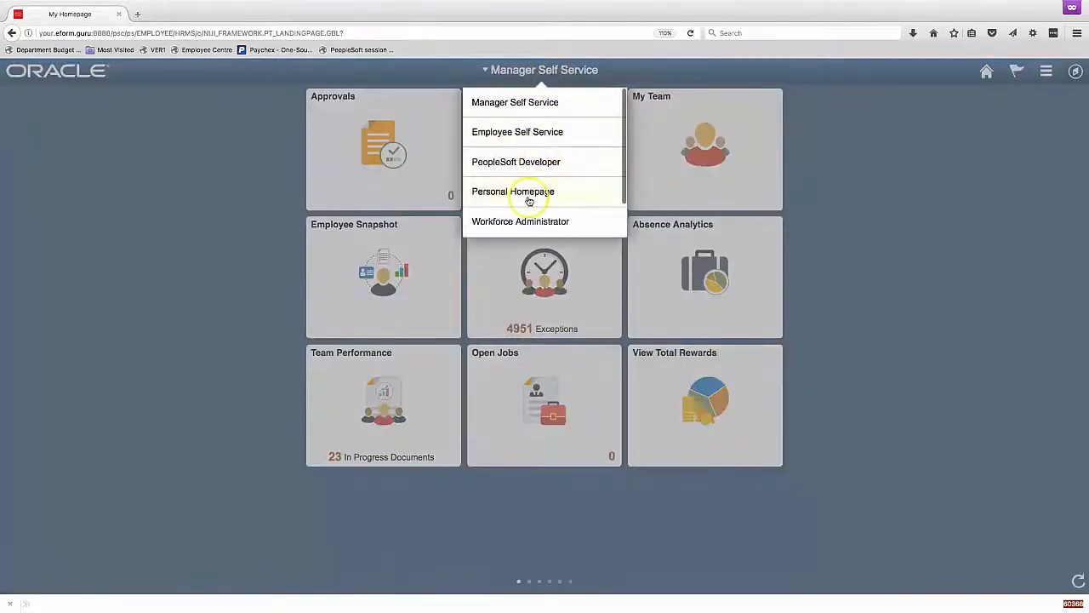
{"action": "left_click", "coordinate": [512, 191]}
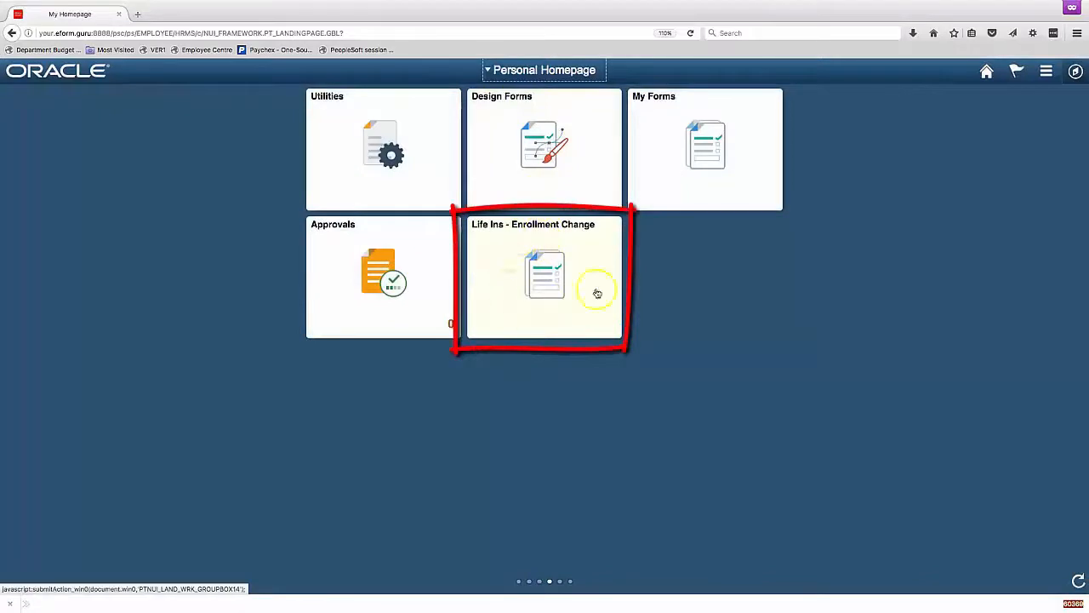
{"action": "left_click", "coordinate": [544, 275]}
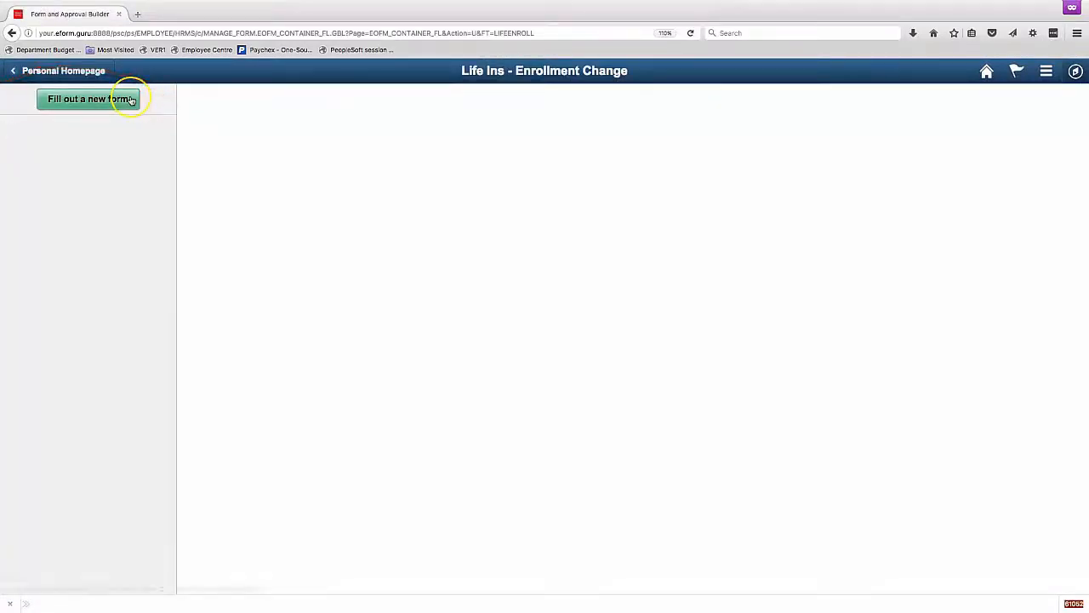
- Start a new request described 'Change my life in…', group number 643148, employment date 12/11/2016, and close Instructions
{"action": "left_click", "coordinate": [89, 99]}
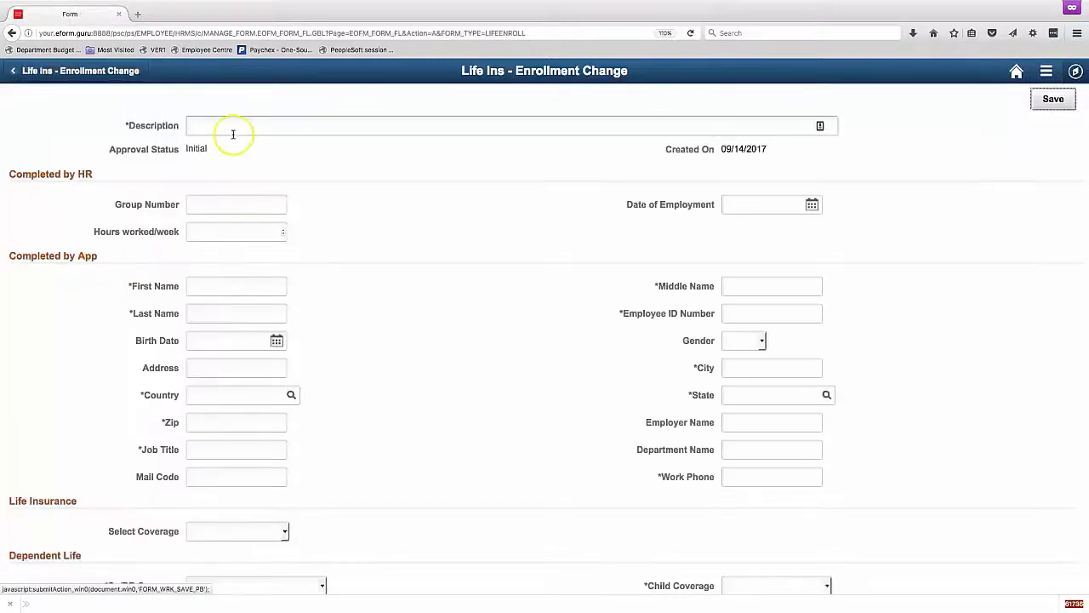
{"action": "type", "text": "Change my life insurance plase"}
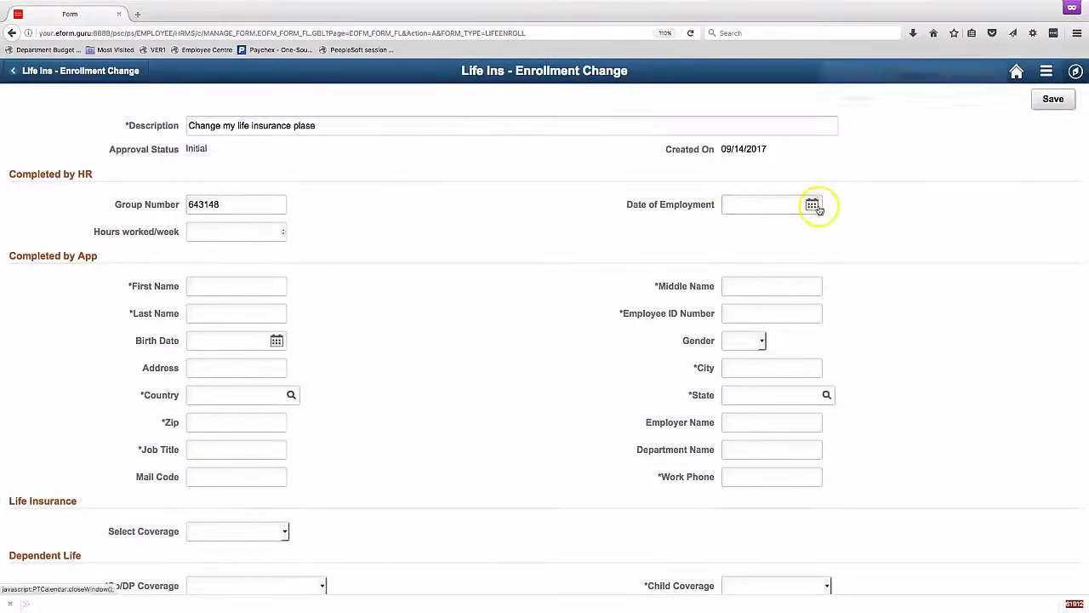
{"action": "left_click", "coordinate": [813, 204]}
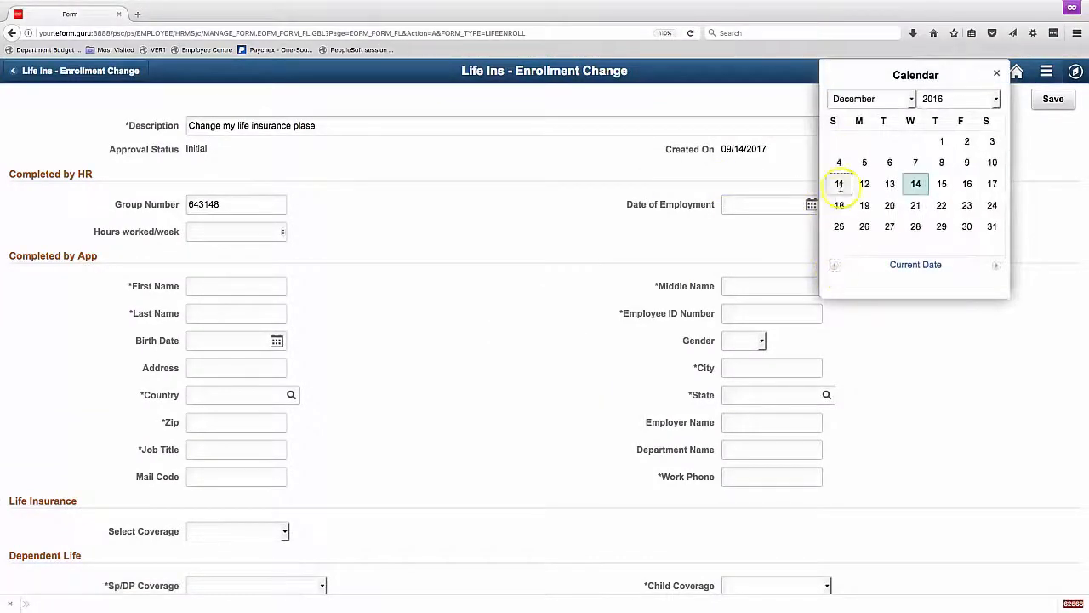
{"action": "left_click", "coordinate": [839, 184]}
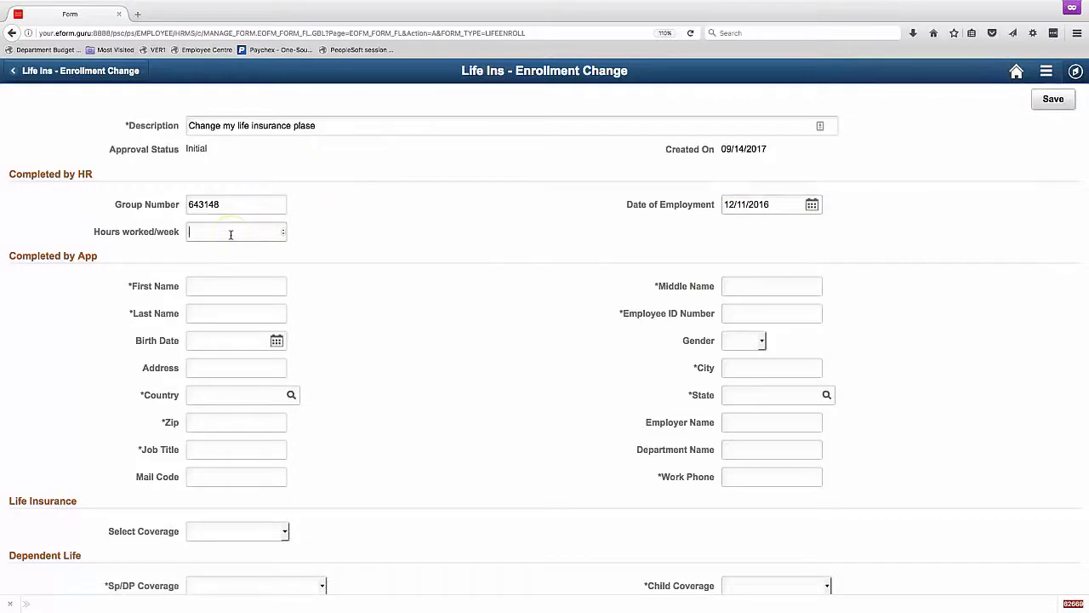
{"action": "mouse_move", "coordinate": [230, 231]}
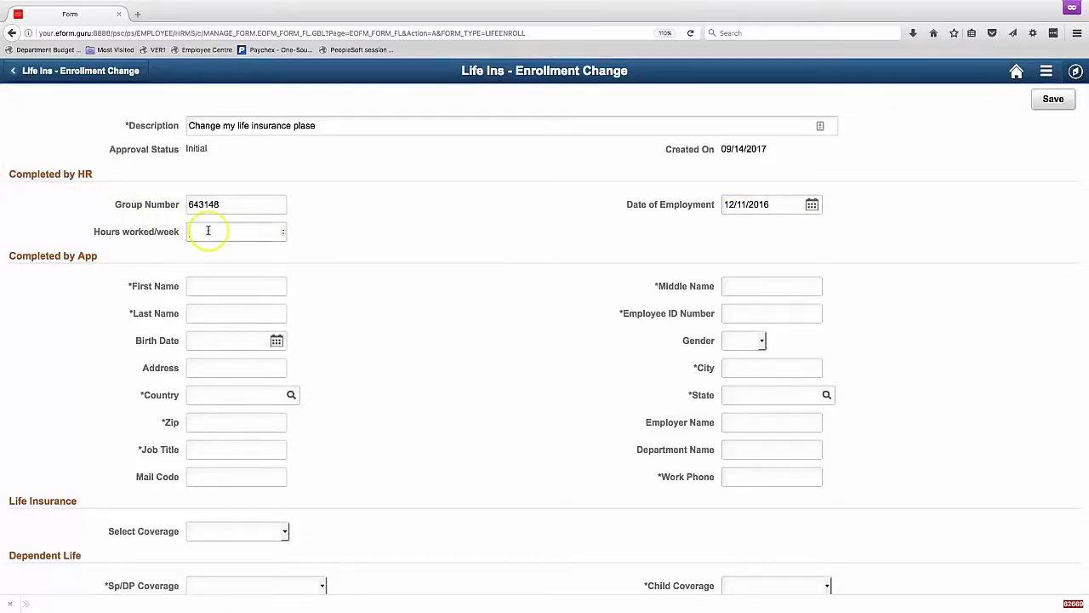
{"action": "left_click", "coordinate": [1046, 71]}
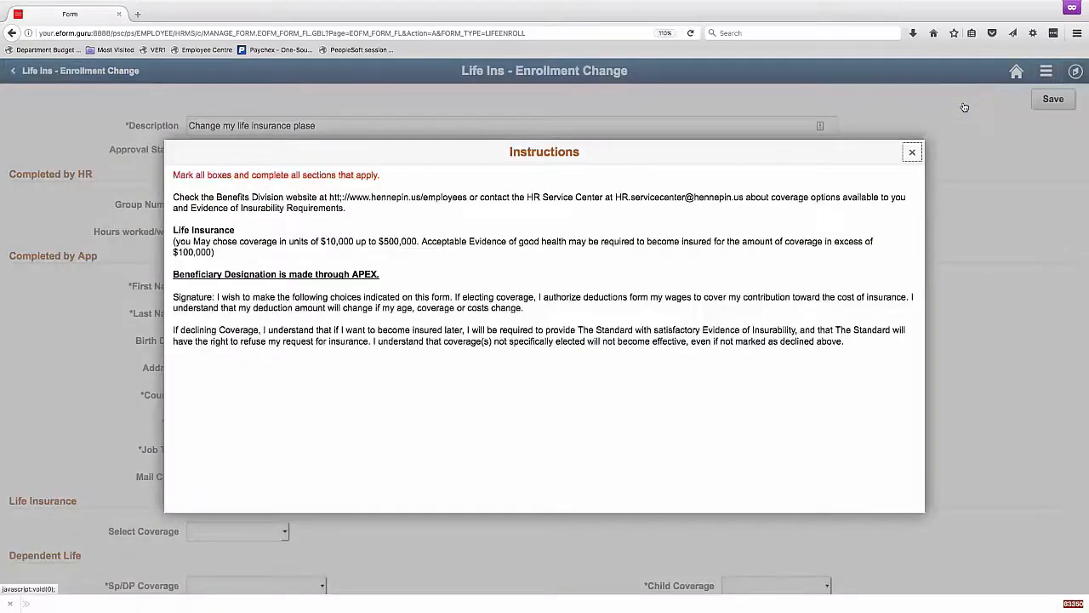
{"action": "left_click", "coordinate": [912, 152]}
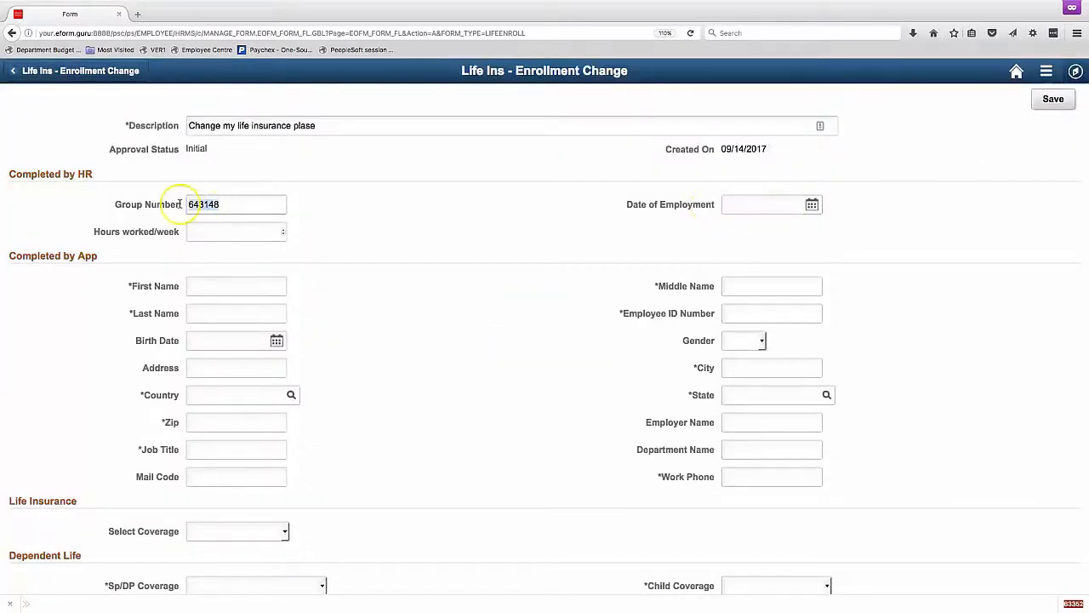
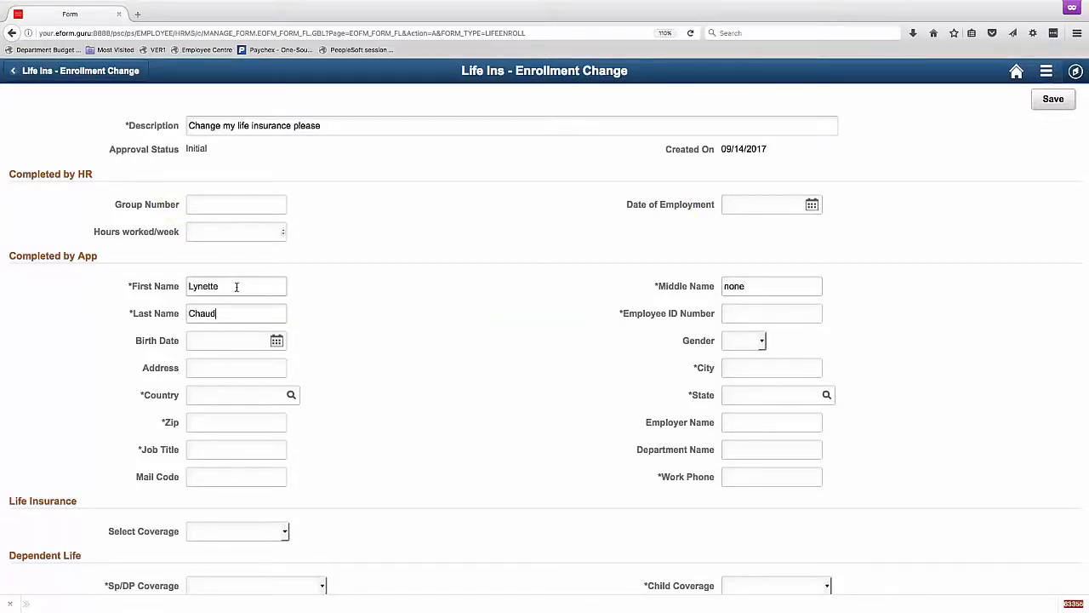
{"action": "type", "text": "123456"}
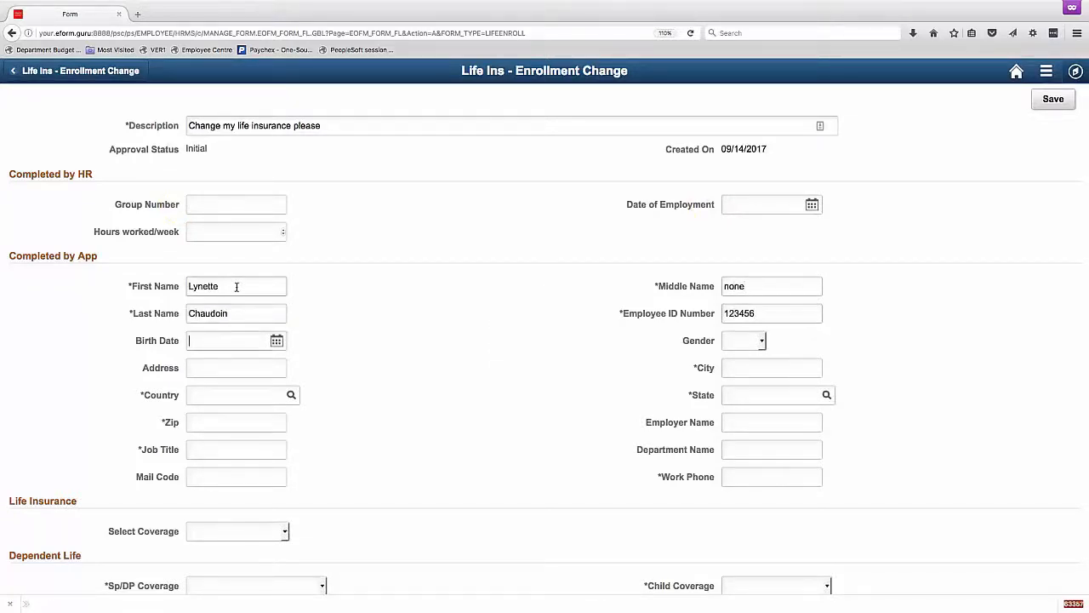
{"action": "type", "text": "1/1/1905"}
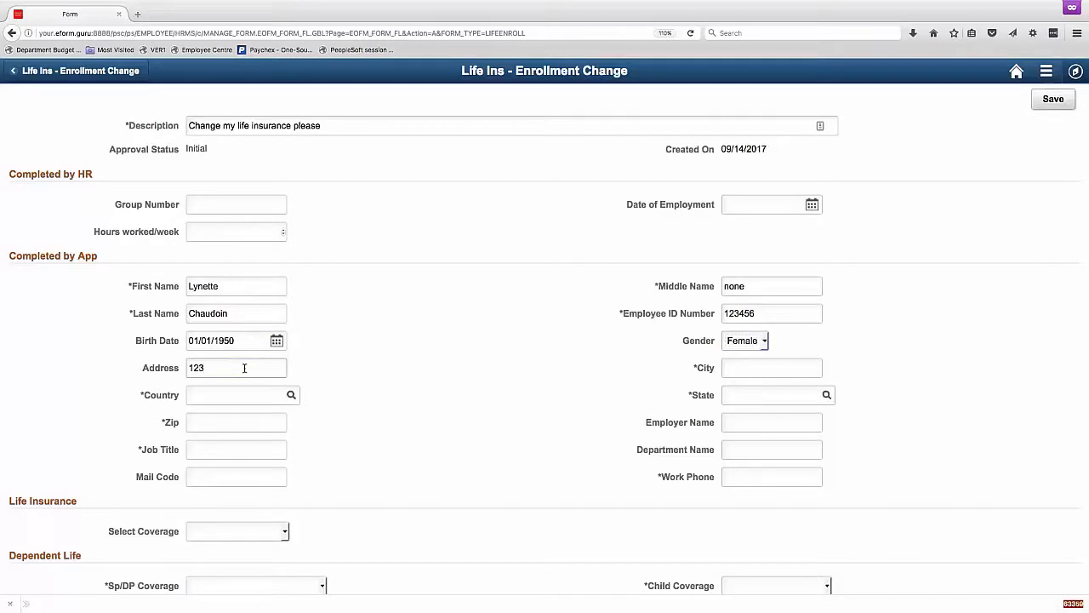
{"action": "type", "text": "Willard"}
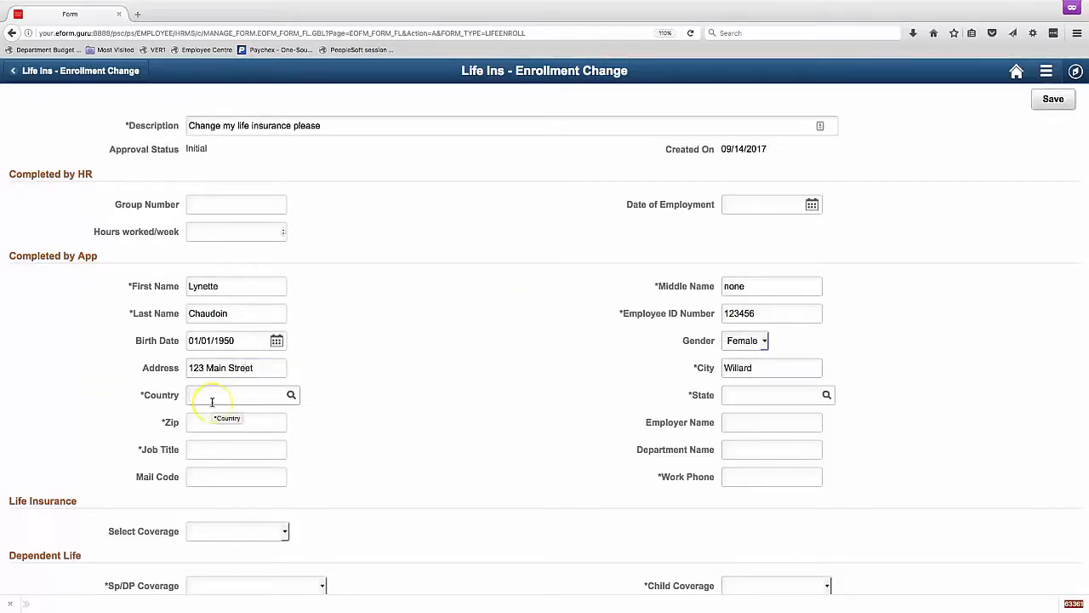
- Set country USA, state, zip 12345, job title Awesom and work phone 55523412
{"action": "left_click", "coordinate": [291, 394]}
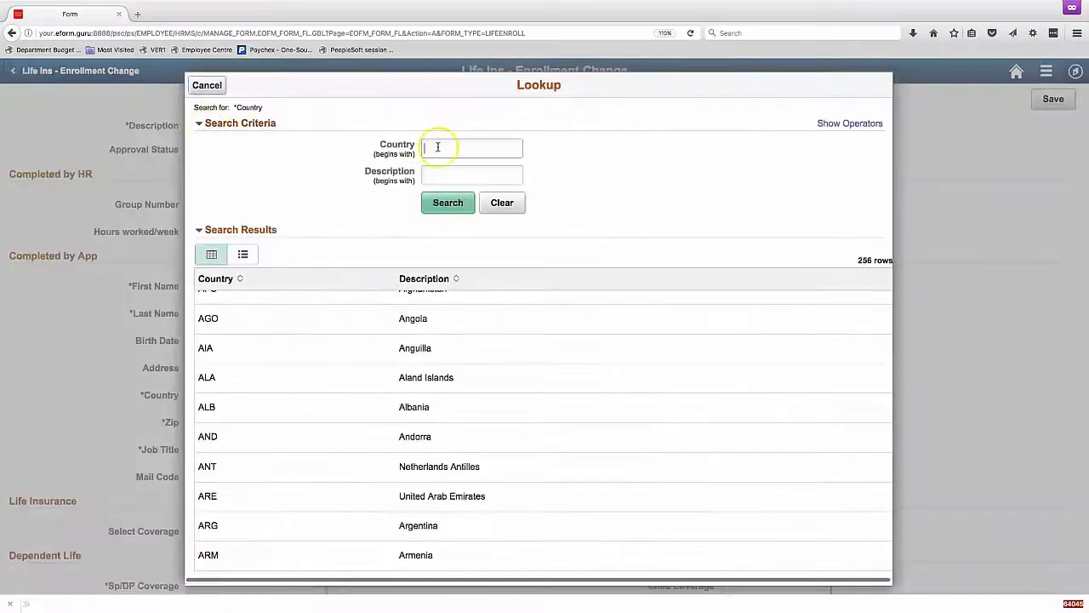
{"action": "left_click", "coordinate": [208, 85]}
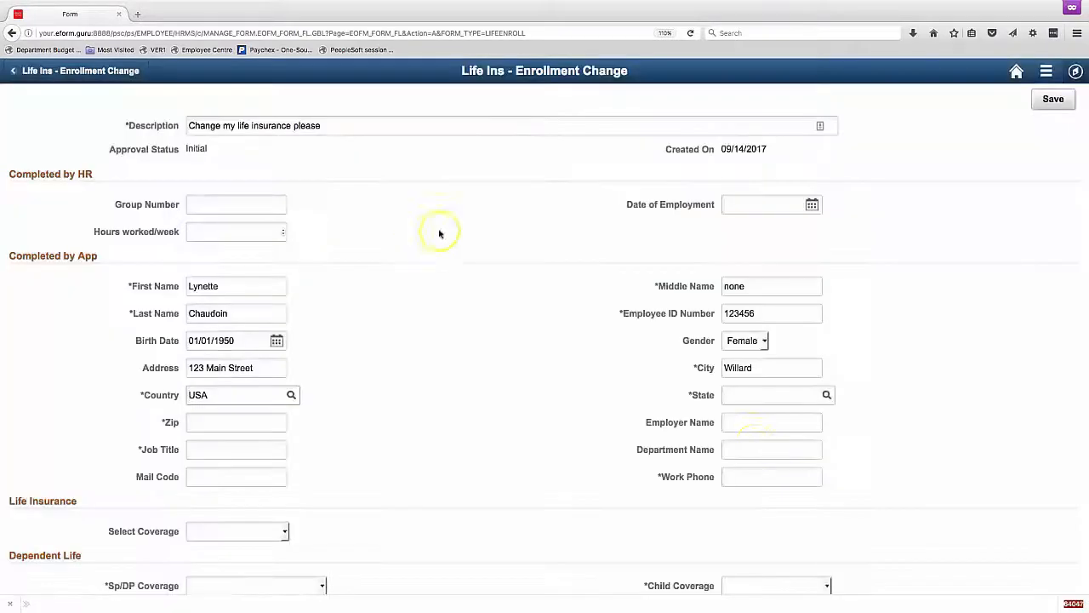
{"action": "left_click", "coordinate": [826, 395]}
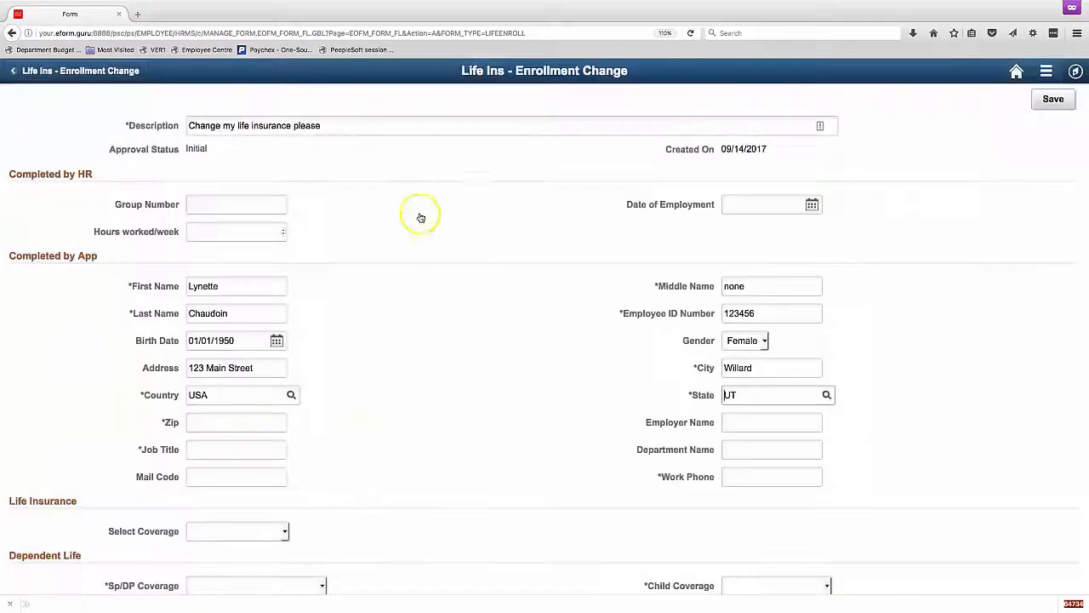
{"action": "type", "text": "12345"}
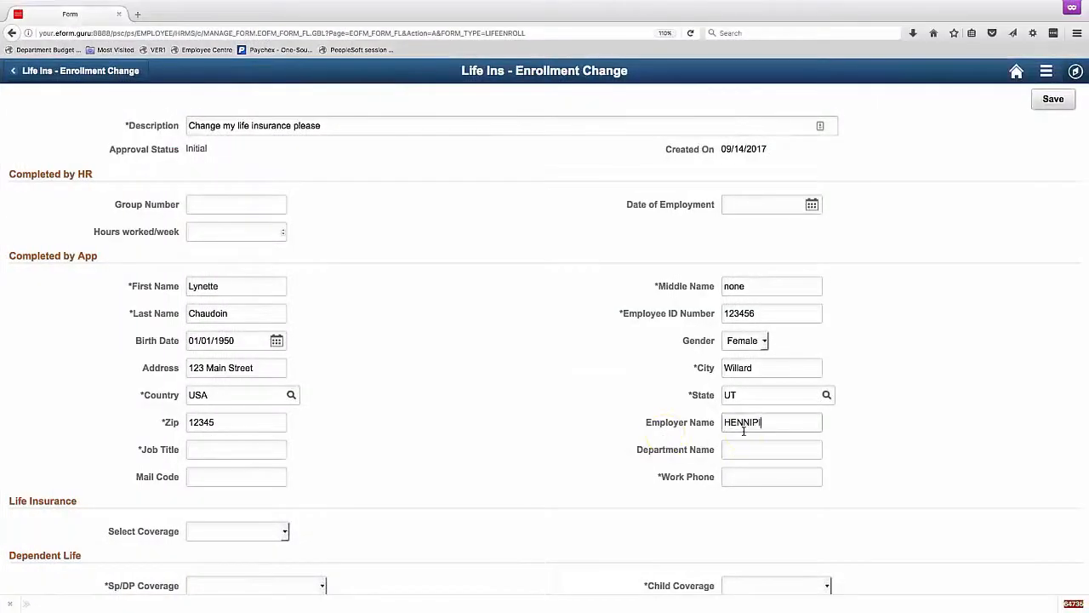
{"action": "type", "text": "Awesome Person"}
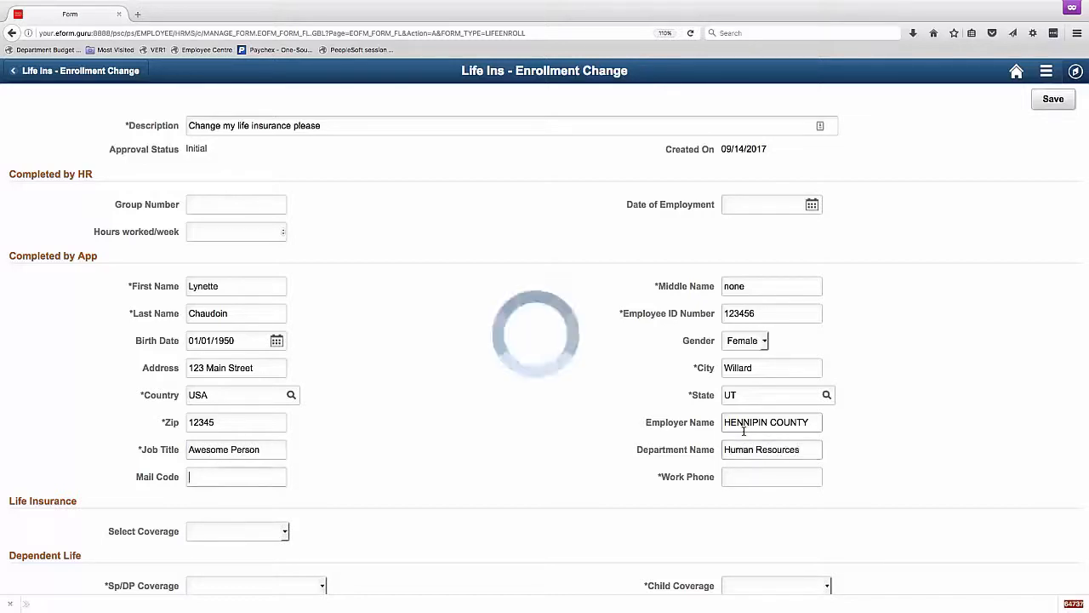
{"action": "type", "text": "5552341212"}
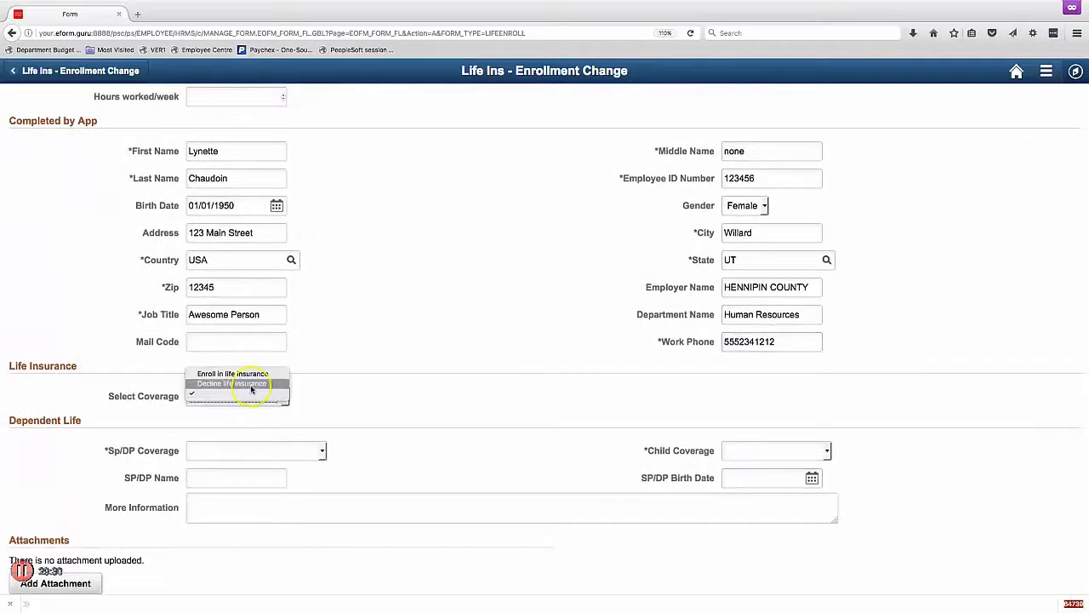
- Decline life insurance, elect spouse coverage with $10,000 child coverage, spouse name and birth date 01/01/1950
{"action": "left_click", "coordinate": [231, 383]}
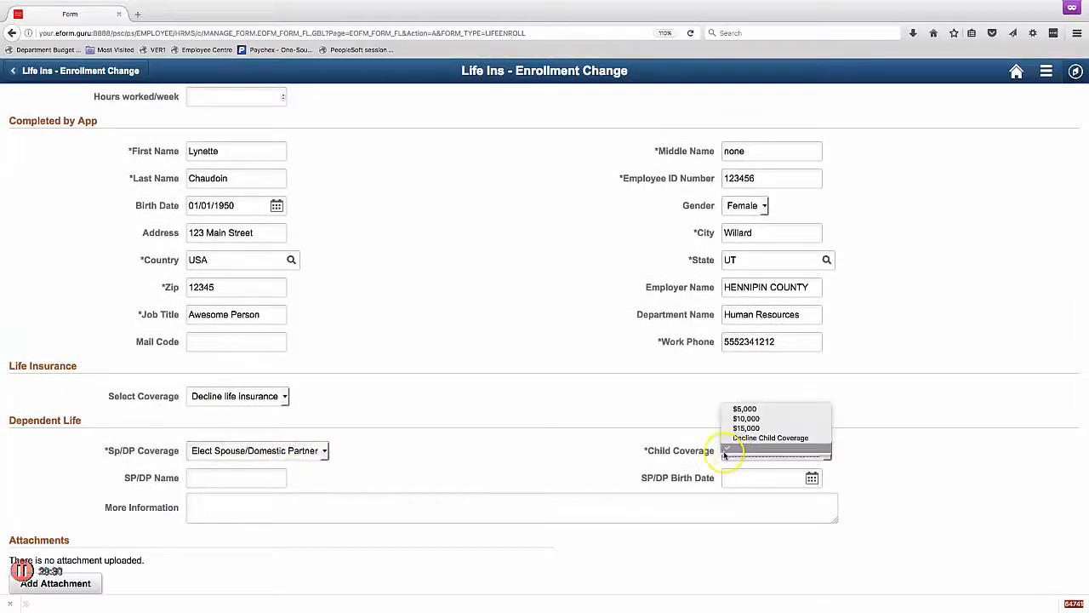
{"action": "left_click", "coordinate": [745, 418]}
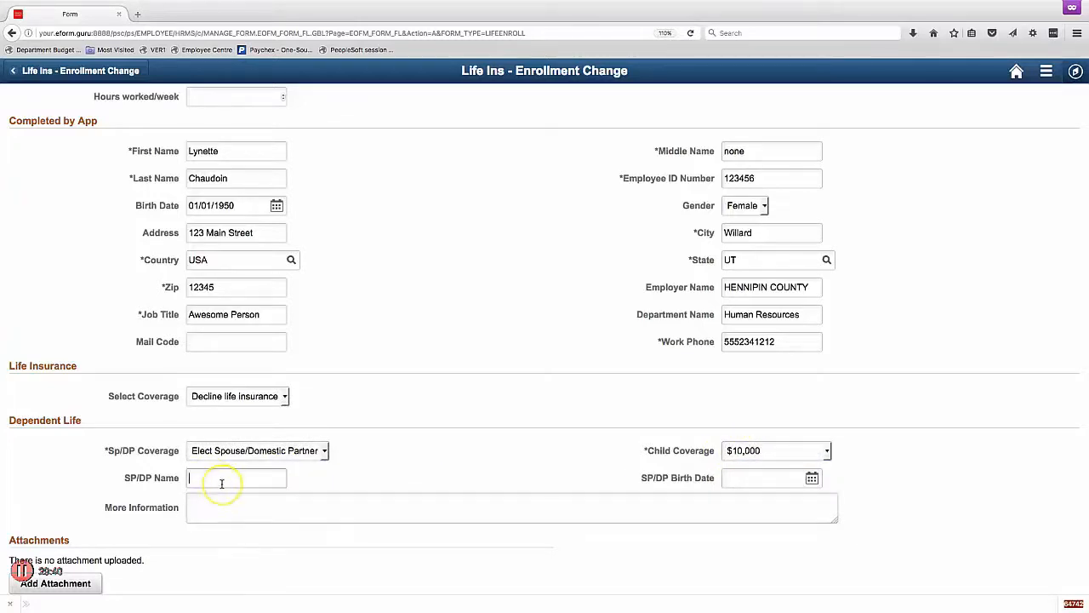
{"action": "type", "text": "Byron"}
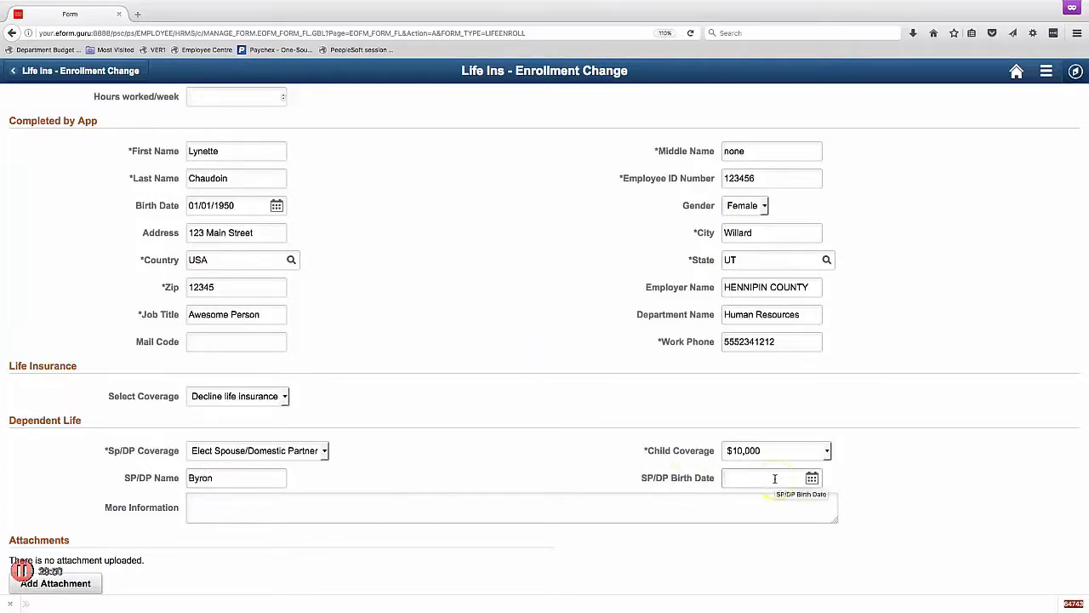
{"action": "type", "text": "01/01/1950"}
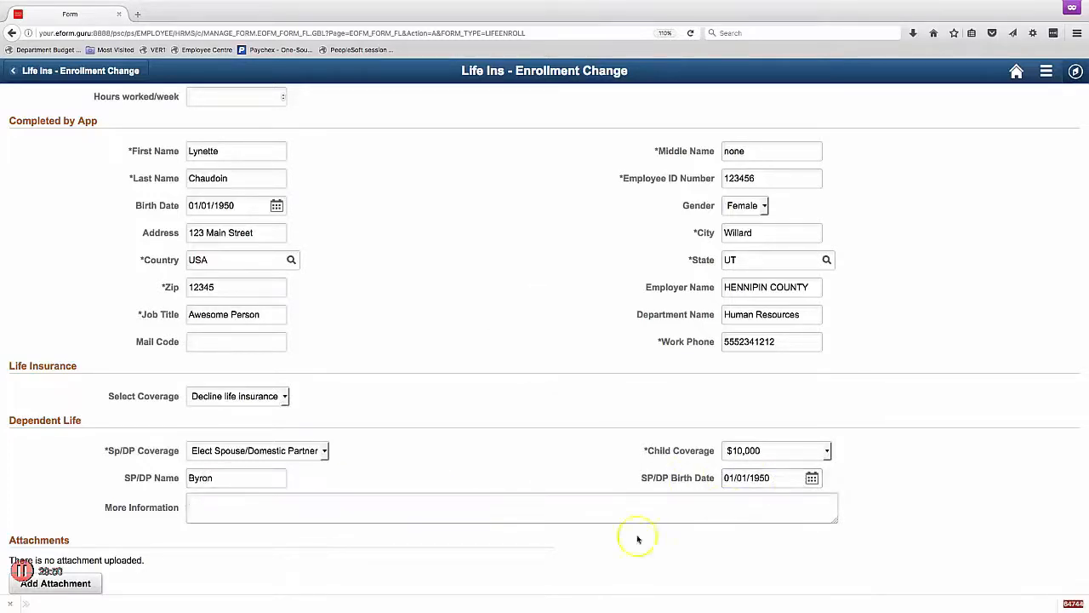
- Enter a rush note in More Information and attempt to add an attachment
{"action": "type", "text": "Please process this quickly because I am in a hurry."}
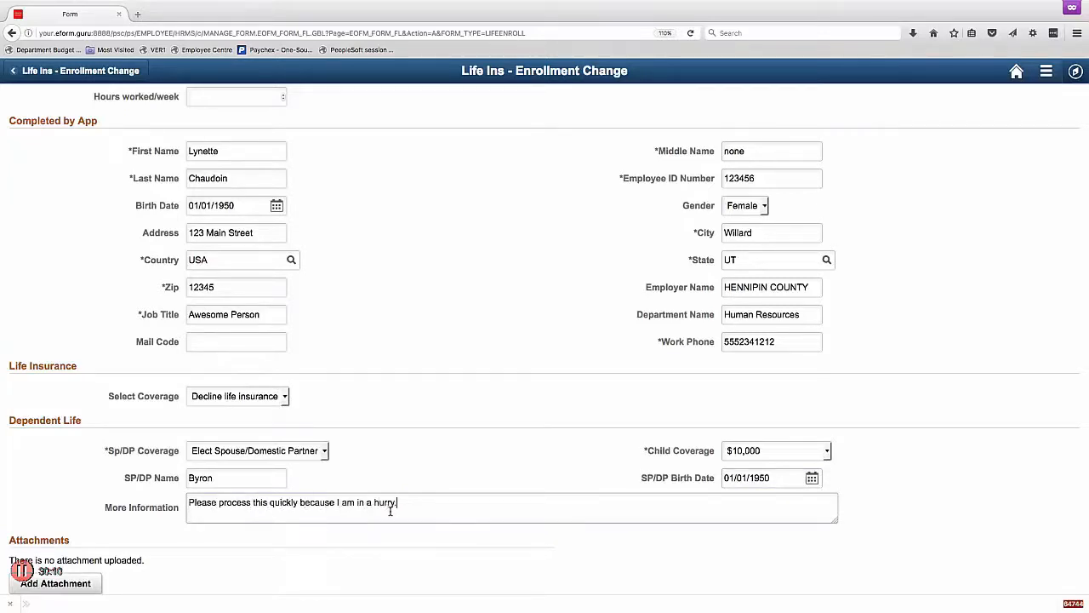
{"action": "left_click", "coordinate": [55, 582]}
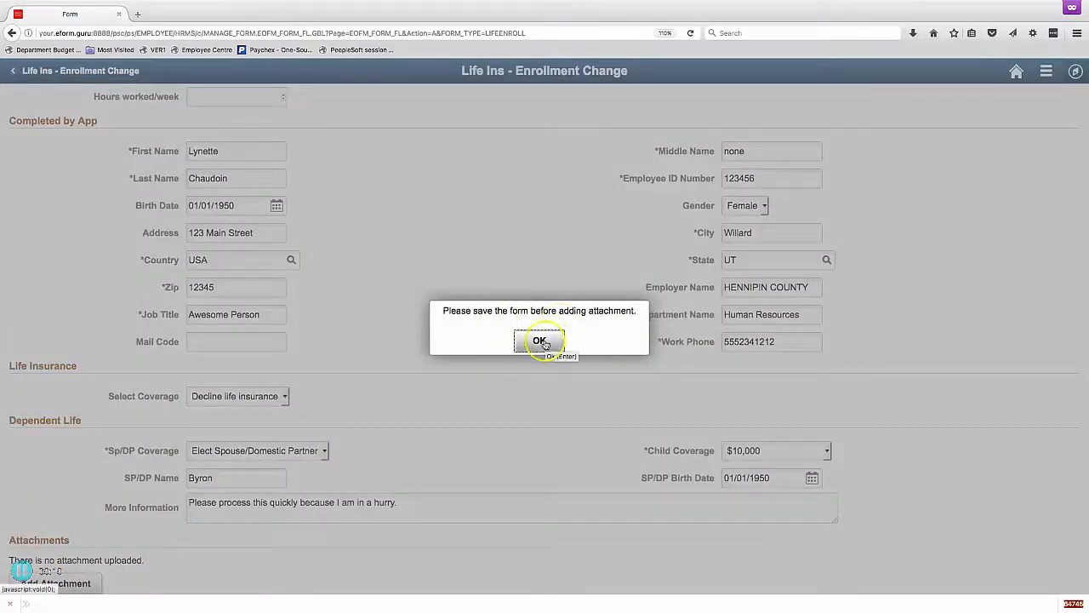
- Dismiss the save-first alert, save the enrollment form and preview its approvers
{"action": "left_click", "coordinate": [539, 341]}
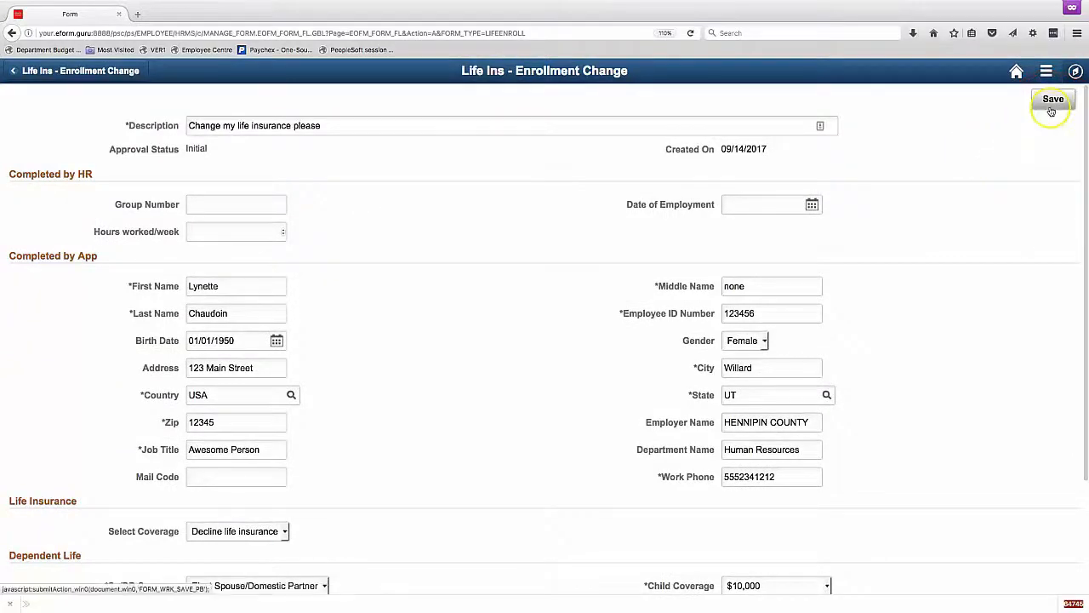
{"action": "left_click", "coordinate": [1052, 98]}
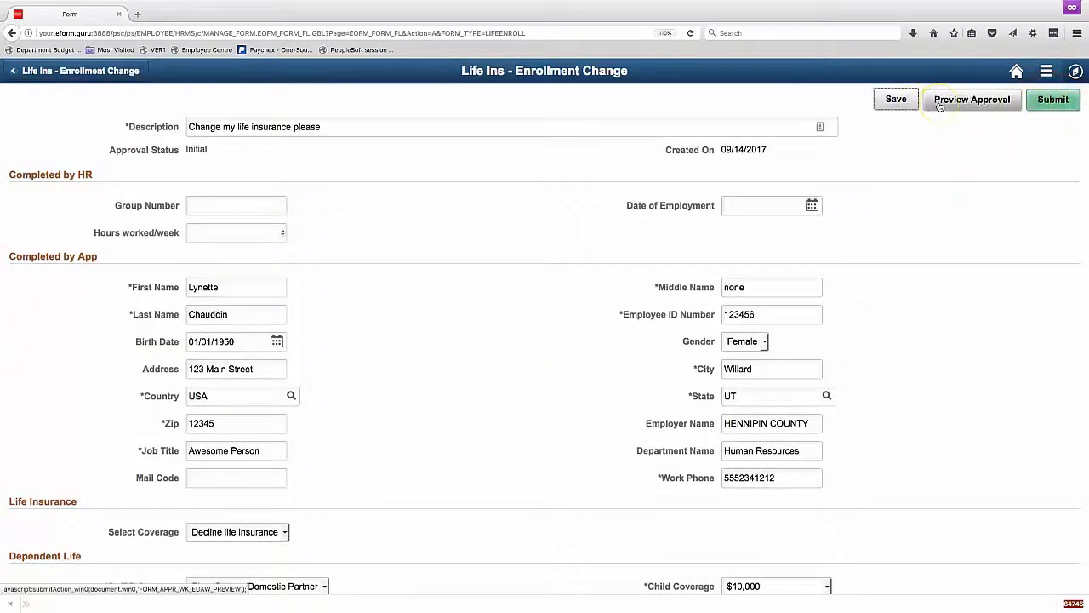
{"action": "left_click", "coordinate": [972, 99]}
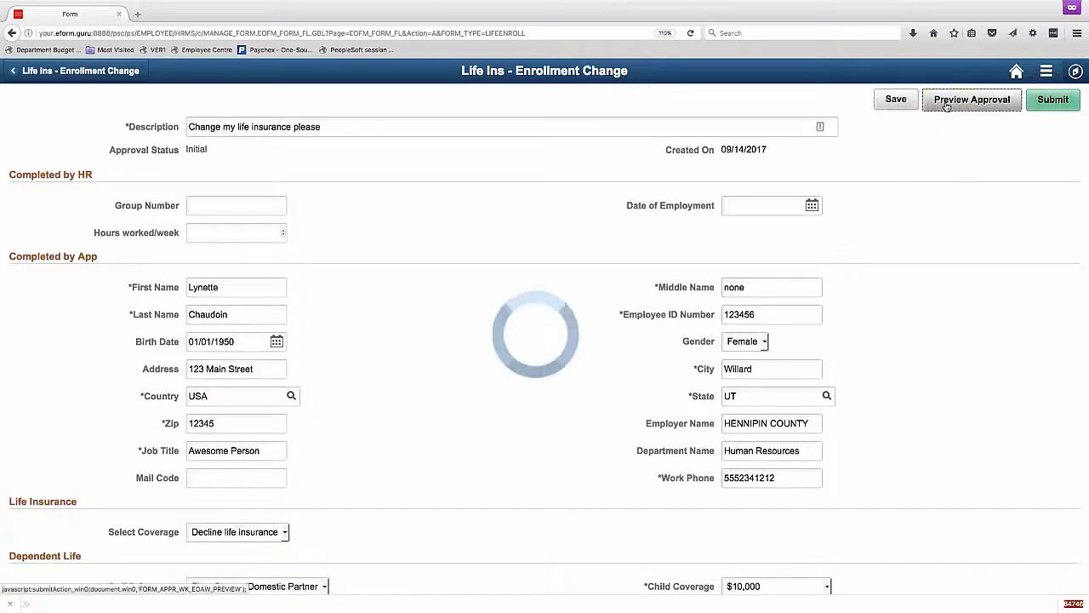
{"action": "left_click", "coordinate": [971, 99]}
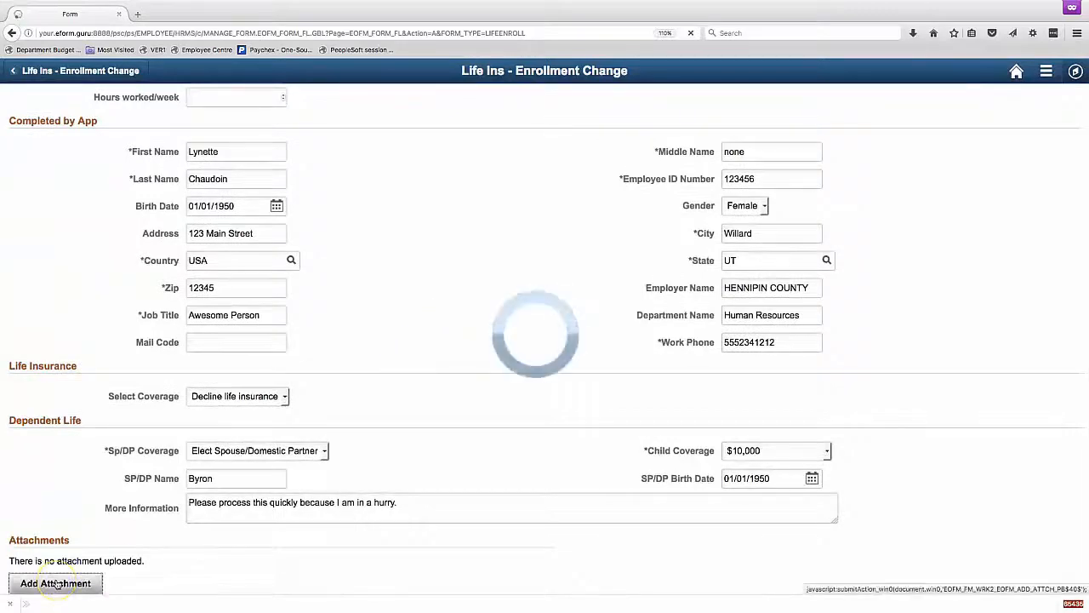
- Cancel the attachment dialog and submit the form, leaving it Pending Approval
{"action": "left_click", "coordinate": [55, 582]}
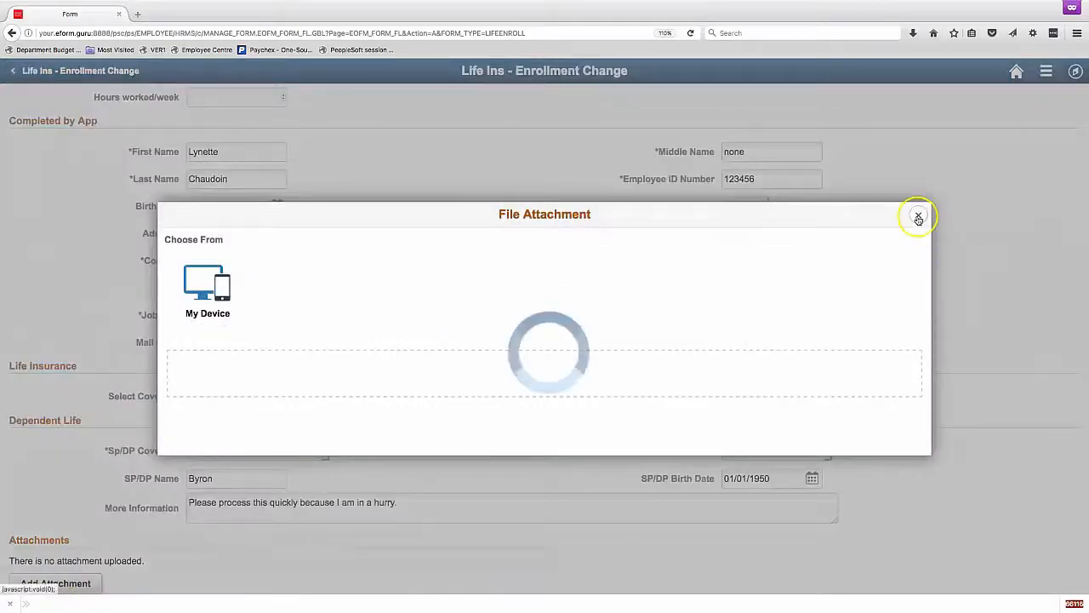
{"action": "left_click", "coordinate": [919, 216]}
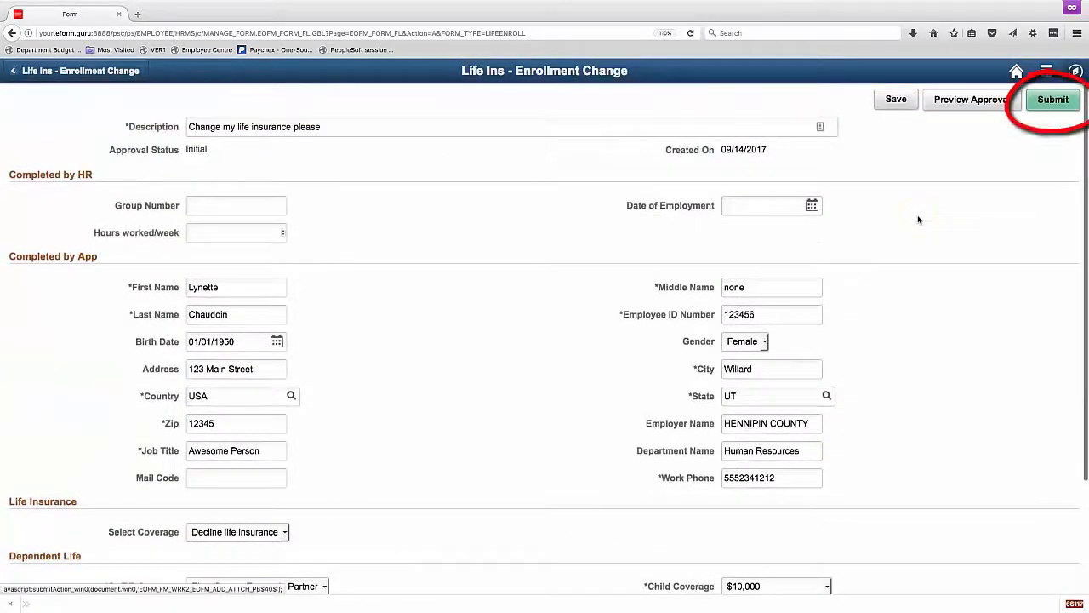
{"action": "left_click", "coordinate": [1053, 99]}
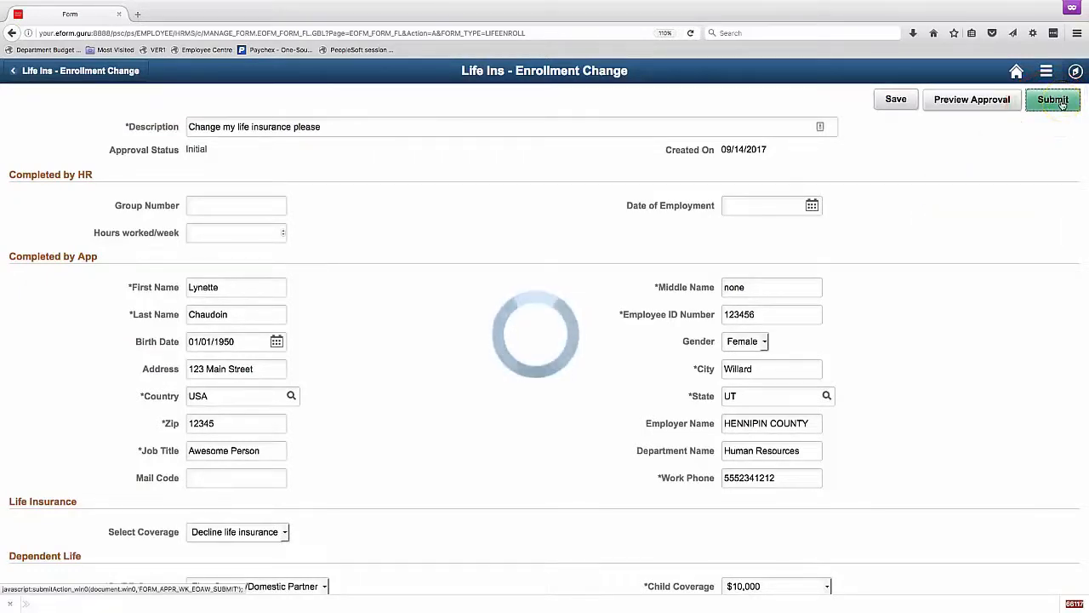
{"action": "left_click", "coordinate": [1052, 99]}
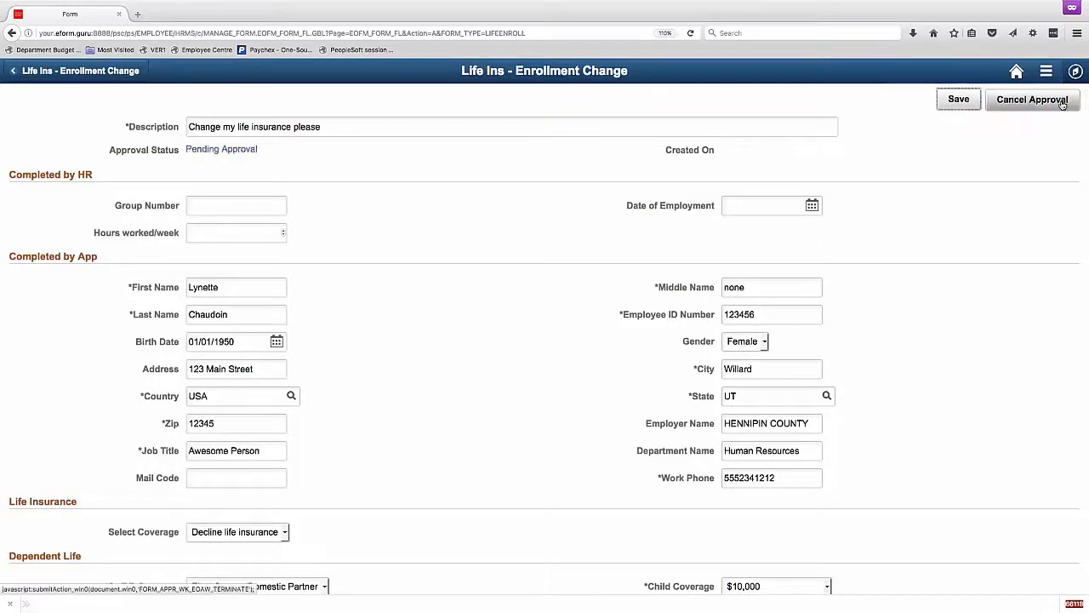
{"action": "mouse_move", "coordinate": [221, 149]}
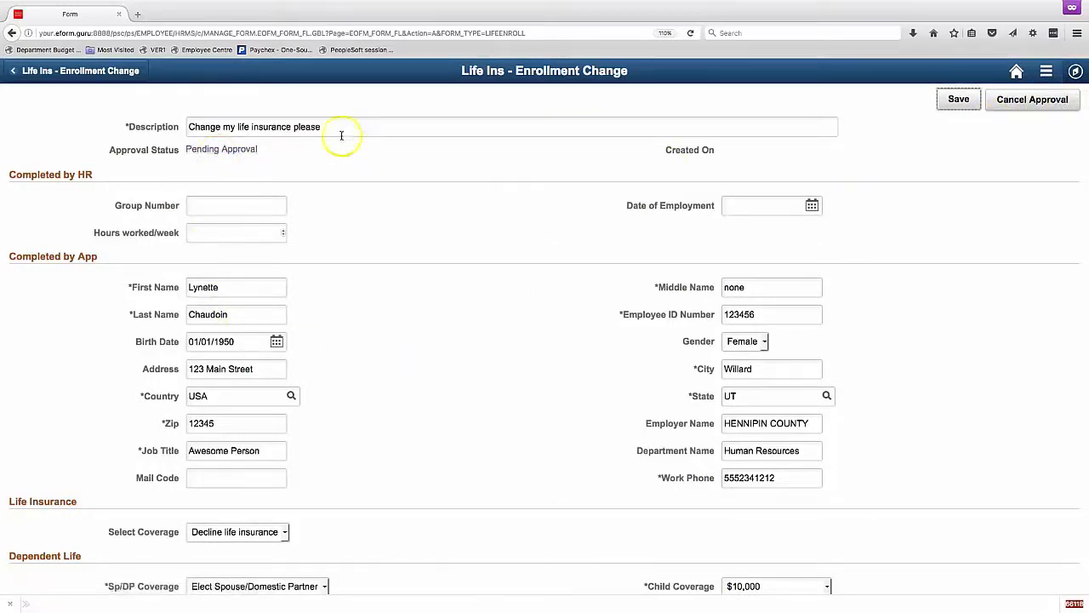
- Append !!!!! to the description, re-save, and review the pending approvers in the approval chain
{"action": "left_click", "coordinate": [958, 99]}
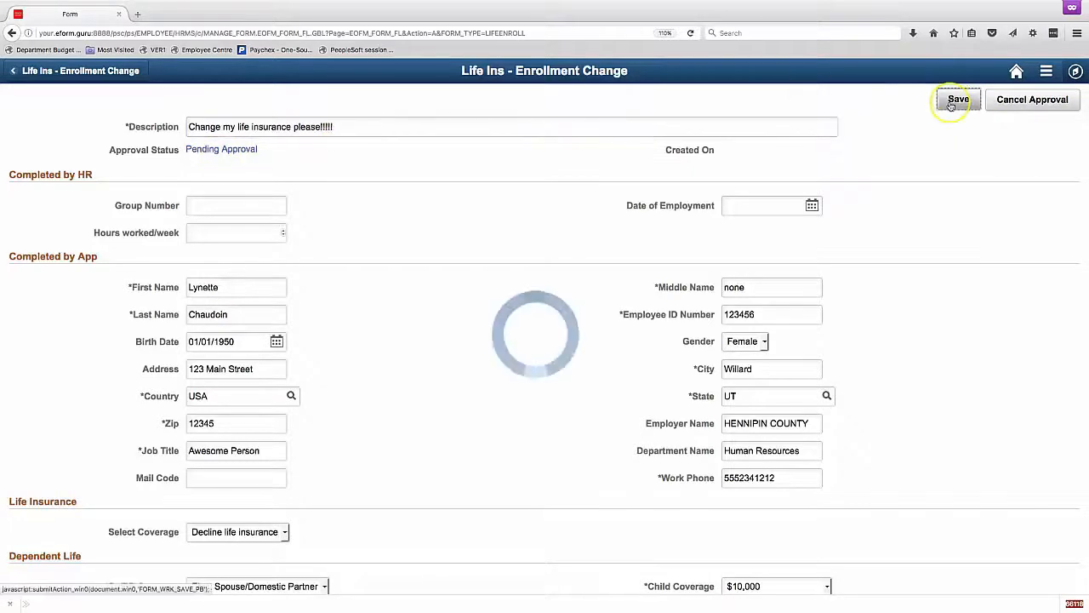
{"action": "left_click", "coordinate": [958, 99]}
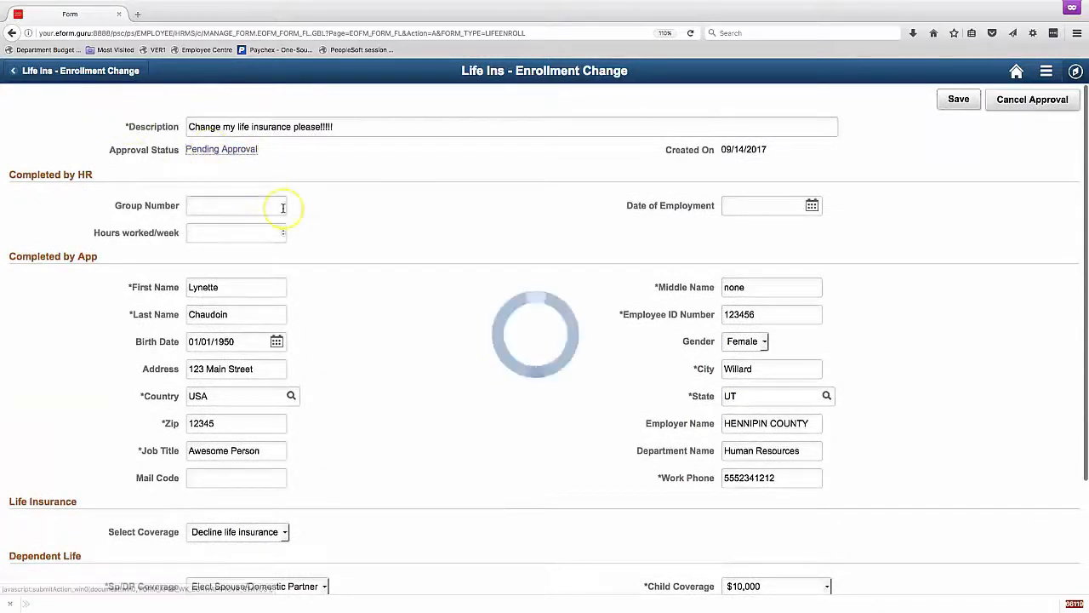
{"action": "left_click", "coordinate": [221, 150]}
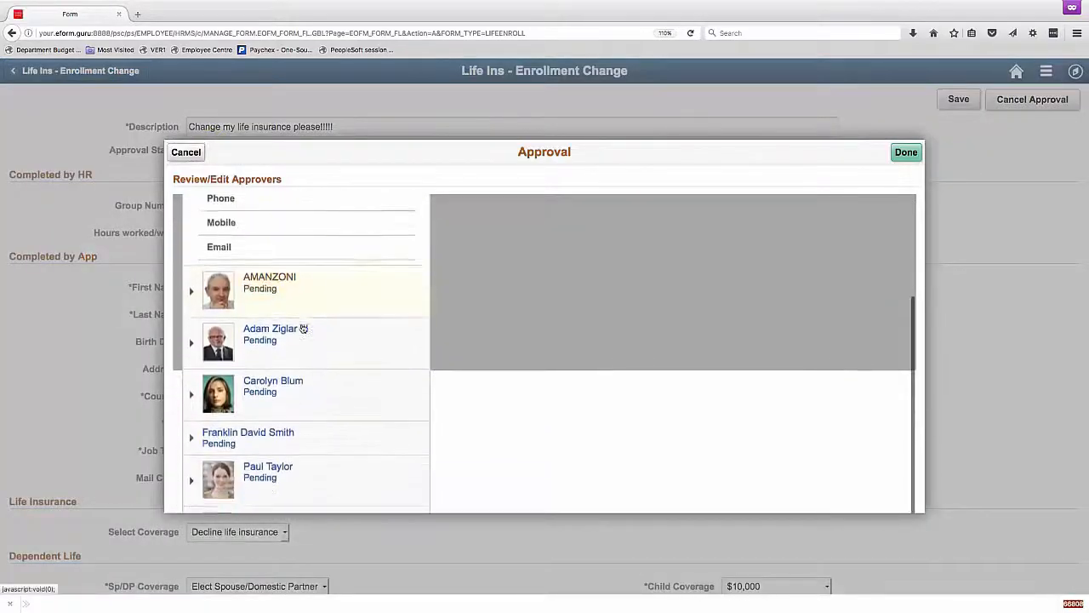
{"action": "scroll", "scroll_direction": "down", "scroll_amount": 3}
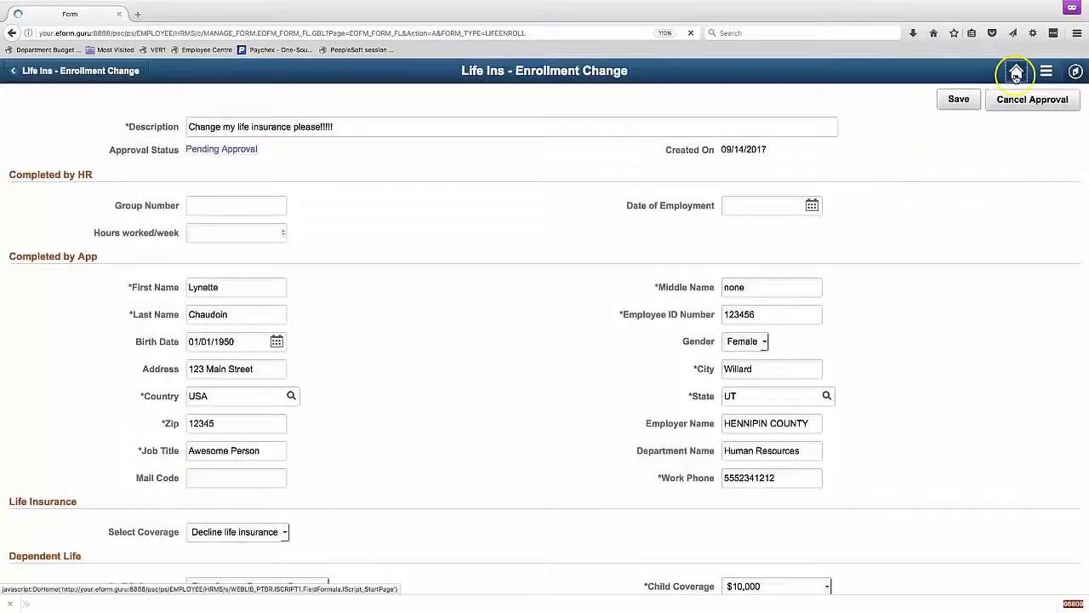
- From the Personal Homepage, confirm the request shows Pending in My Forms viewed by form
{"action": "left_click", "coordinate": [1014, 72]}
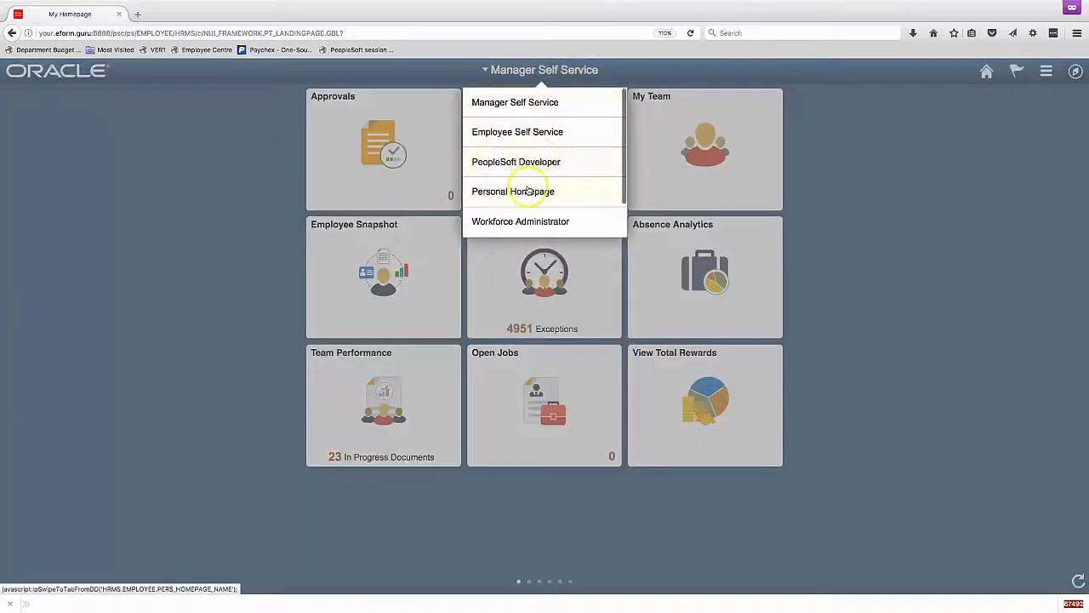
{"action": "left_click", "coordinate": [514, 191]}
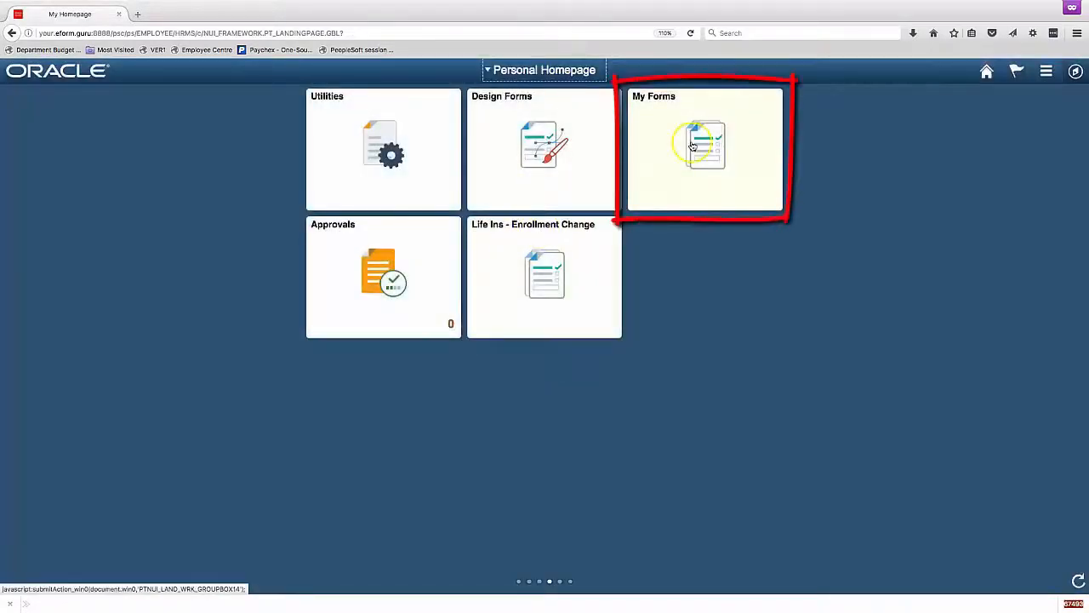
{"action": "left_click", "coordinate": [705, 150]}
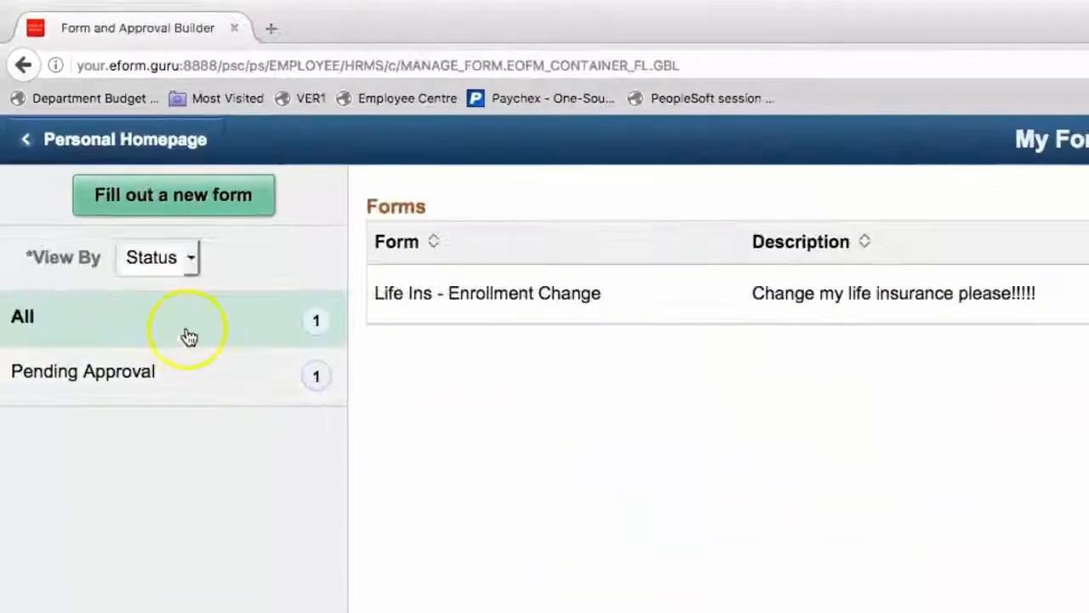
{"action": "left_click", "coordinate": [81, 371]}
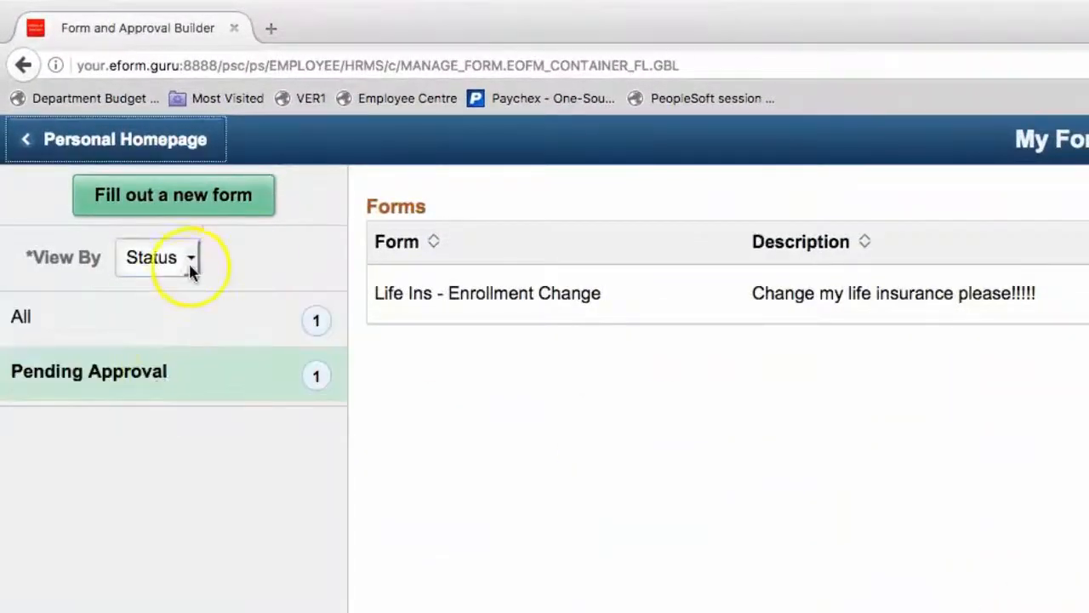
{"action": "left_click", "coordinate": [156, 257]}
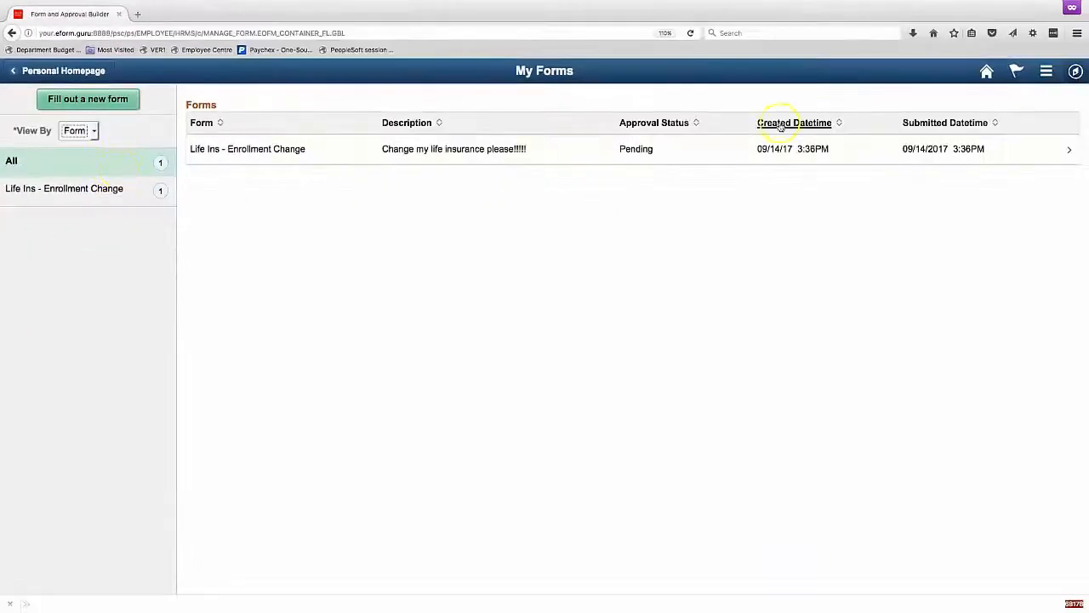
{"action": "left_click", "coordinate": [1046, 71]}
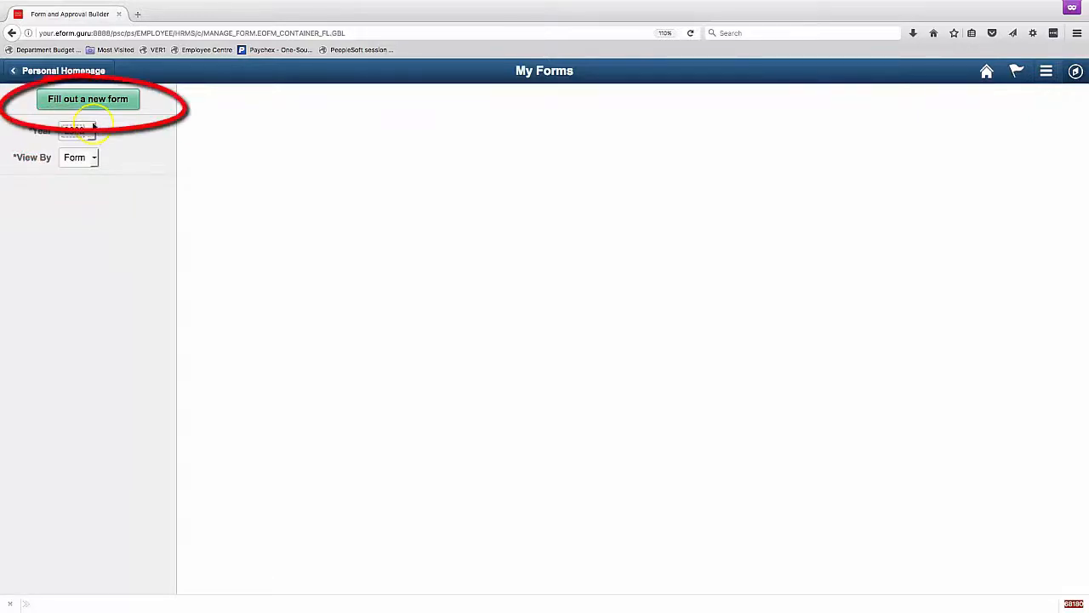
- Sign out and begin signing in as the approver
{"action": "left_click", "coordinate": [89, 99]}
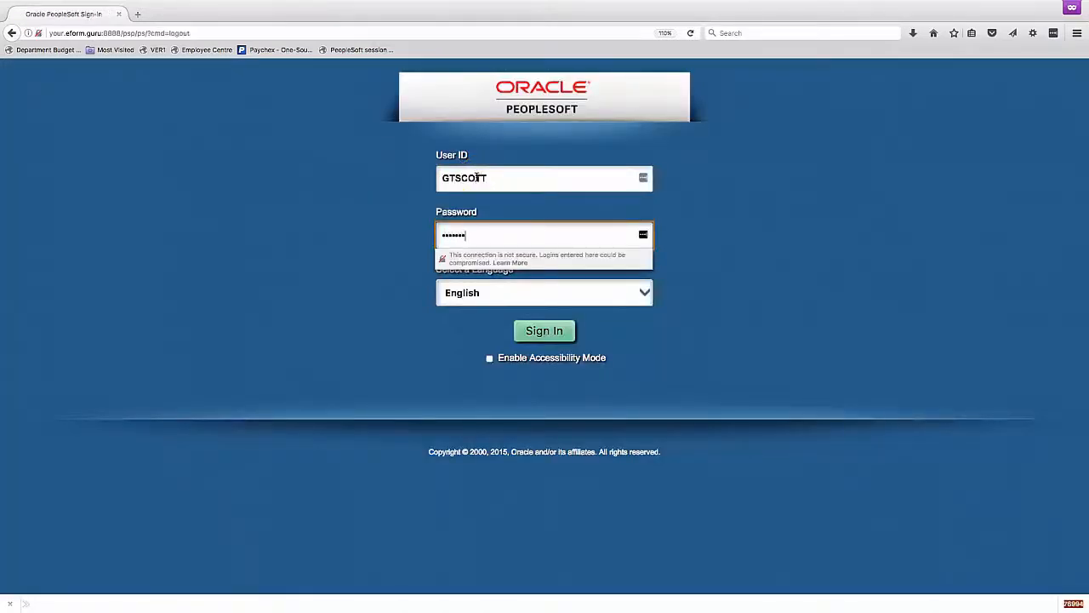
- Sign in as approver and open the newest Life Ins - Enrollment Change from Pending Approvals Forms
{"action": "left_click", "coordinate": [544, 331]}
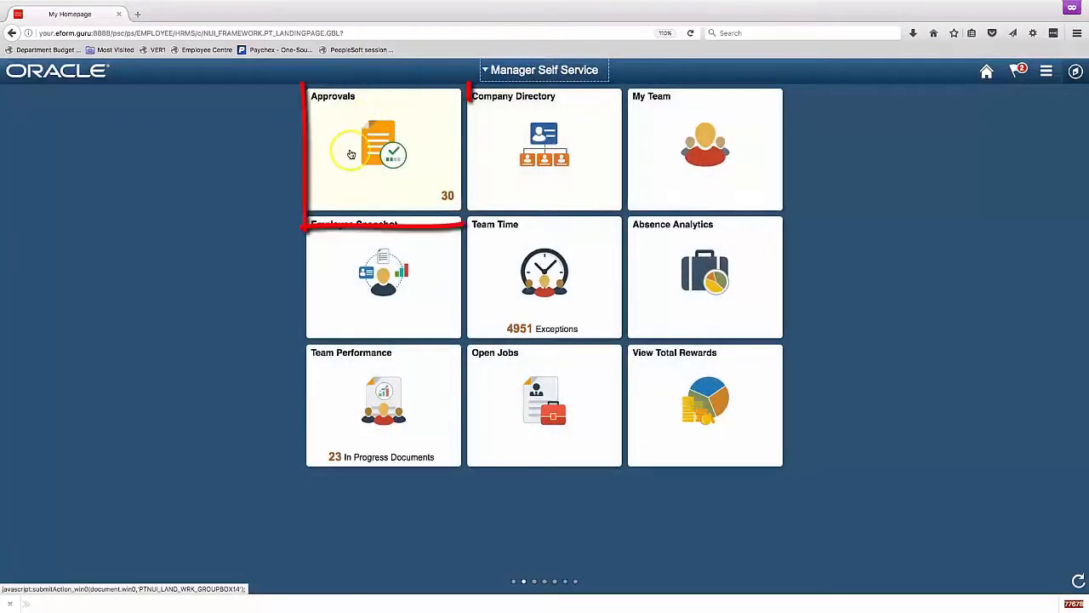
{"action": "left_click", "coordinate": [382, 150]}
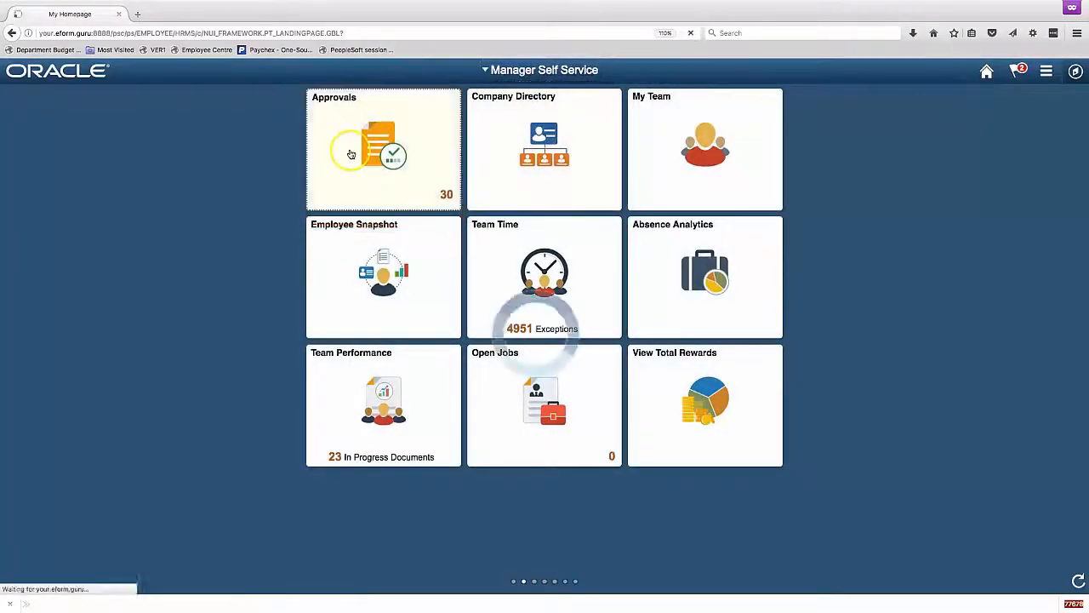
{"action": "left_click", "coordinate": [382, 150]}
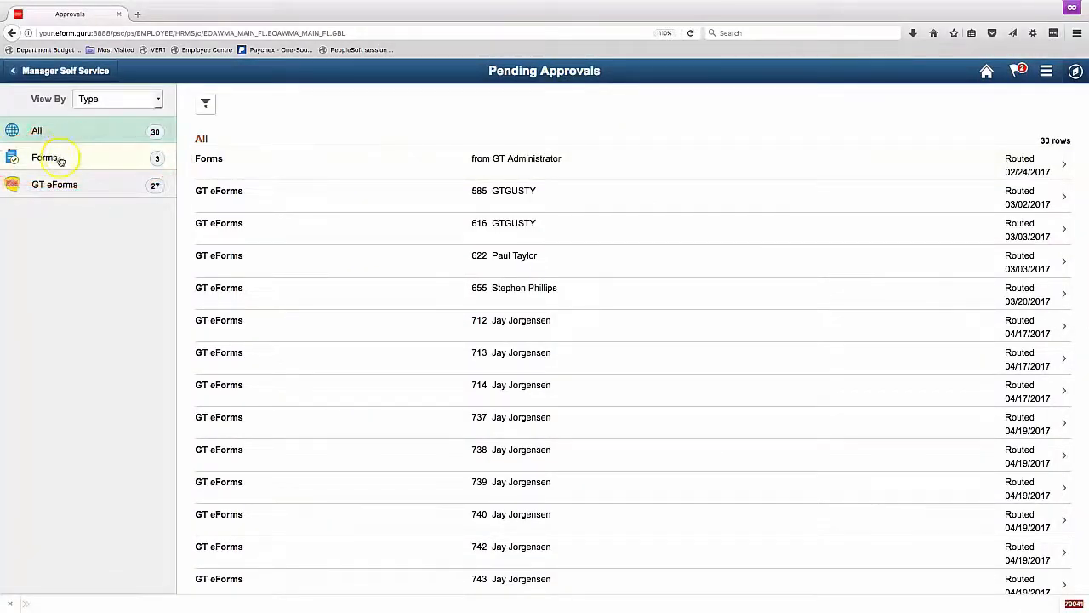
{"action": "left_click", "coordinate": [44, 156]}
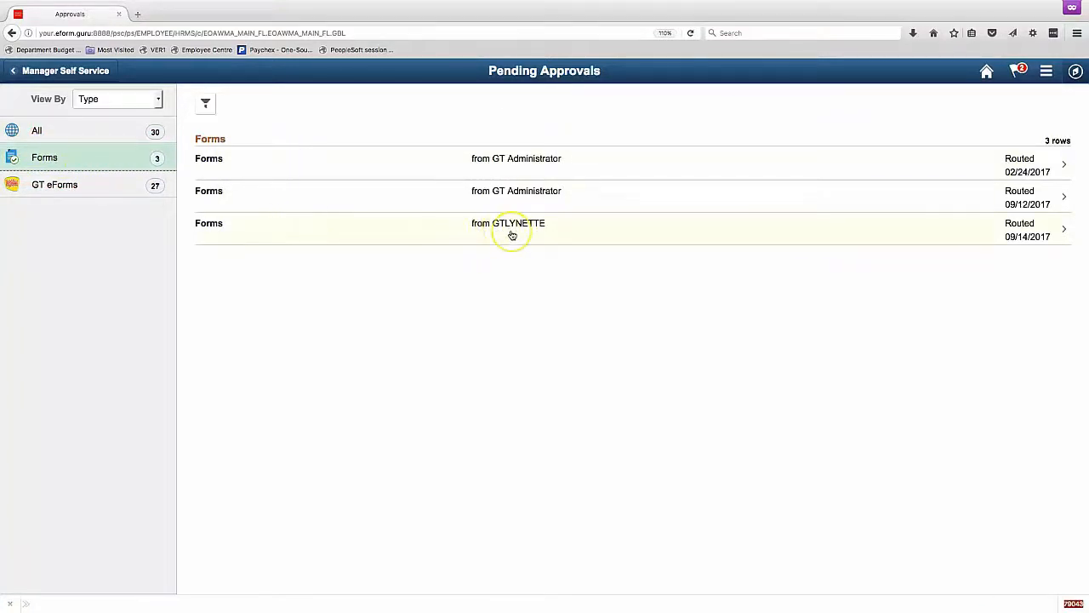
{"action": "left_click", "coordinate": [510, 229]}
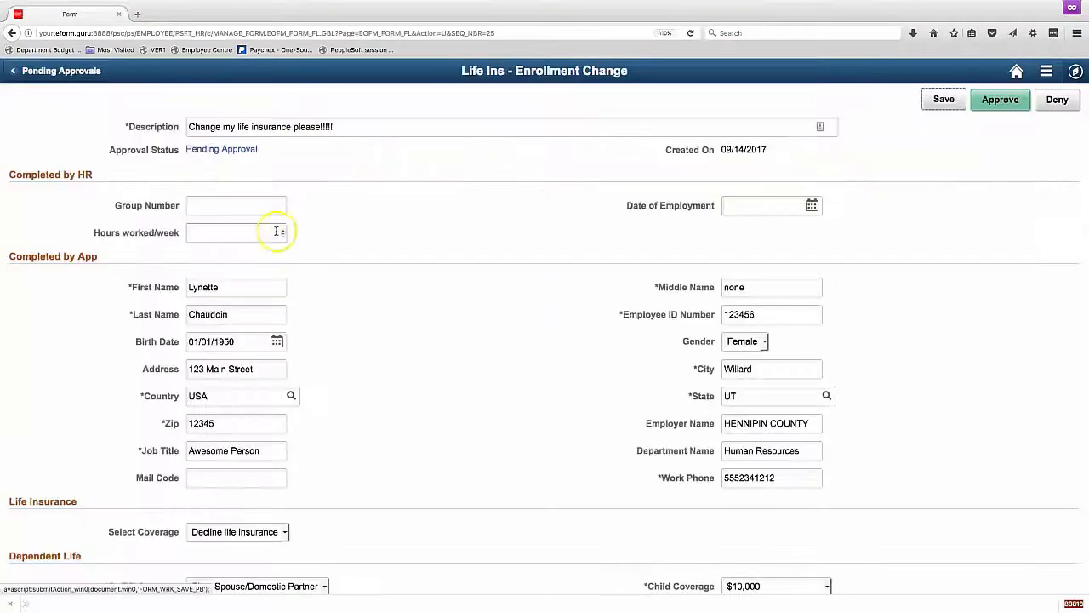
- Enter HR details with employment date 09/26/2017 and approve with comment 'I APPROVE THIS CHANGE'
{"action": "scroll", "scroll_direction": "down", "scroll_amount": 3}
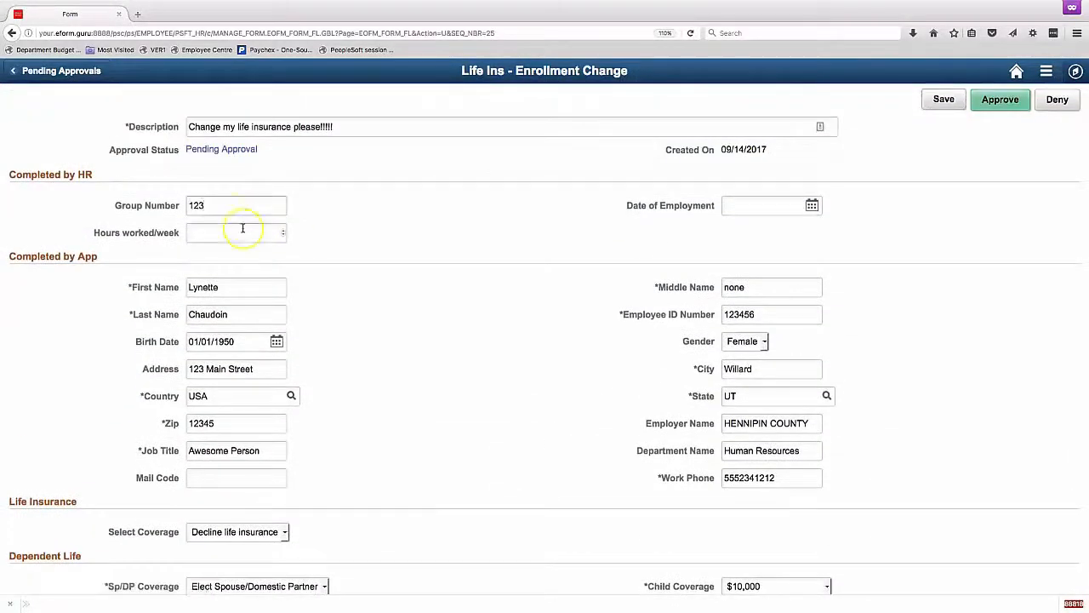
{"action": "type", "text": "6"}
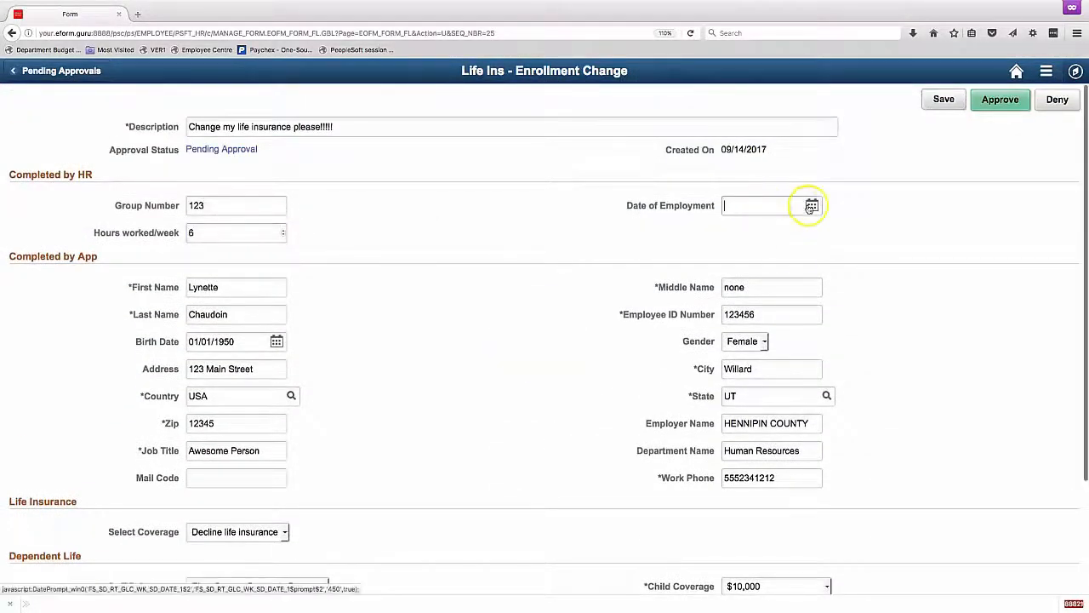
{"action": "type", "text": "09/26/2017"}
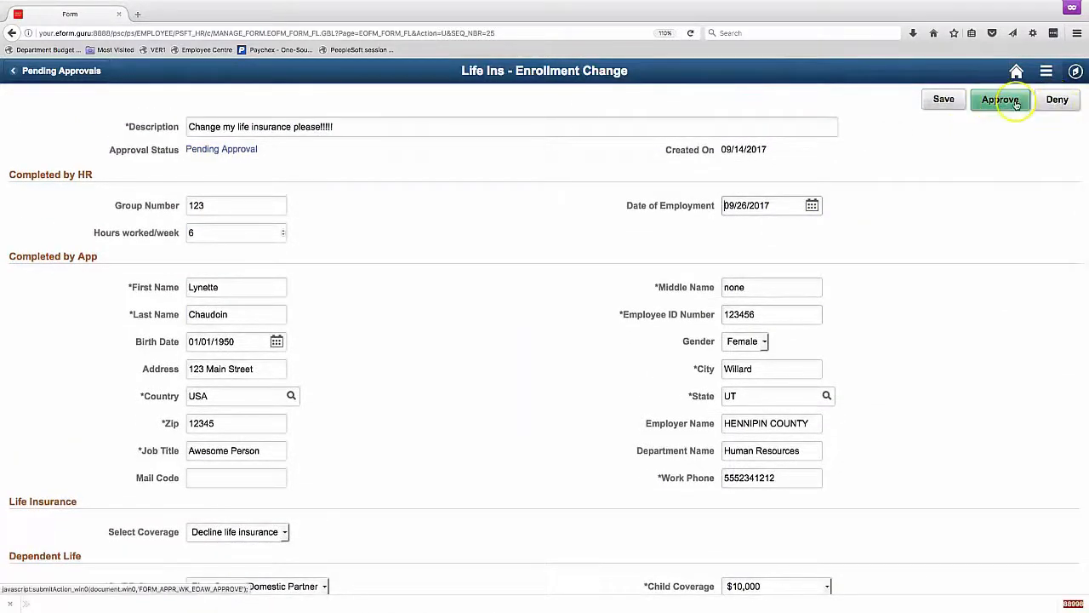
{"action": "left_click", "coordinate": [1001, 99]}
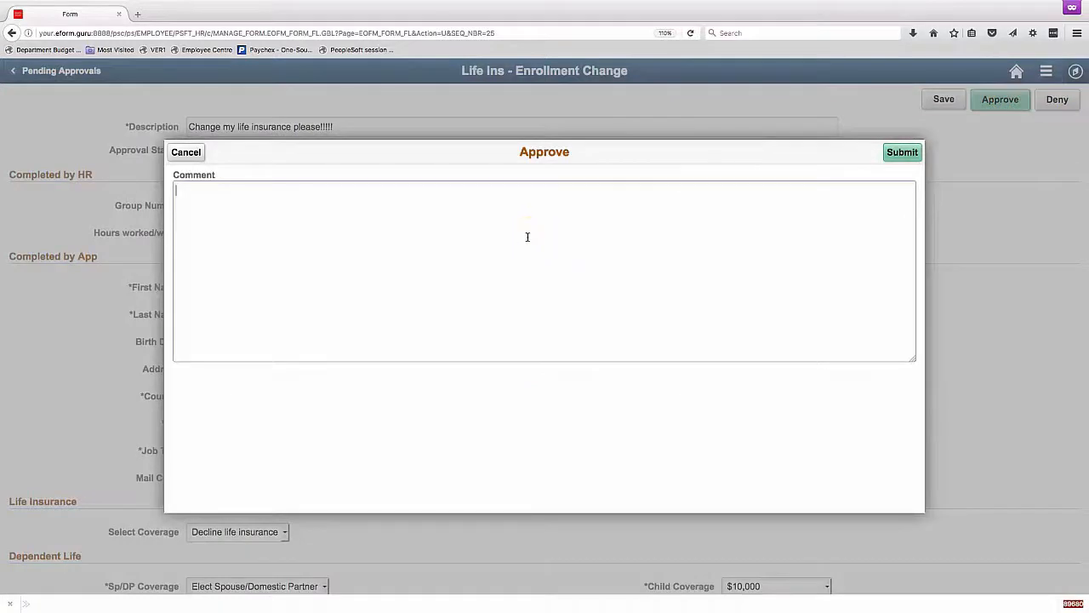
{"action": "type", "text": "I APPROVE THIS CHANGE"}
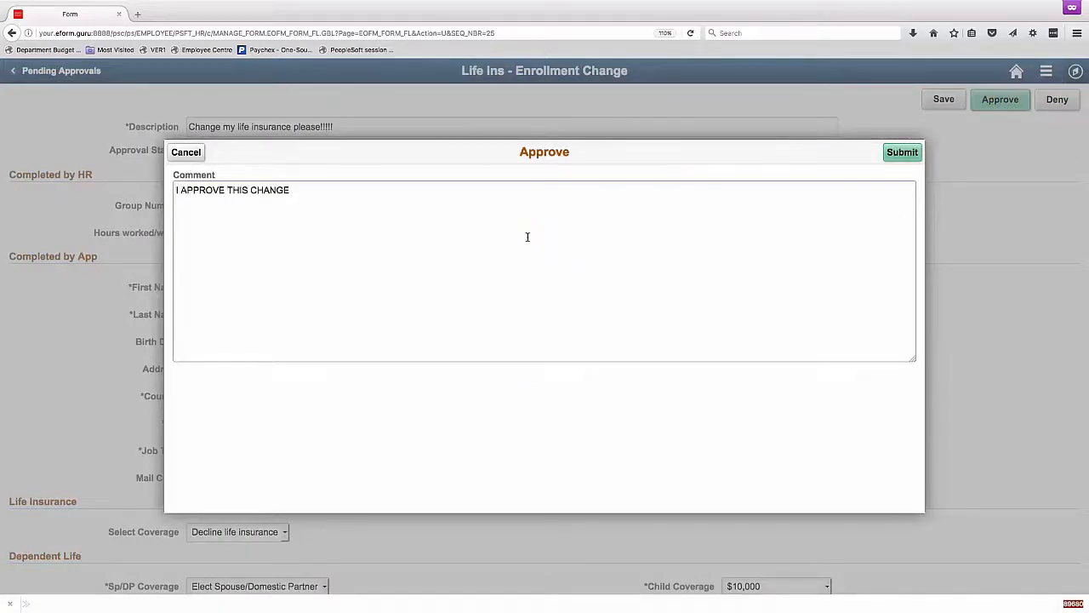
{"action": "left_click", "coordinate": [902, 151]}
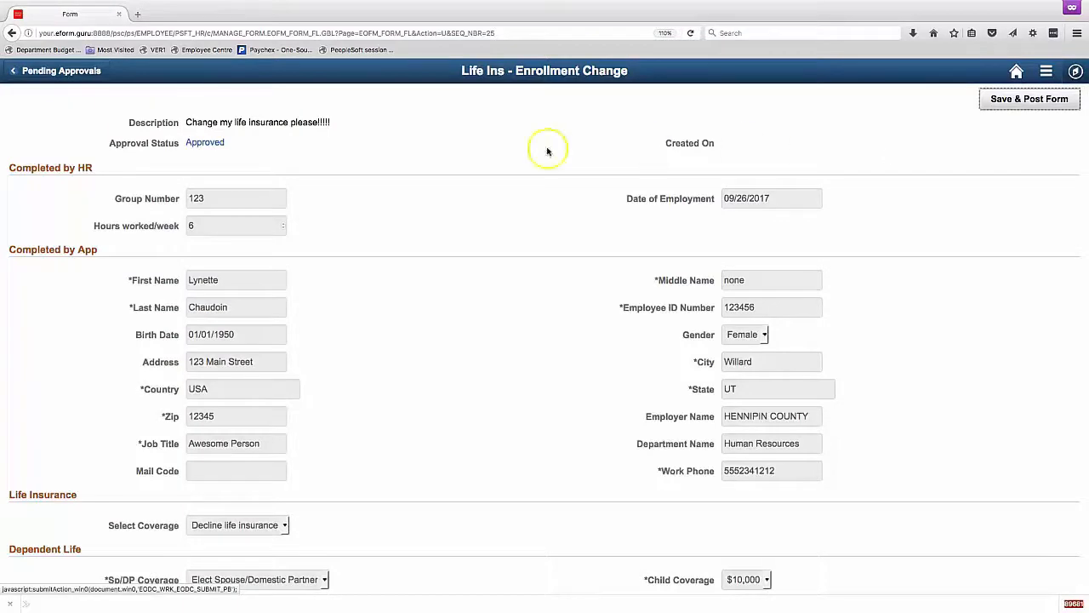
- Review the Approved status and expanded approval chain, then finish with Done
{"action": "left_click", "coordinate": [204, 143]}
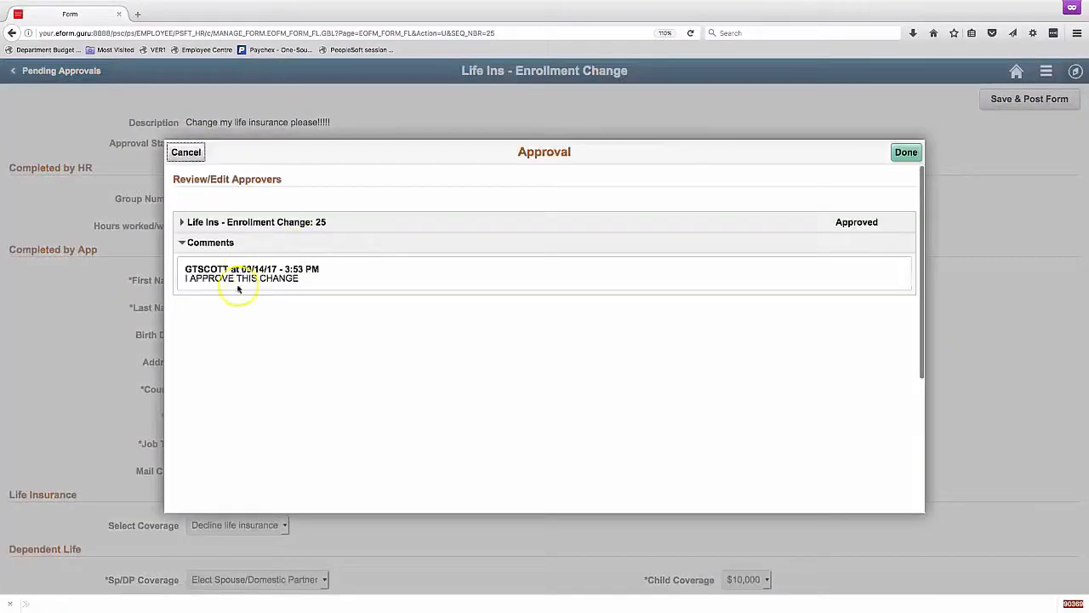
{"action": "left_click", "coordinate": [180, 221]}
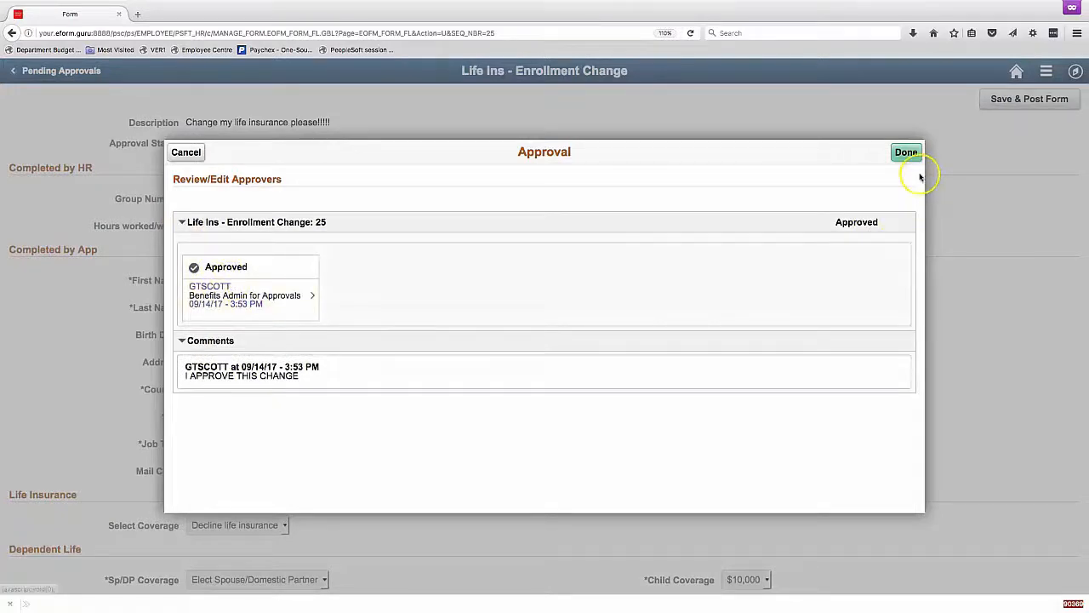
{"action": "left_click", "coordinate": [905, 152]}
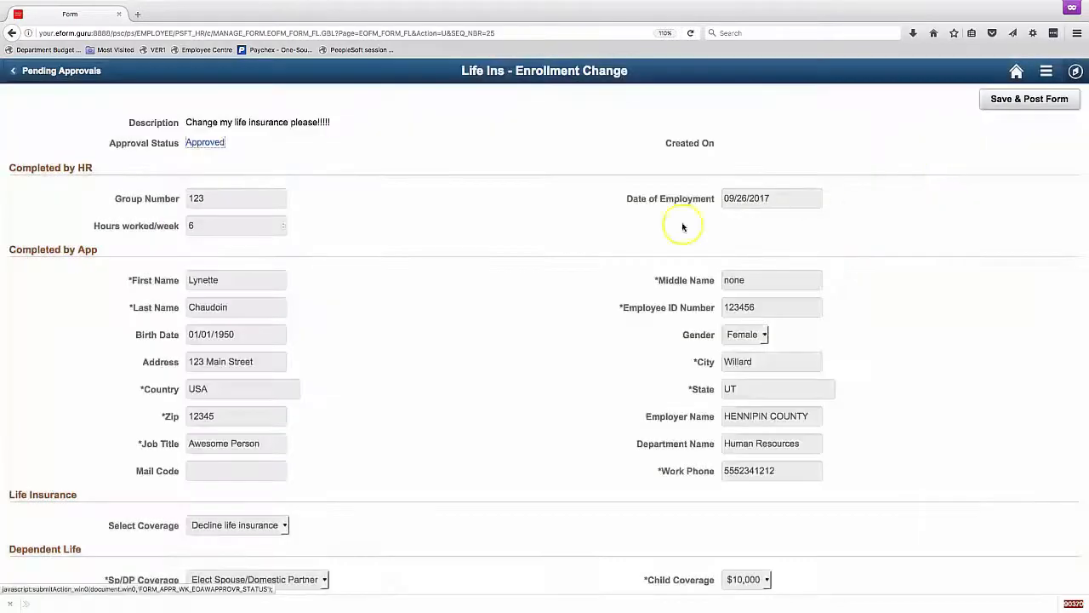
- Attach the DSC_4802_RT.jpg photo to the approved form
{"action": "scroll", "scroll_direction": "down", "scroll_amount": 3}
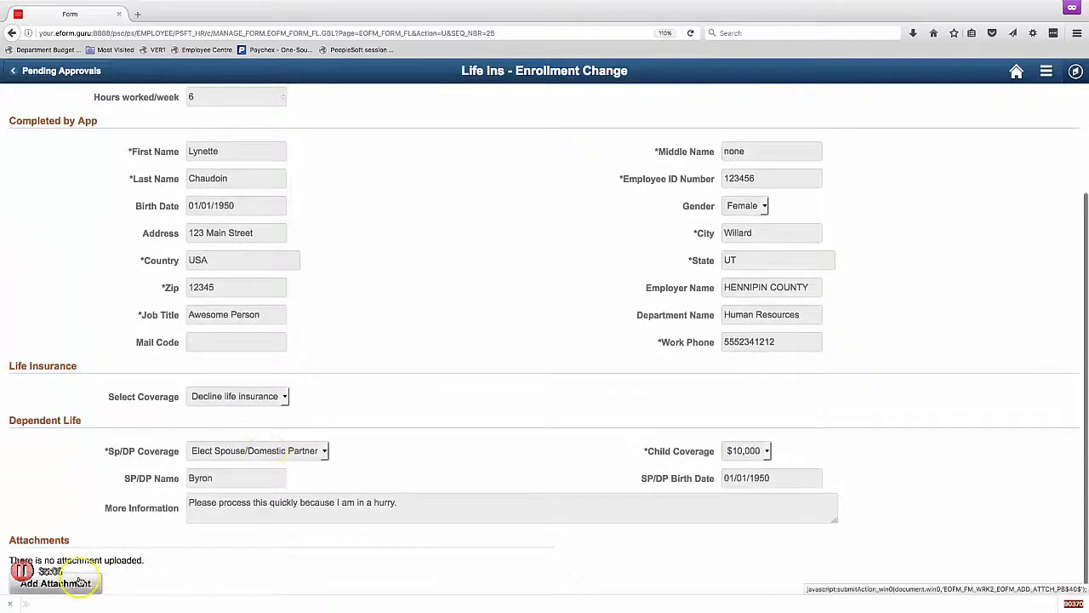
{"action": "left_click", "coordinate": [54, 581]}
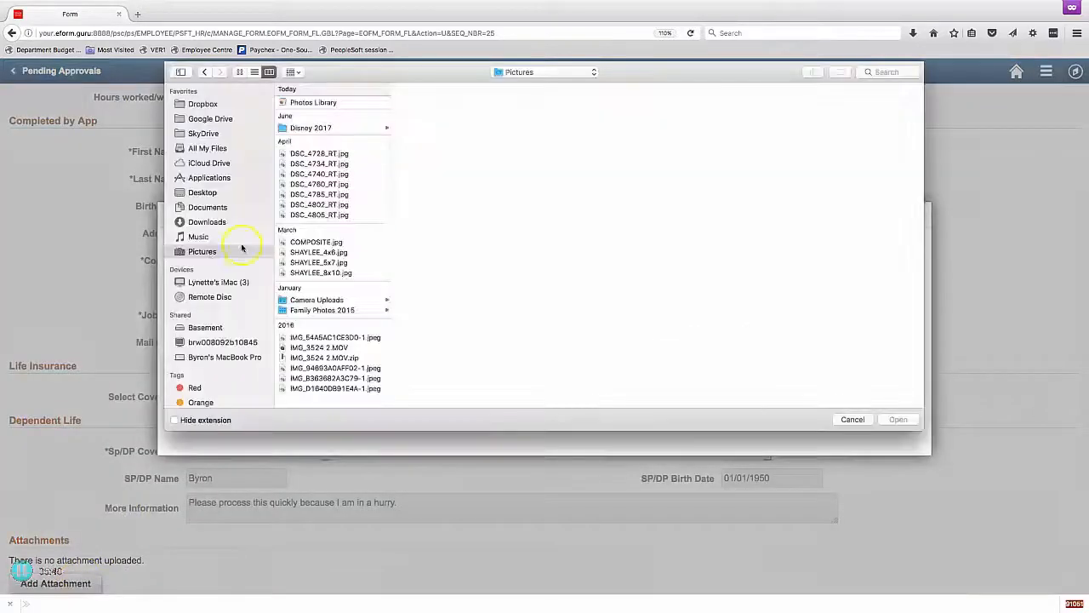
{"action": "left_click", "coordinate": [320, 204]}
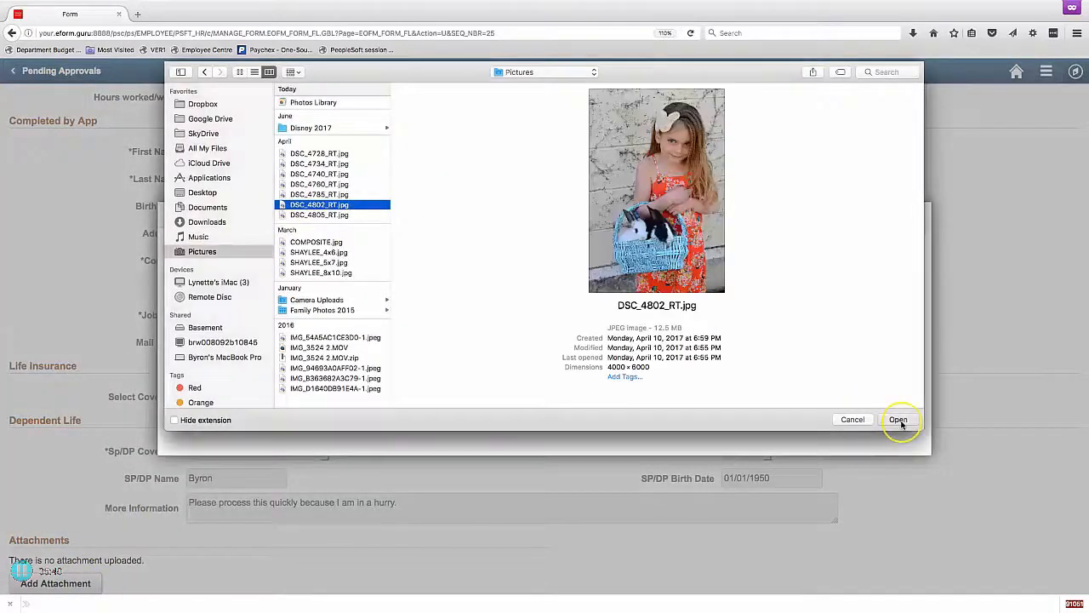
{"action": "left_click", "coordinate": [898, 419]}
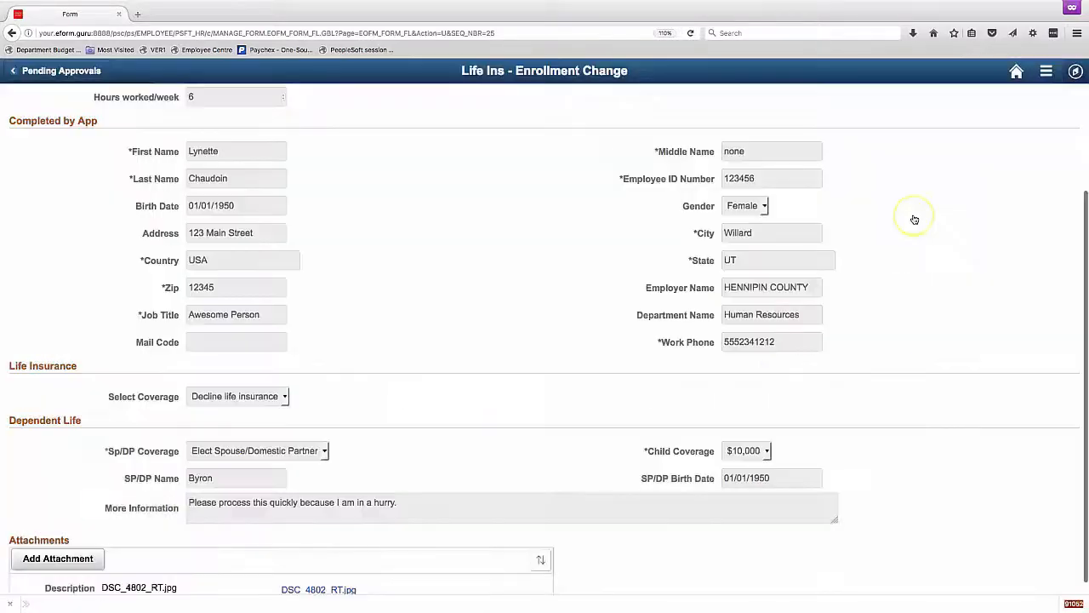
{"action": "scroll", "scroll_direction": "down", "scroll_amount": 3}
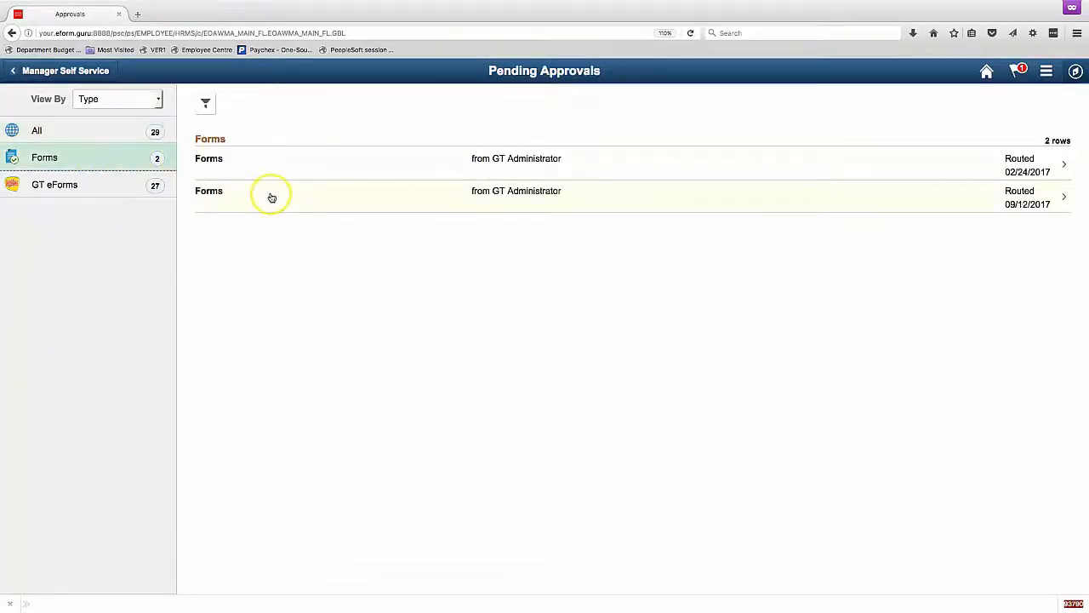
- View Approvals History, reopen the approved form and dismiss the PeopleCode error
{"action": "left_click", "coordinate": [1045, 72]}
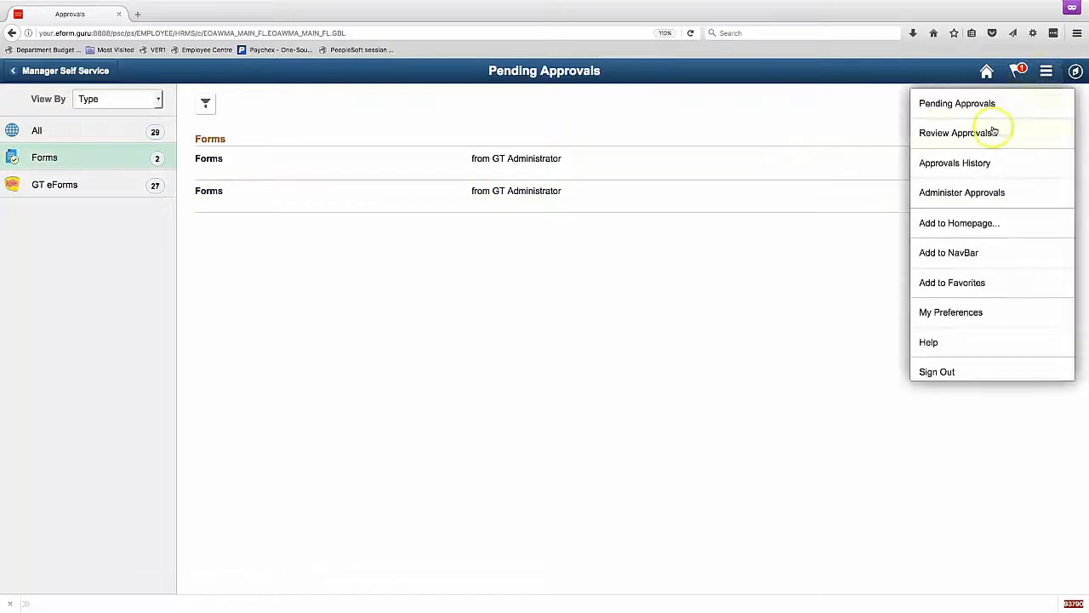
{"action": "left_click", "coordinate": [955, 163]}
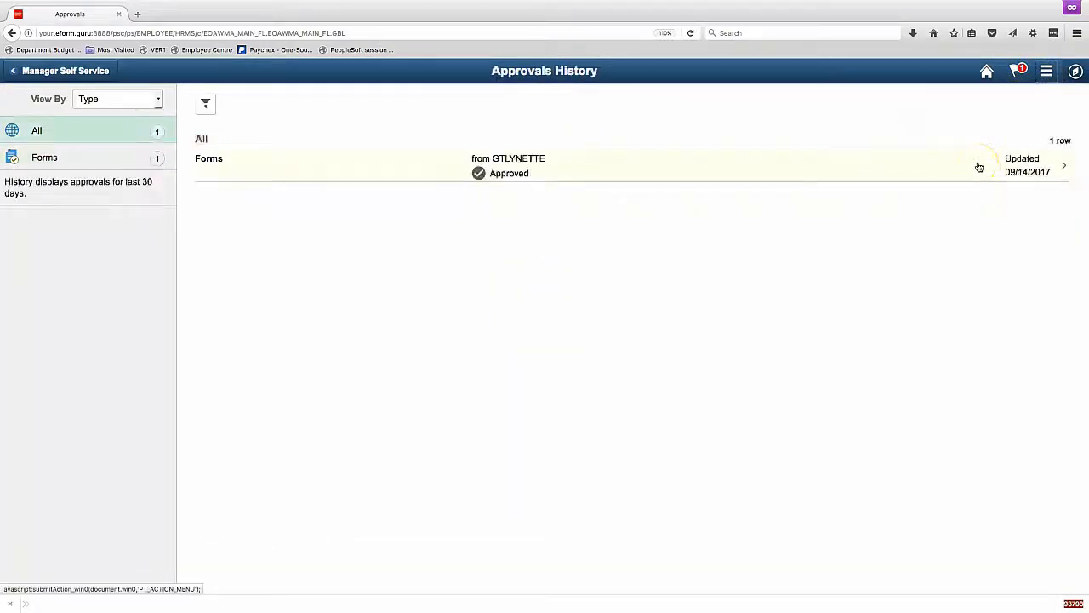
{"action": "left_click", "coordinate": [509, 165]}
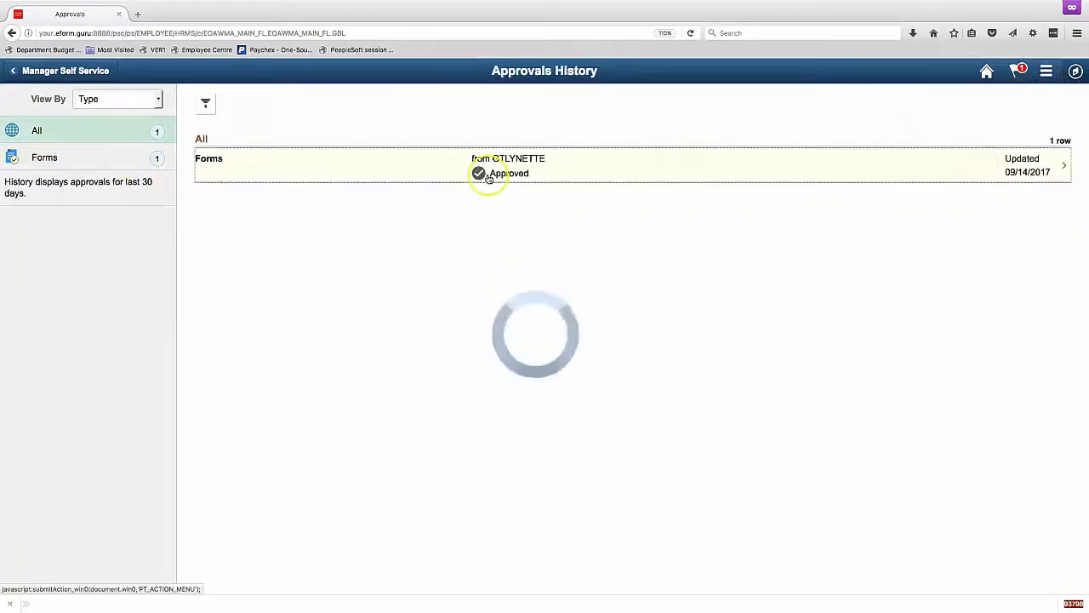
{"action": "left_click", "coordinate": [511, 167]}
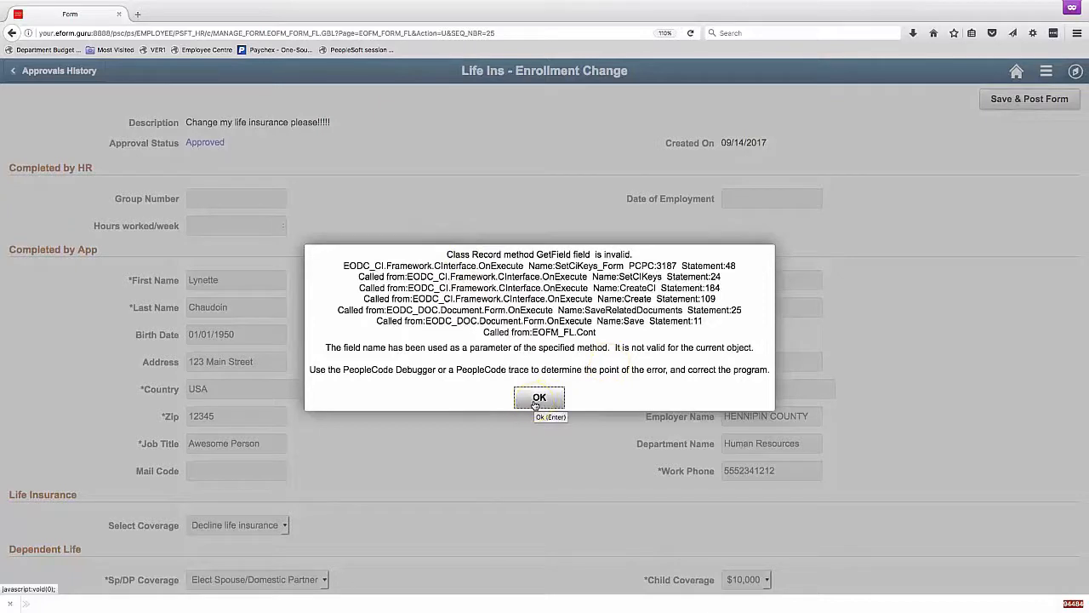
{"action": "left_click", "coordinate": [540, 398]}
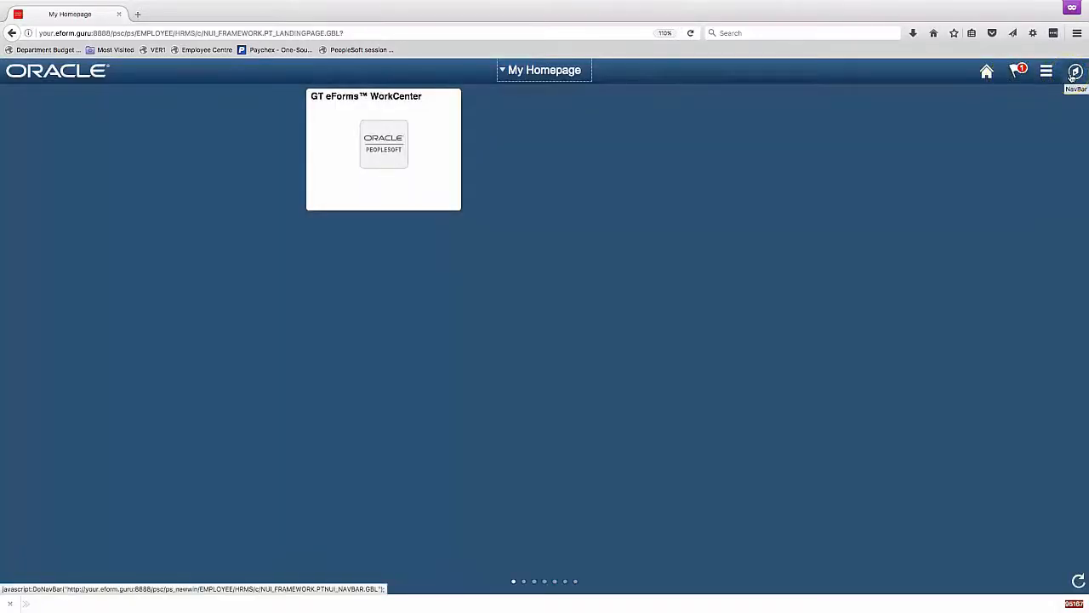
- Navigate NavBar > Enterprise Components > Forms and visit Design a Form and Define Prompt Records
{"action": "left_click", "coordinate": [1076, 71]}
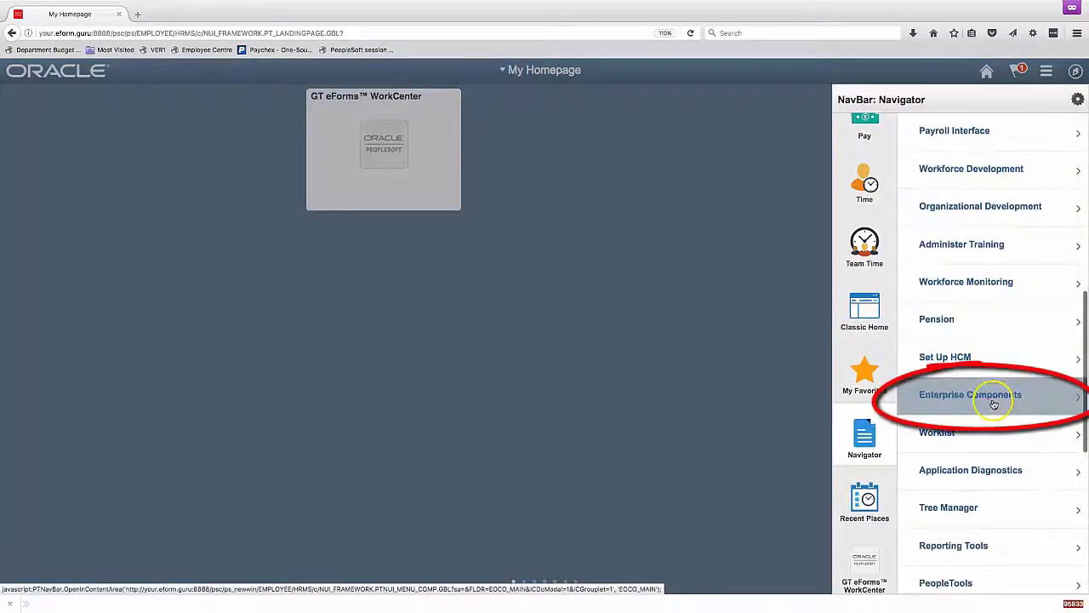
{"action": "left_click", "coordinate": [970, 395]}
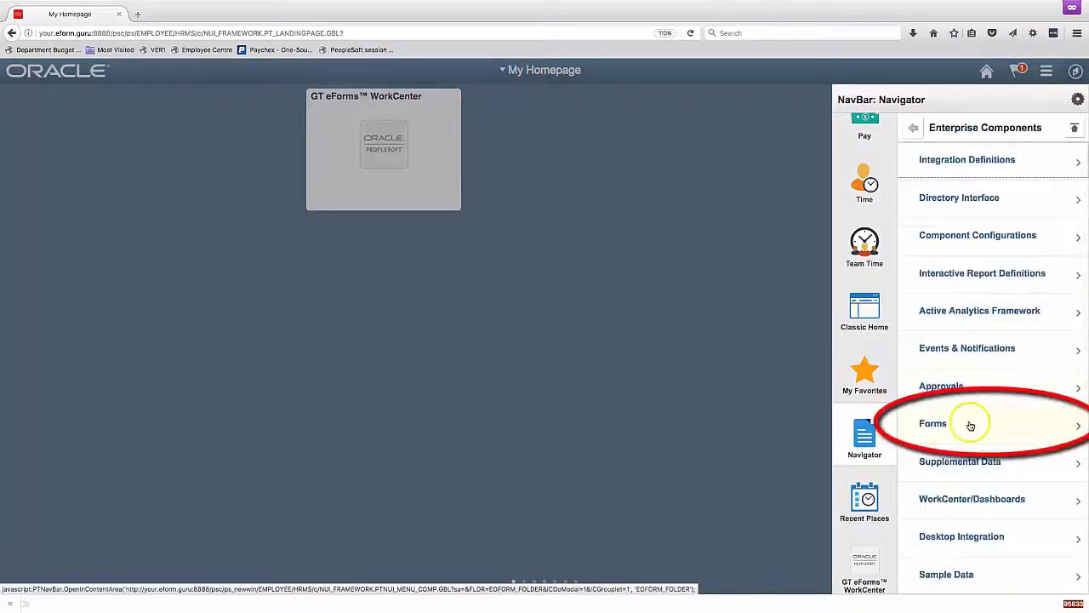
{"action": "left_click", "coordinate": [932, 422]}
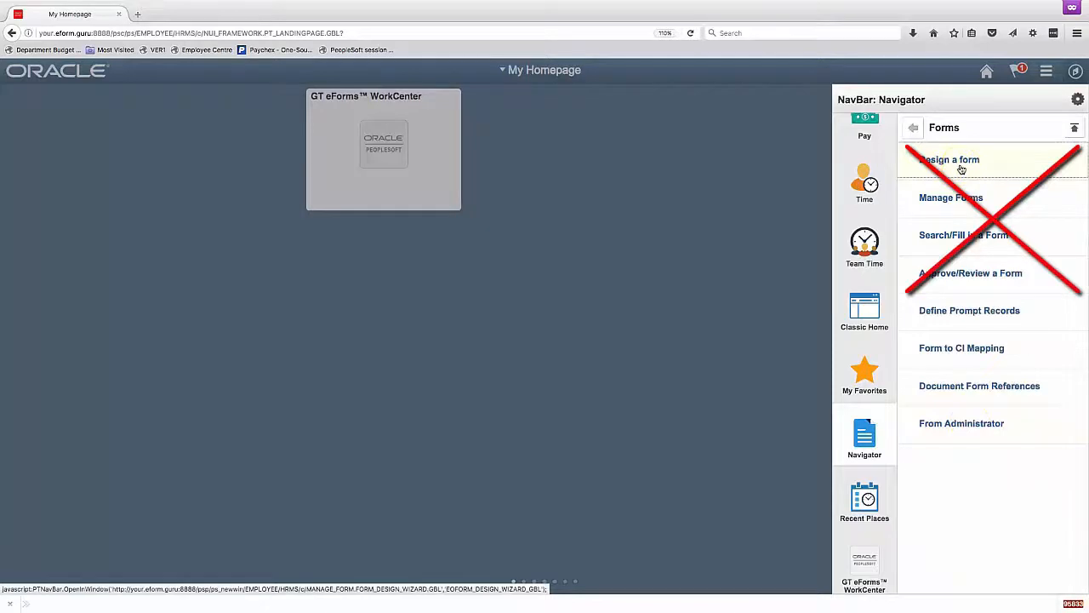
{"action": "left_click", "coordinate": [949, 160]}
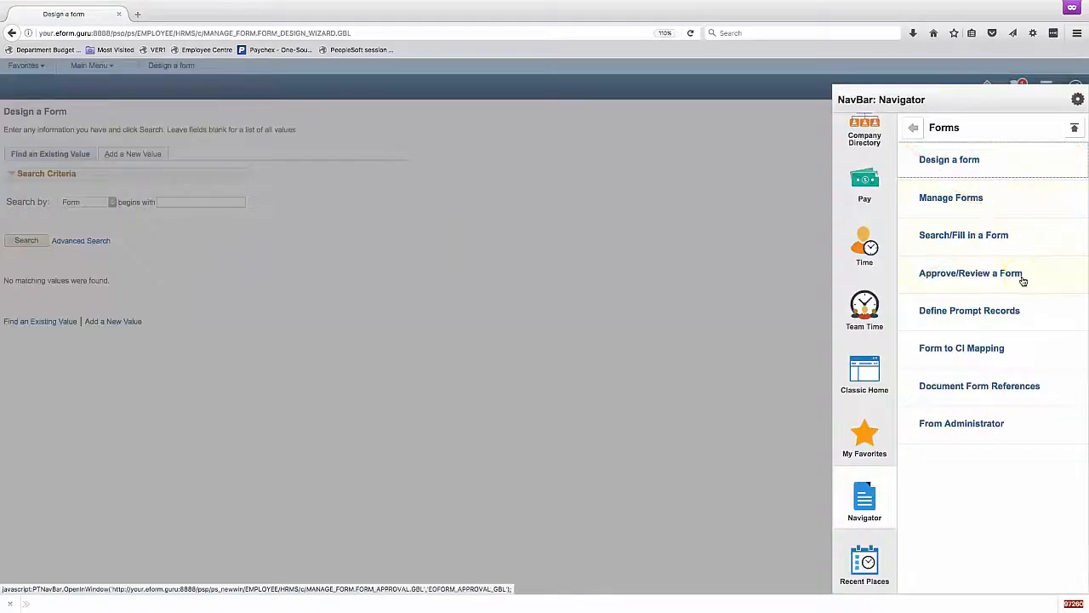
{"action": "mouse_move", "coordinate": [954, 322]}
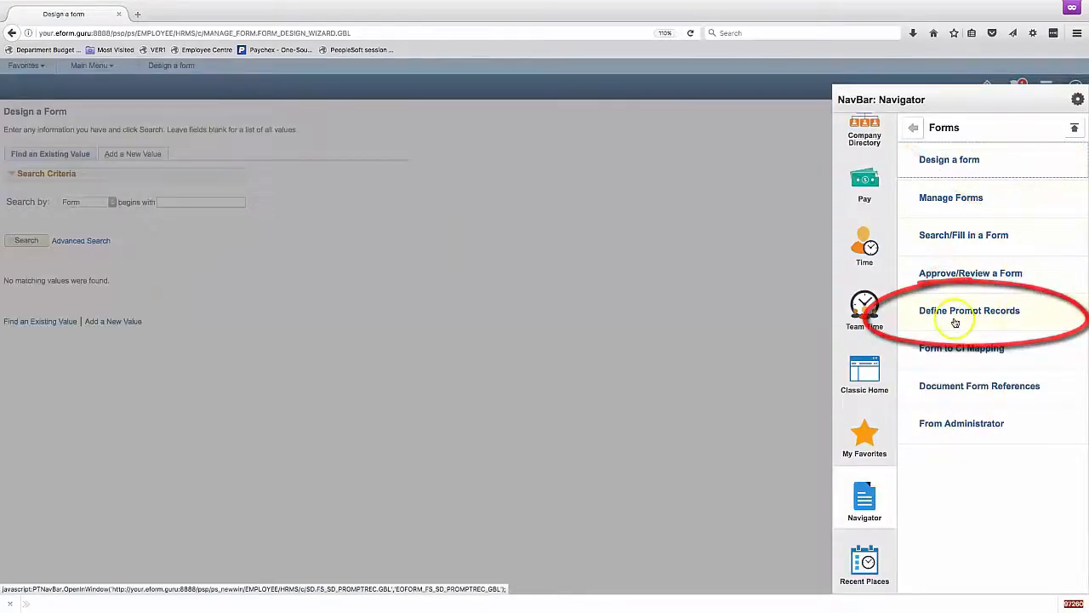
{"action": "left_click", "coordinate": [970, 309]}
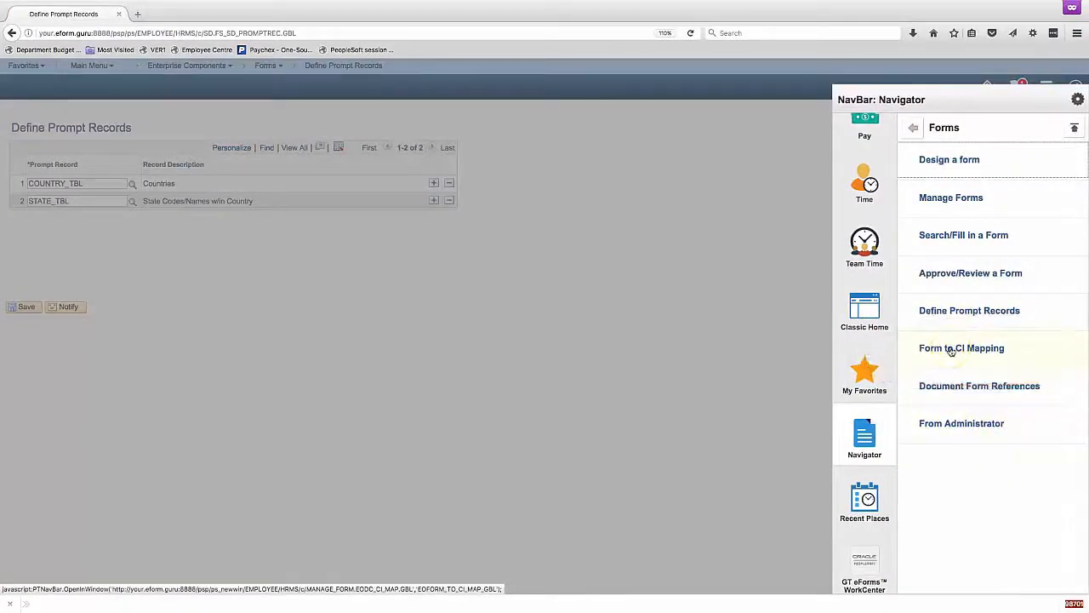
- Bring up the LIFEENROLL form's Form to CI Collection Mapping
{"action": "left_click", "coordinate": [961, 347]}
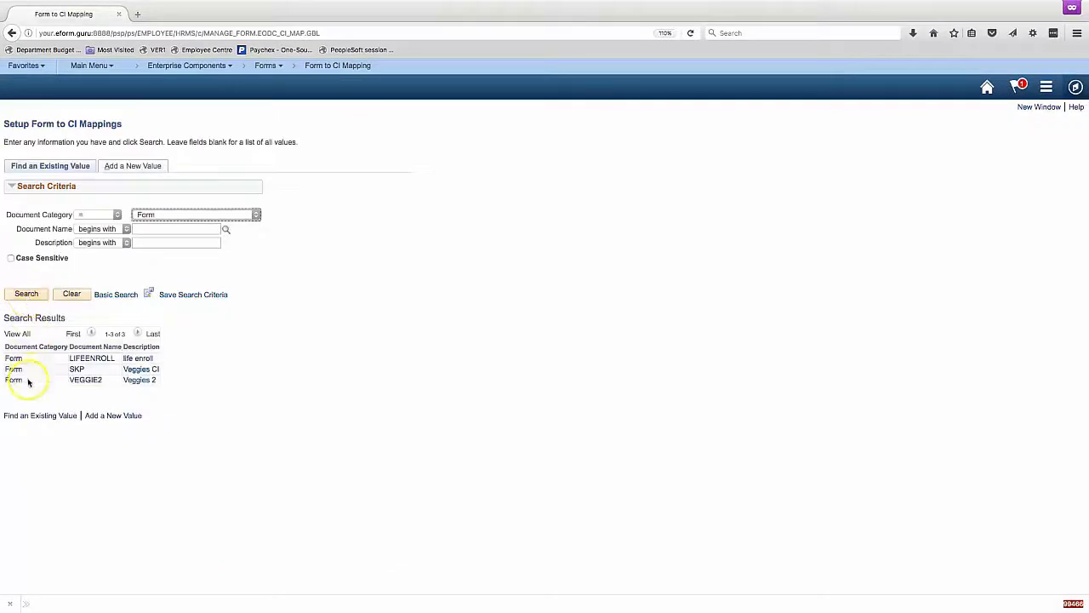
{"action": "left_click", "coordinate": [92, 357]}
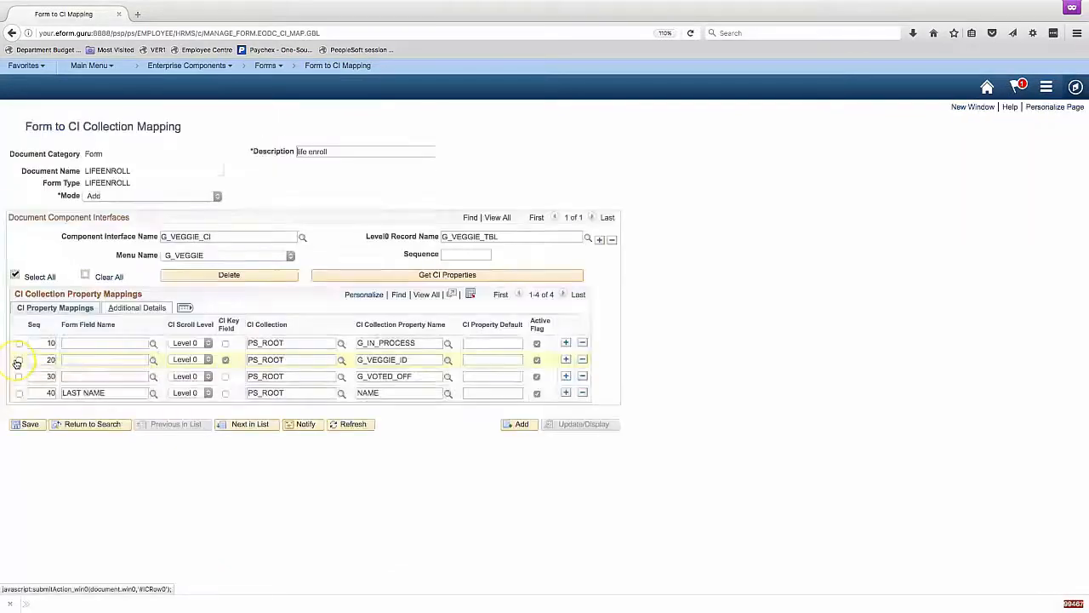